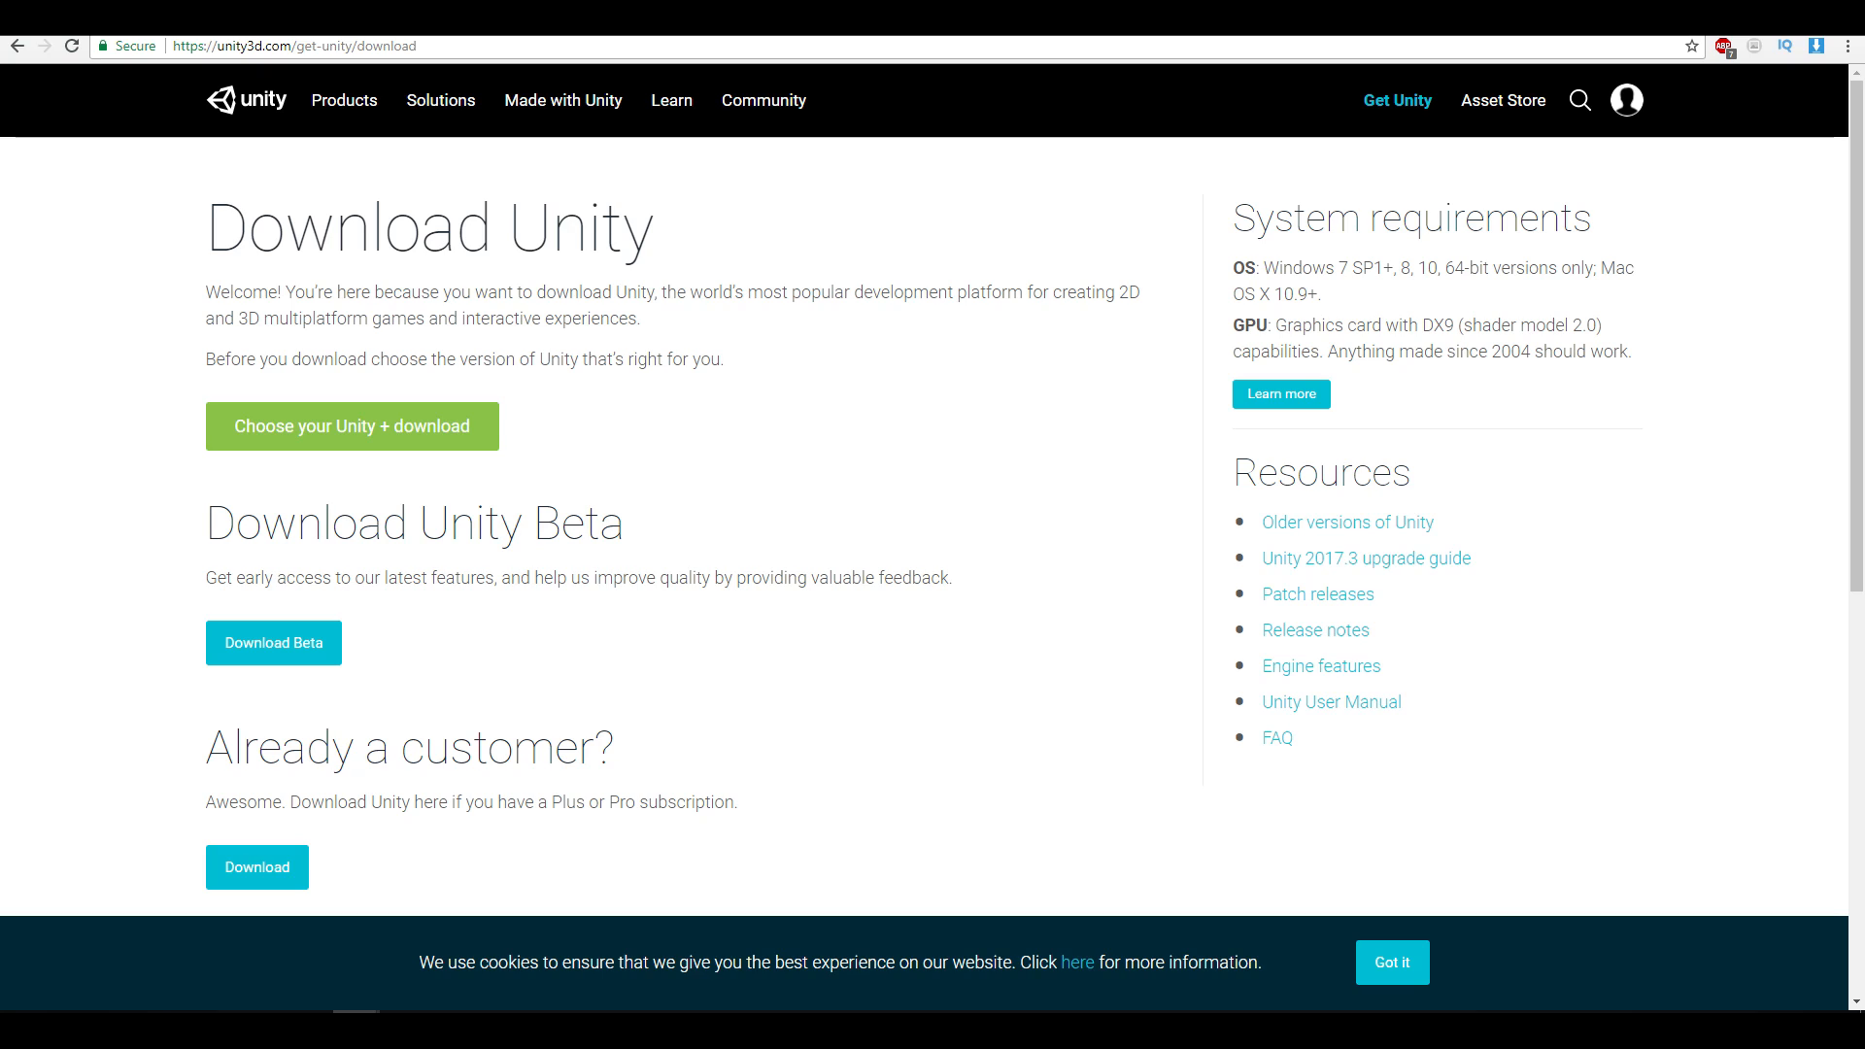
{"action": "mouse_move", "coordinate": [724, 437]}
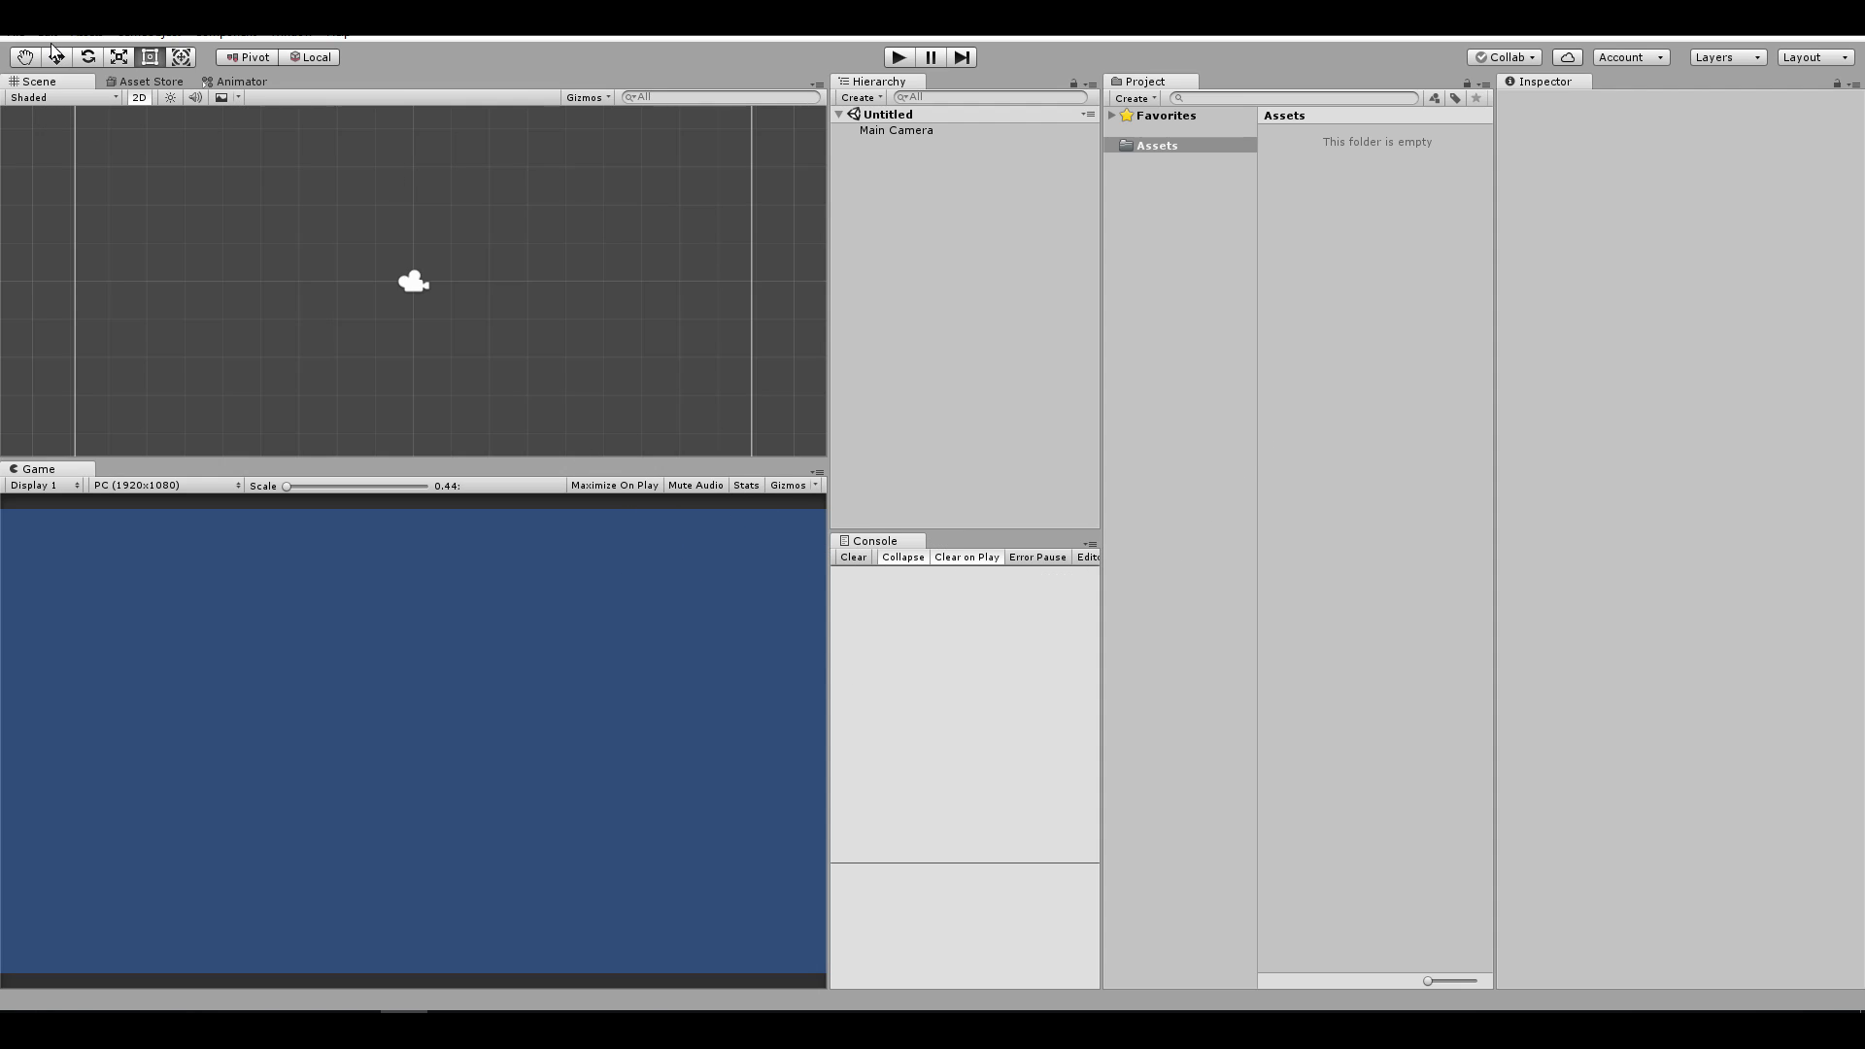
Step: Bring up Edit > Preferences > External Tools and start the Android Studio for Windows download
{"action": "left_click", "coordinate": [54, 33]}
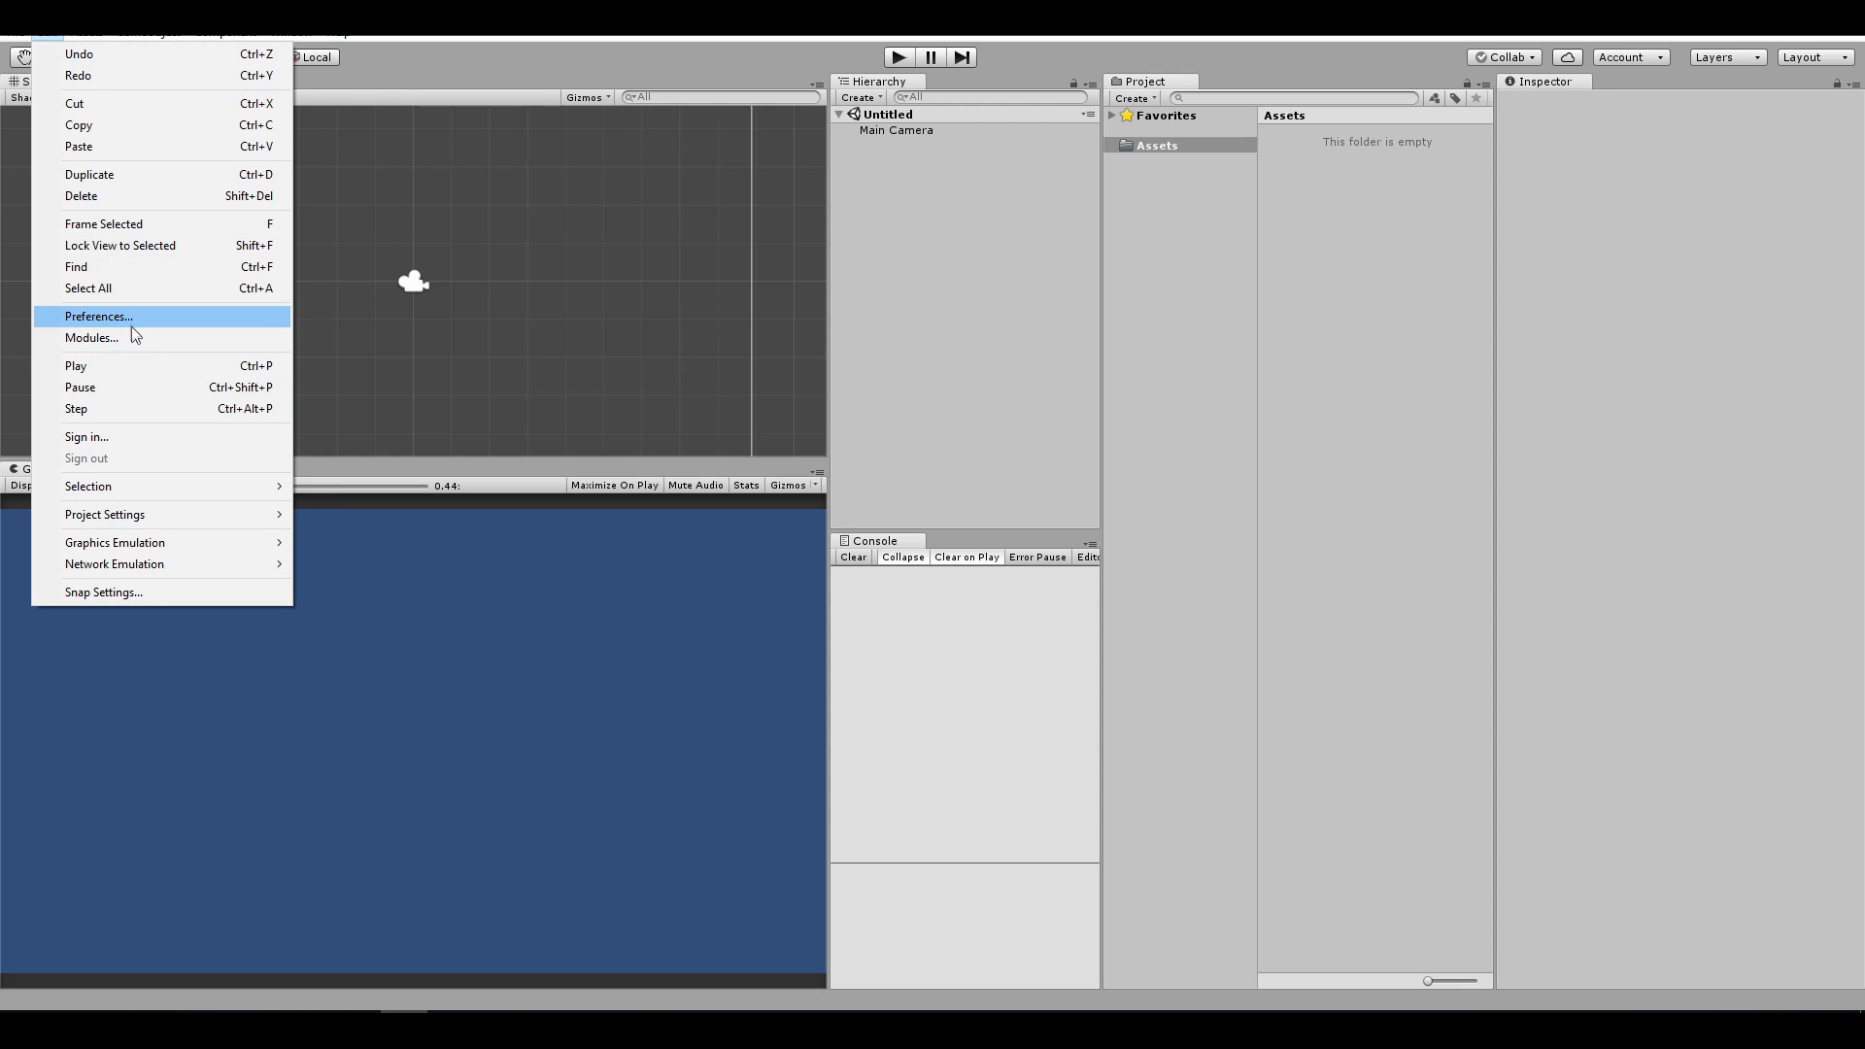
{"action": "left_click", "coordinate": [97, 317]}
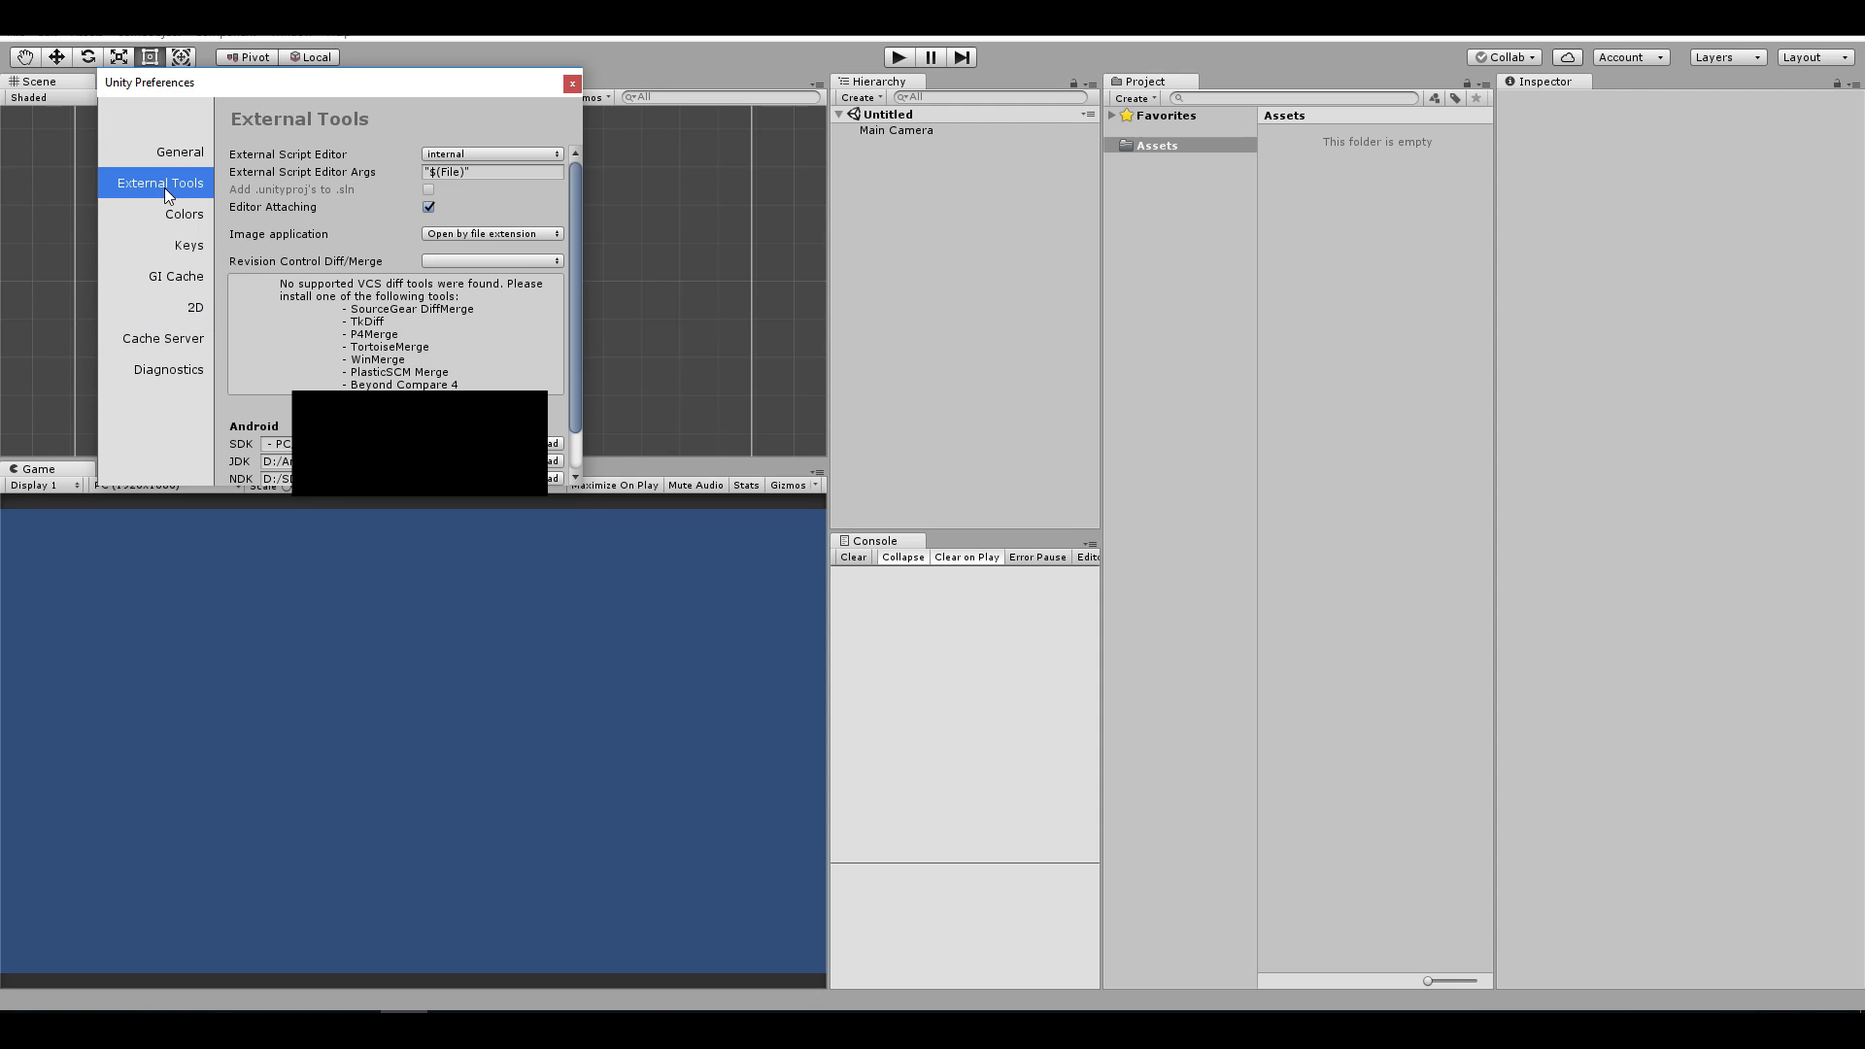
{"action": "scroll", "scroll_direction": "down", "scroll_amount": 3}
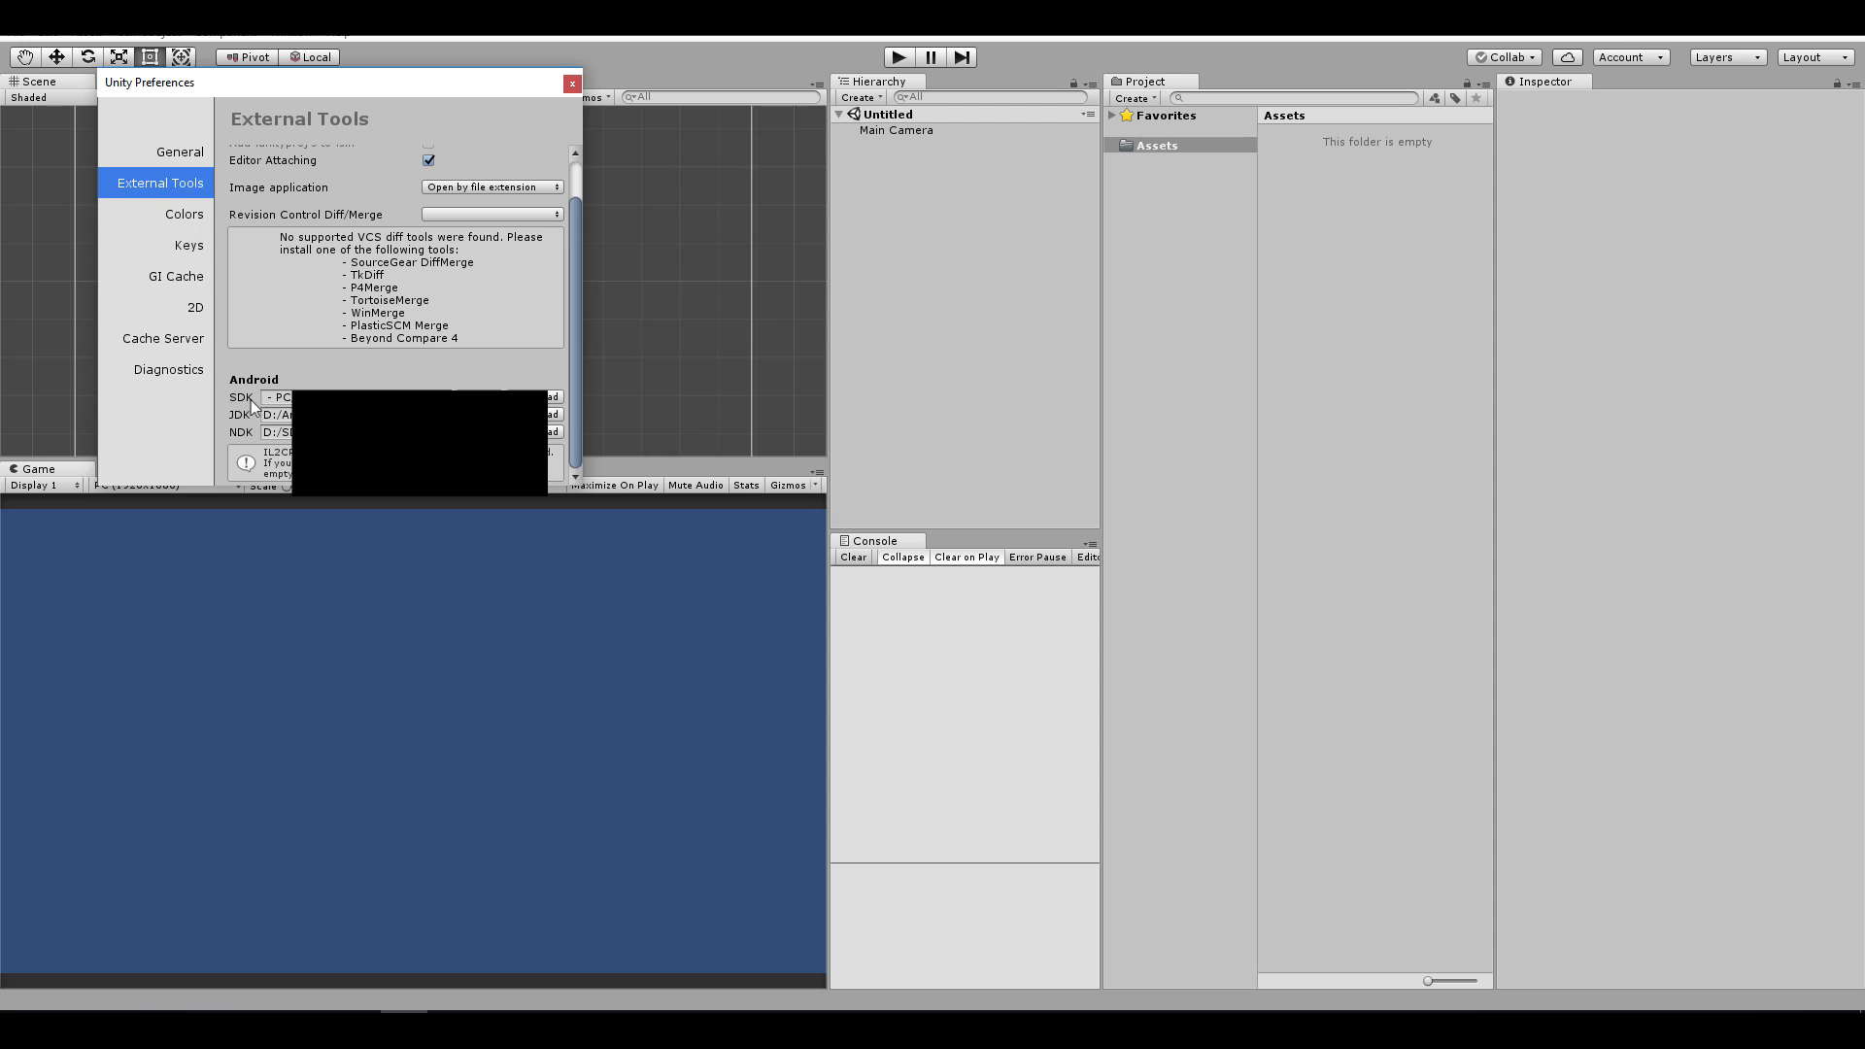
{"action": "mouse_move", "coordinate": [246, 426]}
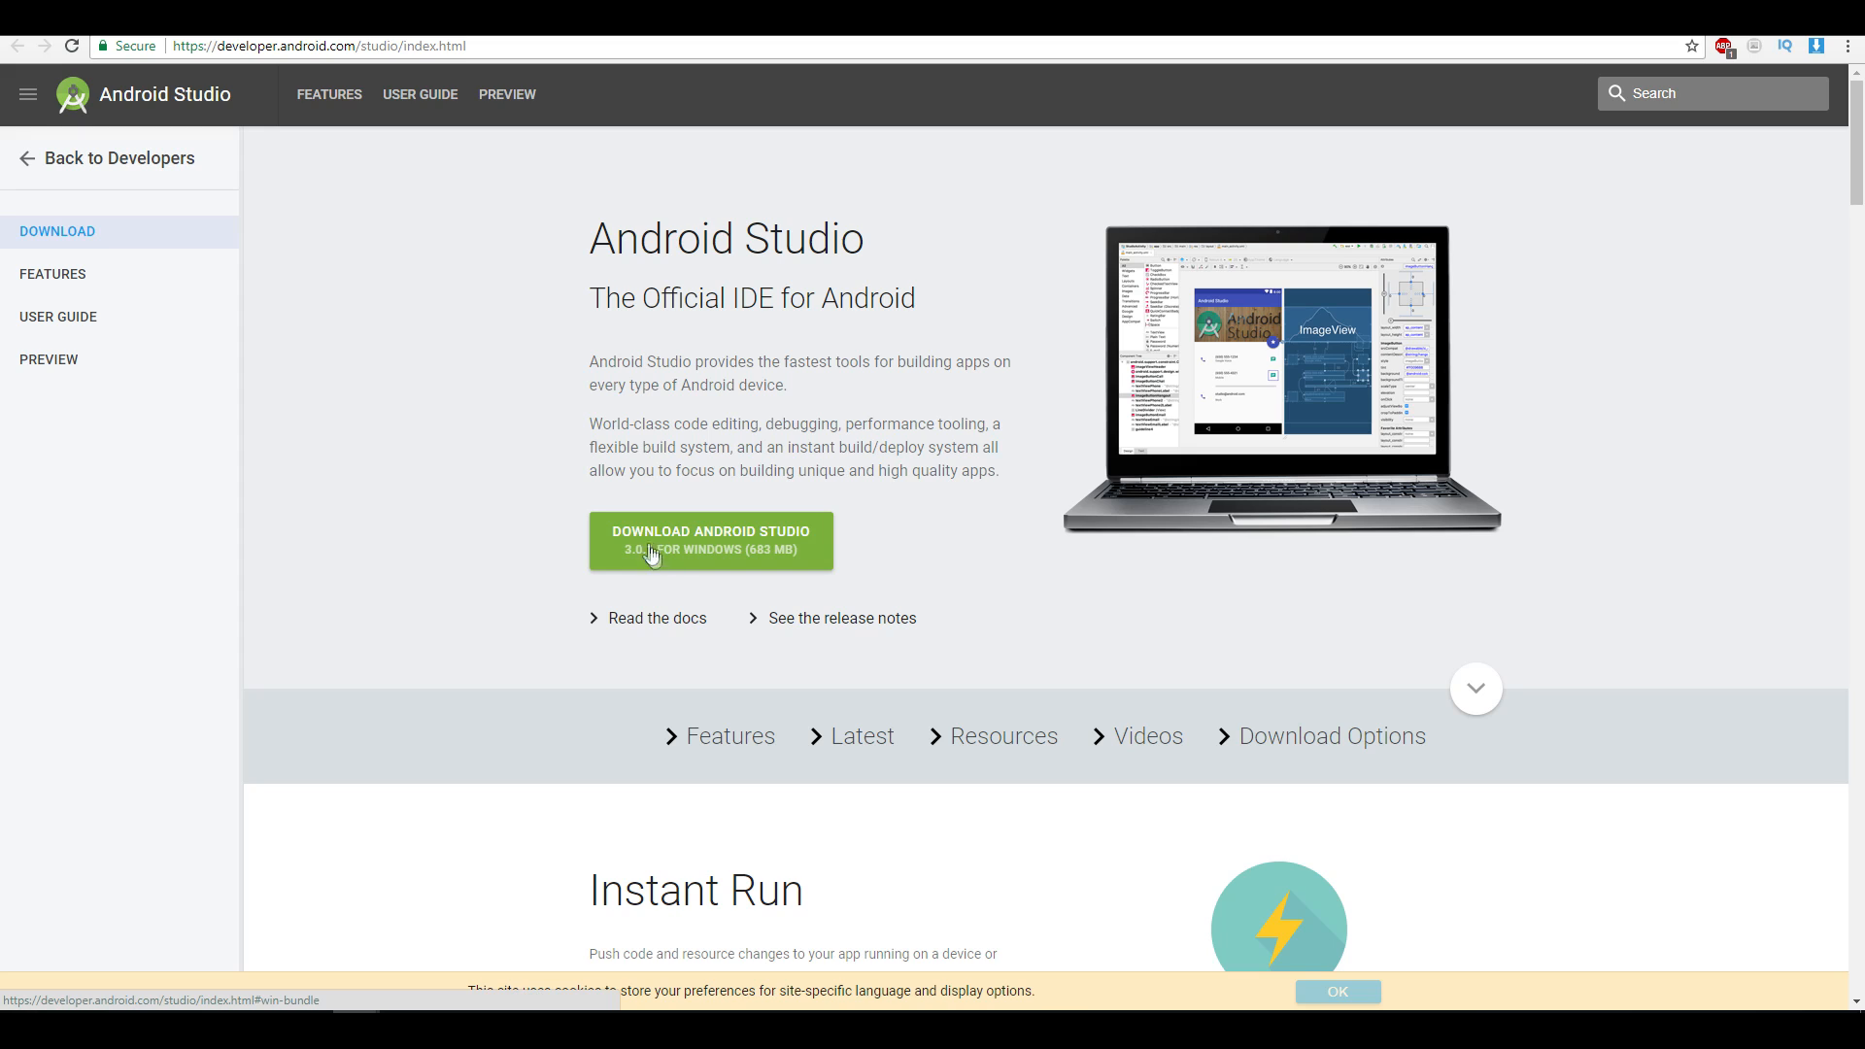
{"action": "left_click", "coordinate": [711, 540]}
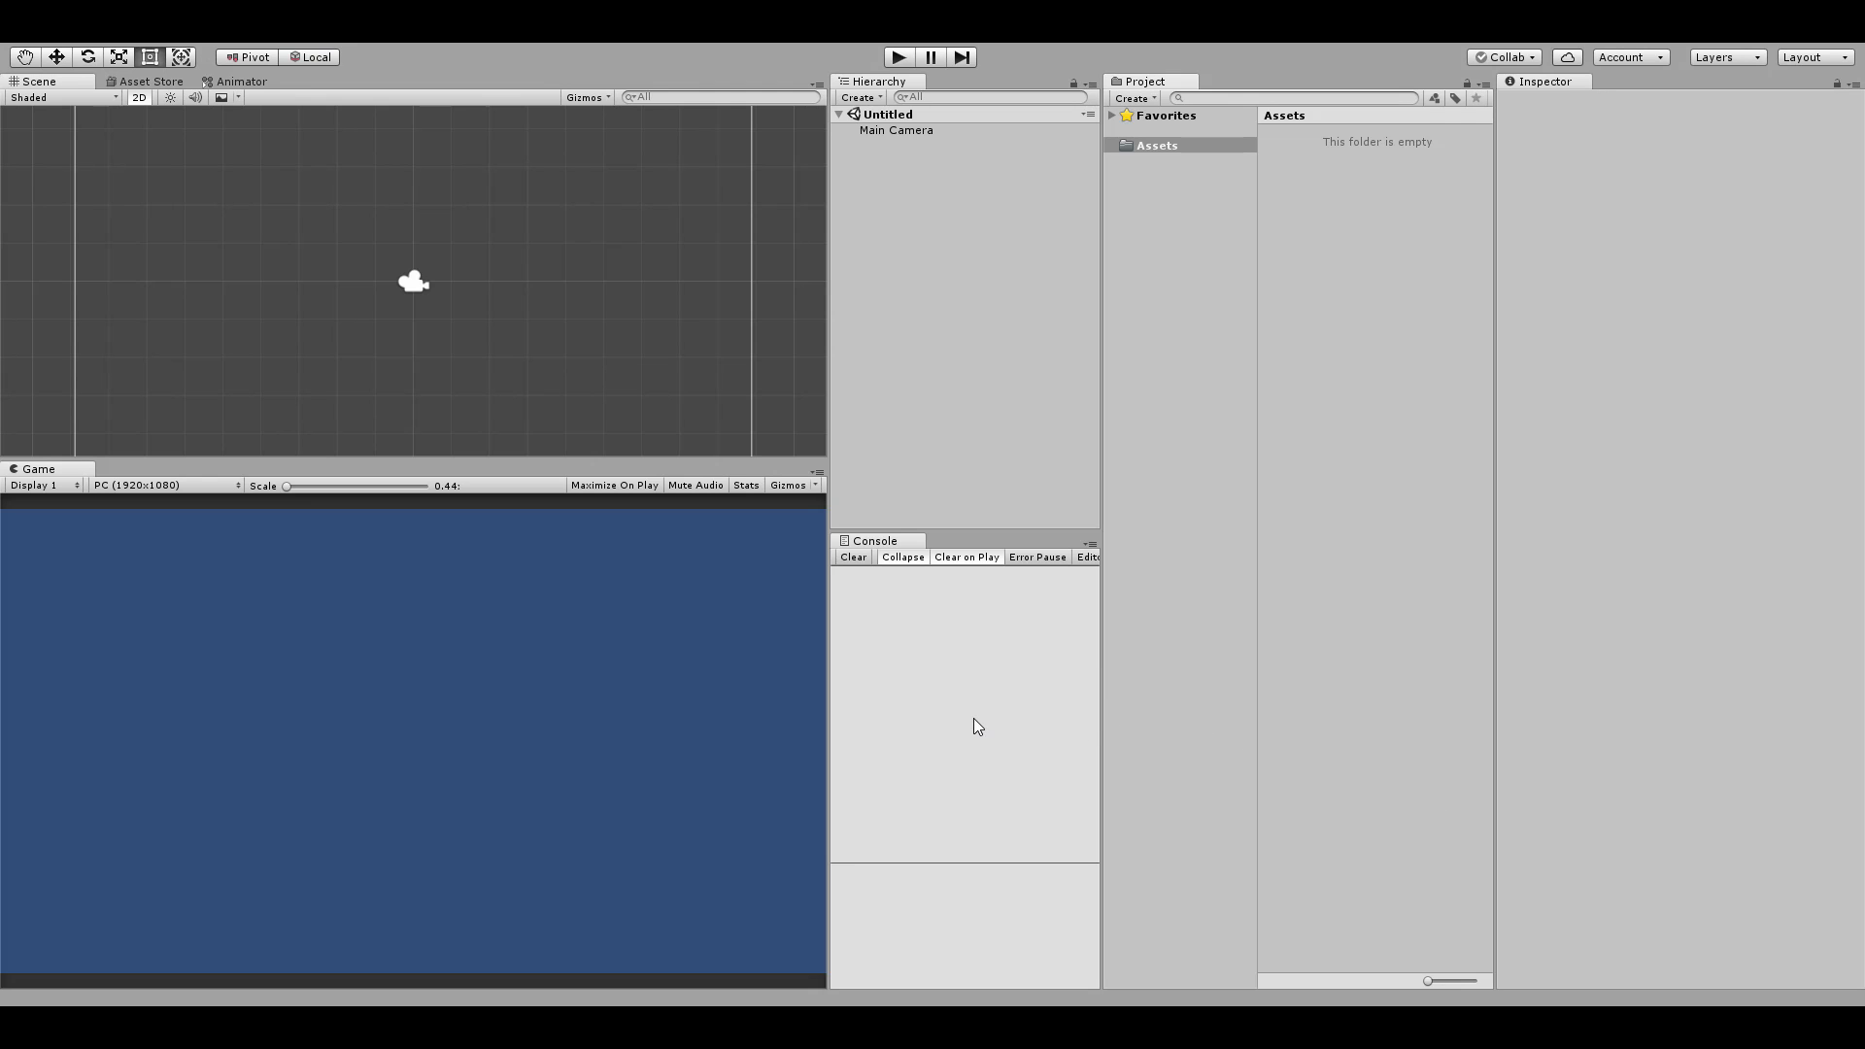
{"action": "mouse_move", "coordinate": [295, 458]}
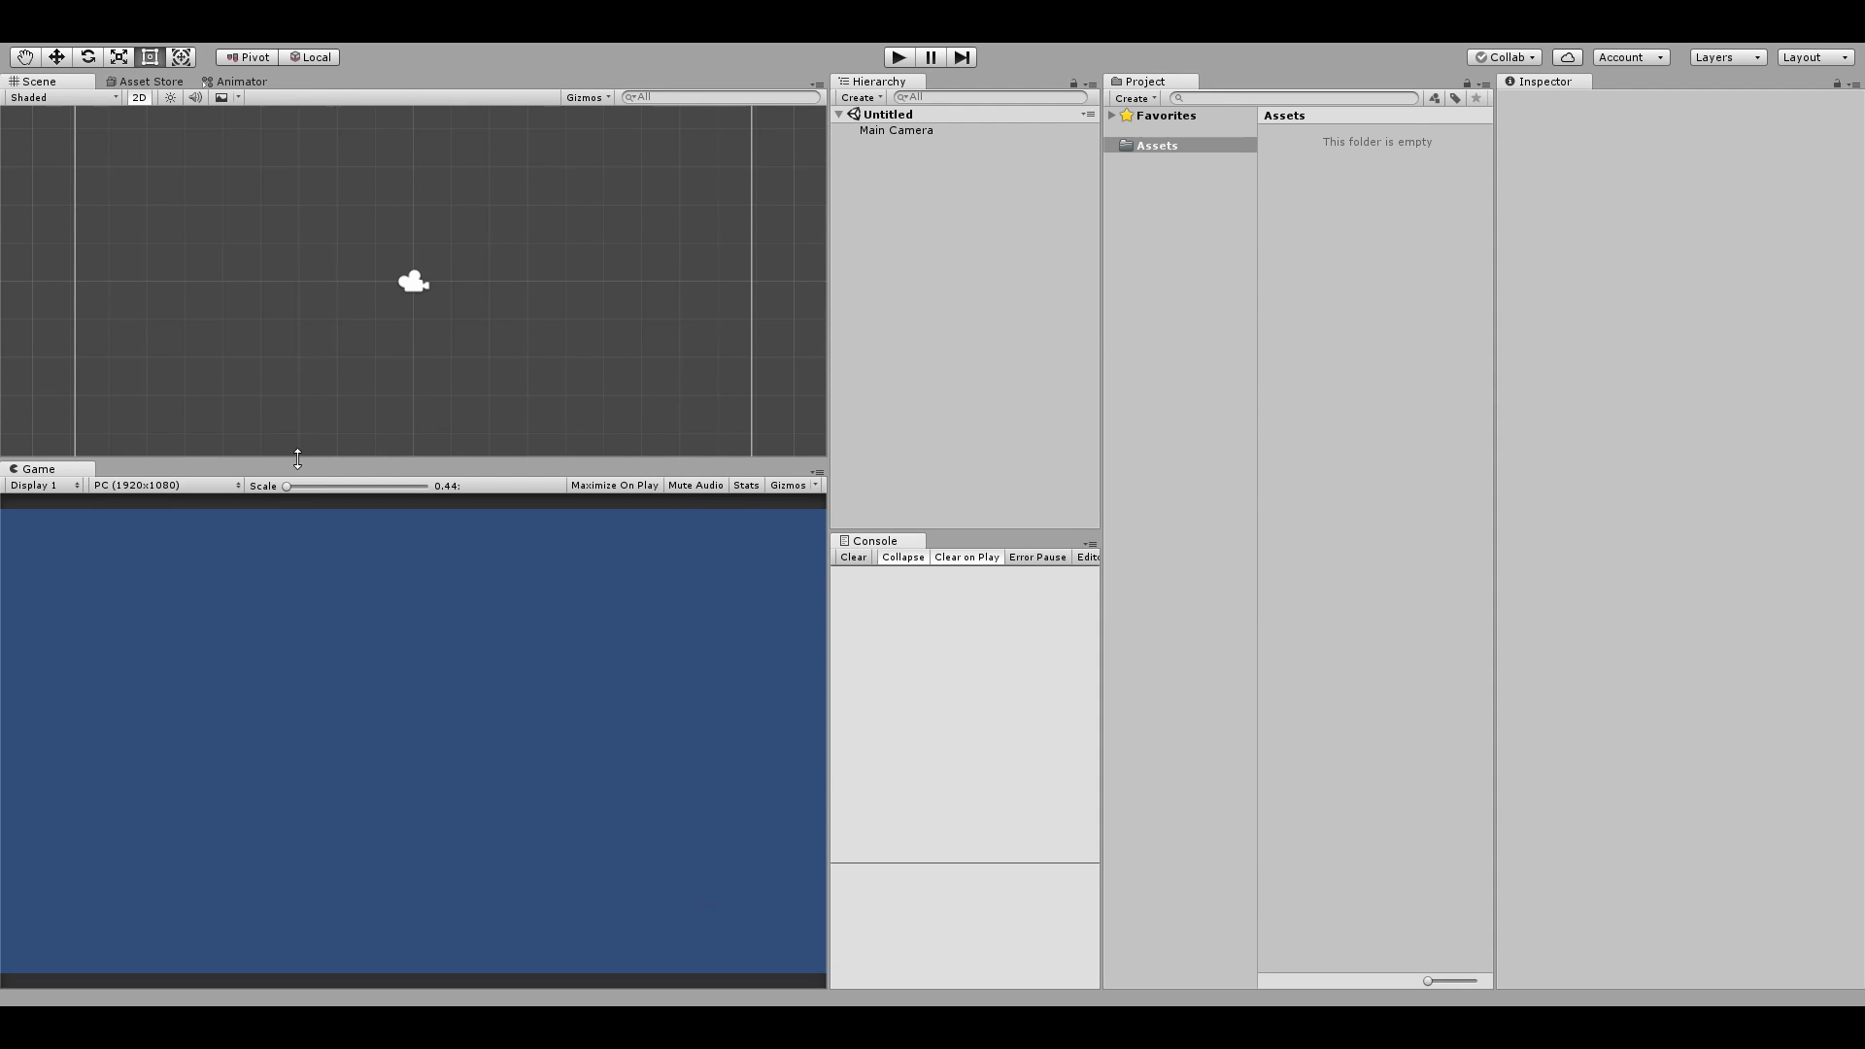
{"action": "mouse_move", "coordinate": [363, 429]}
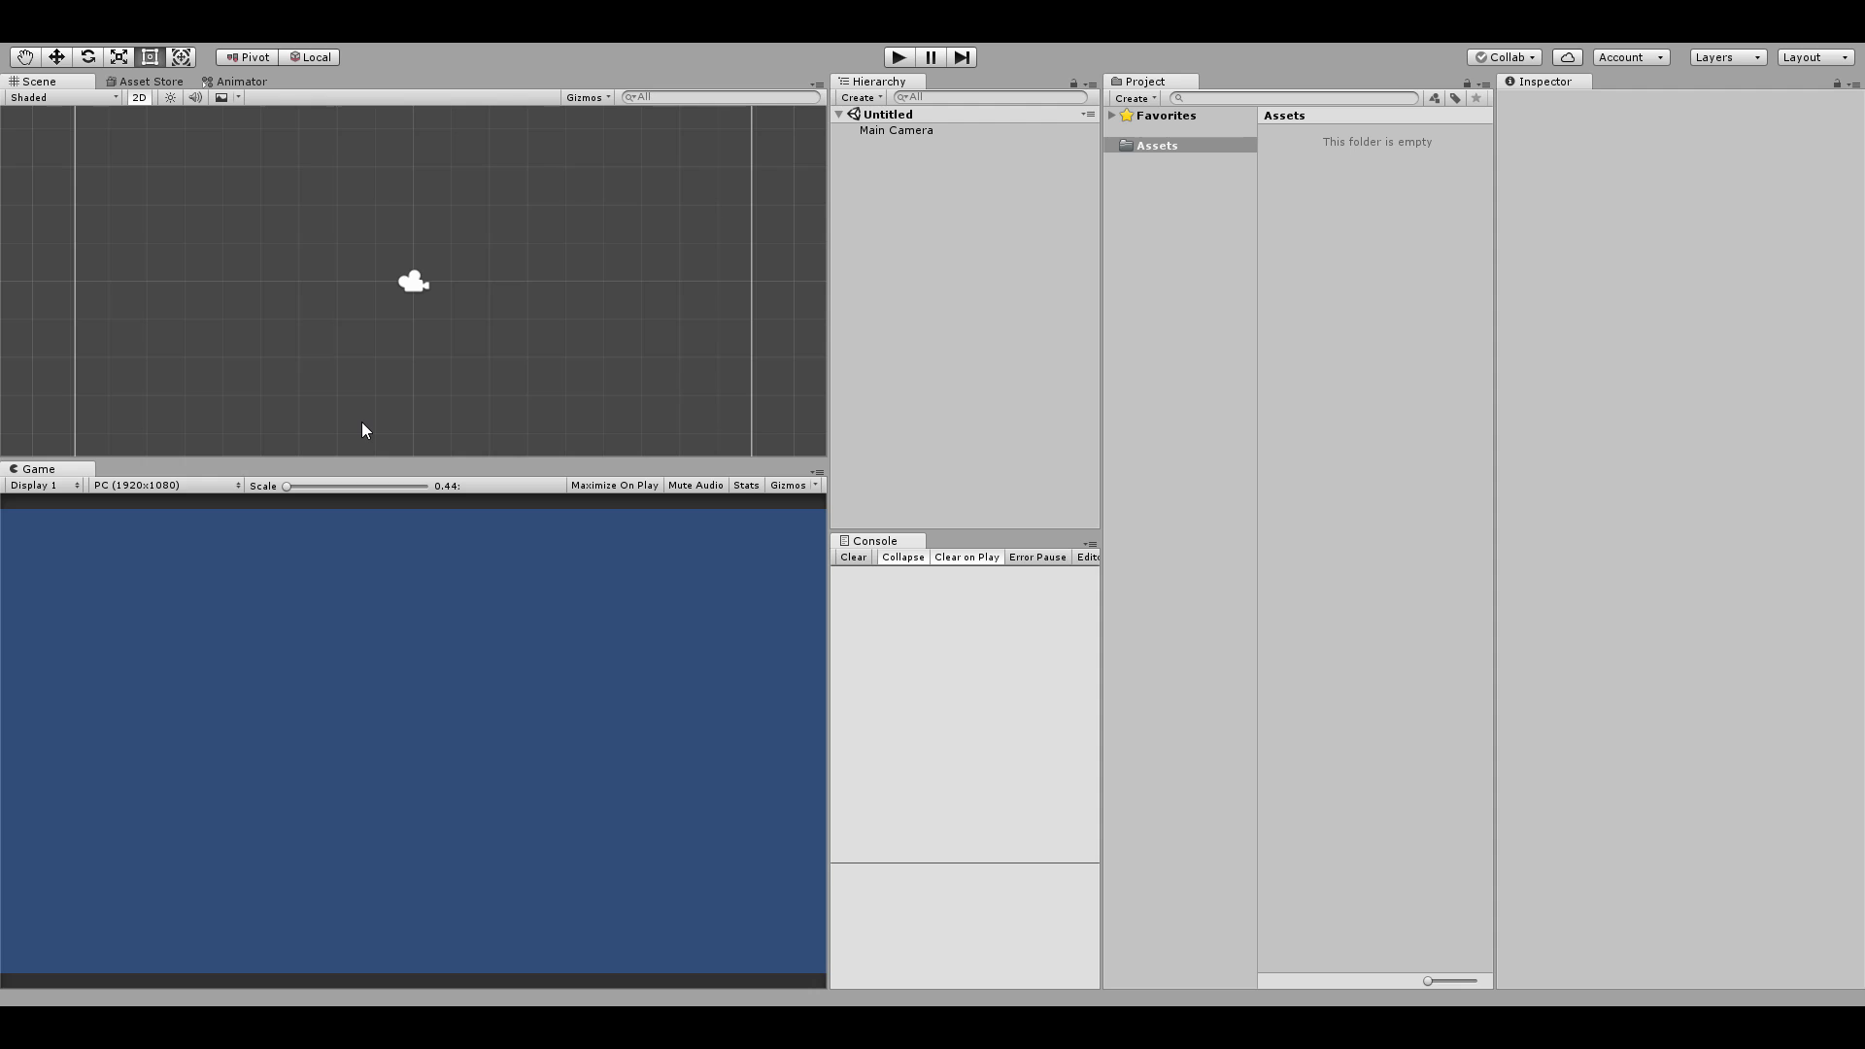
{"action": "mouse_move", "coordinate": [269, 213]}
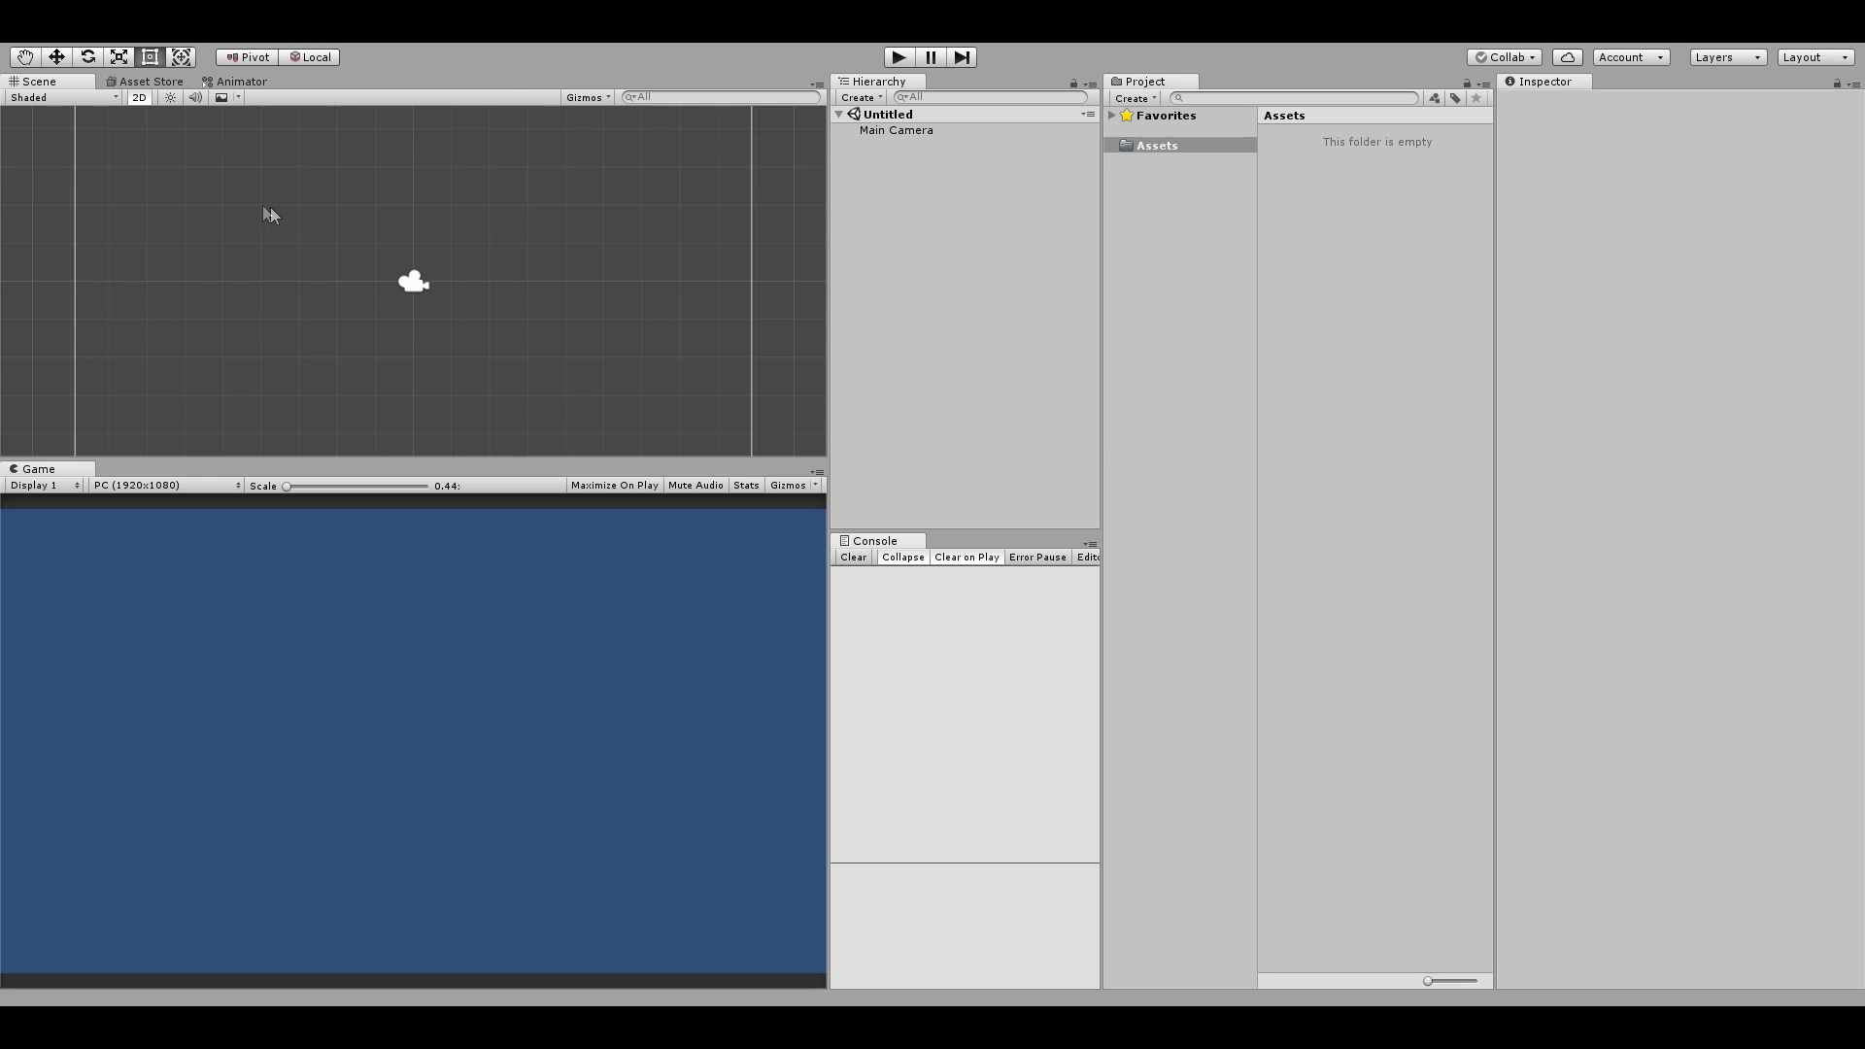
{"action": "mouse_move", "coordinate": [151, 823]}
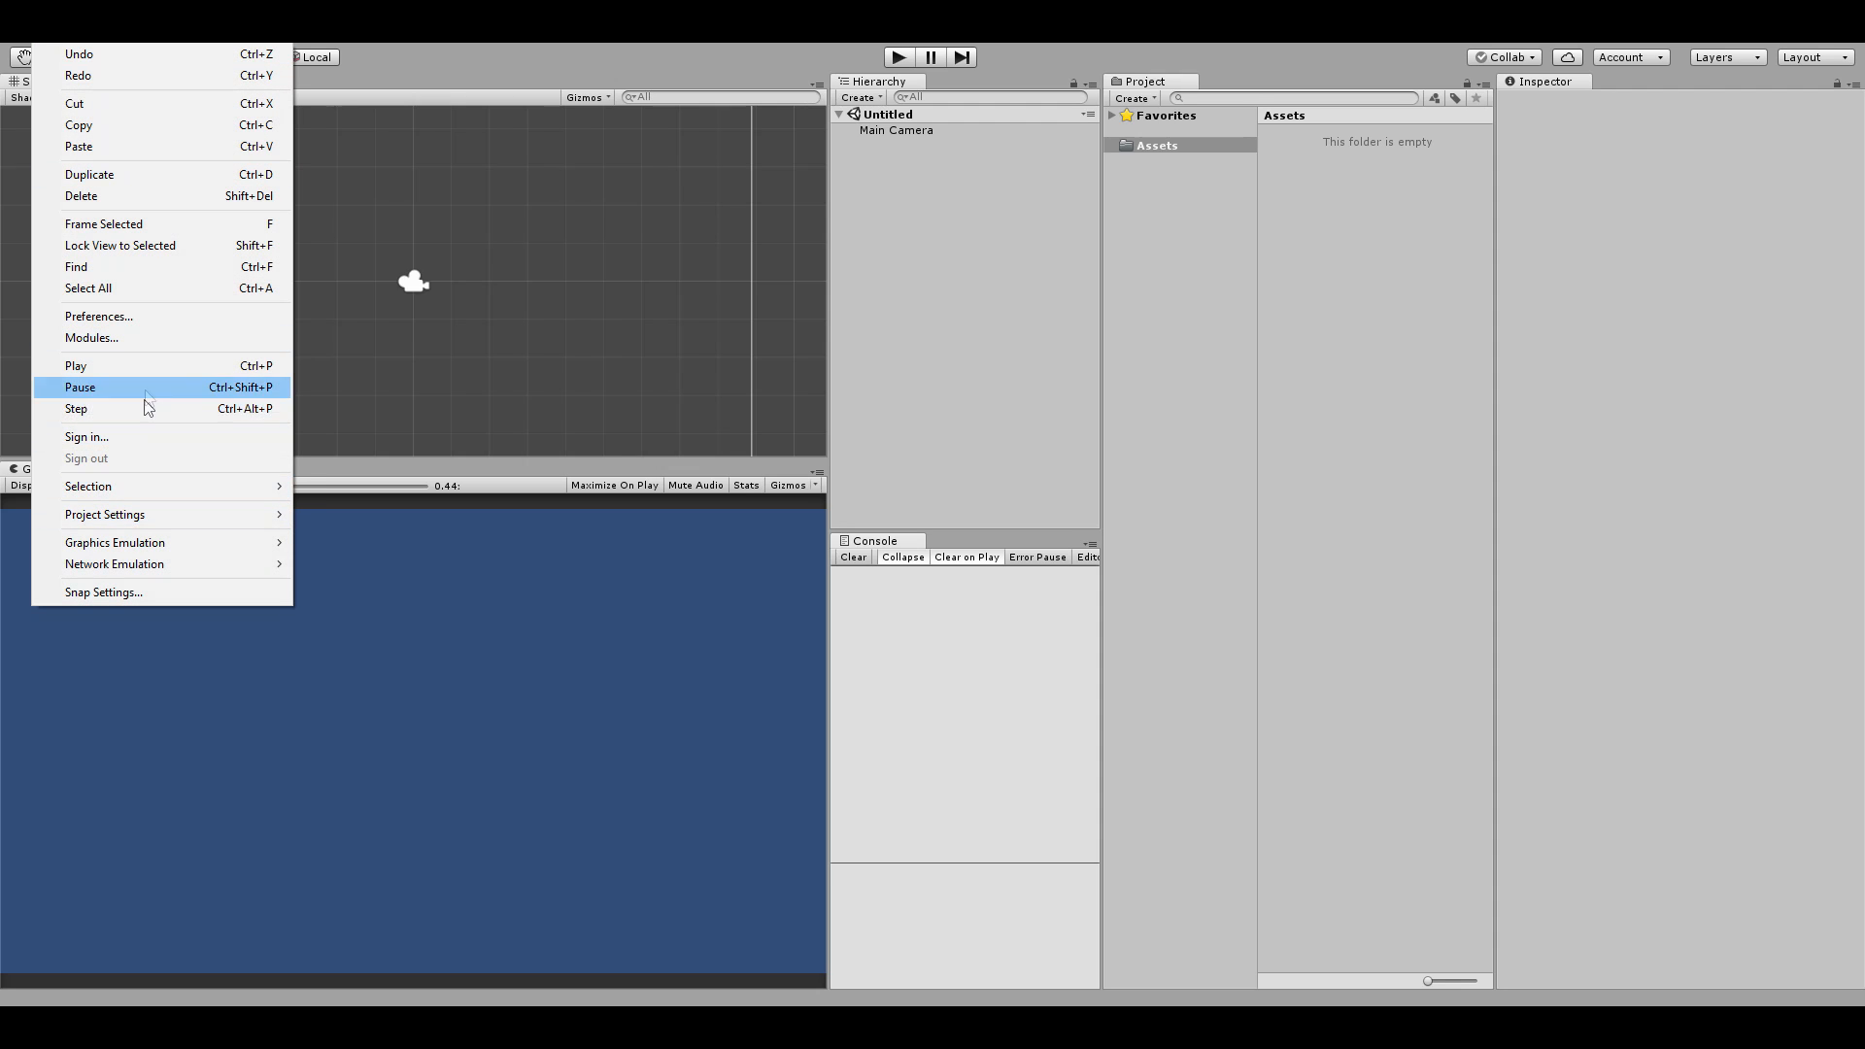
{"action": "mouse_move", "coordinate": [93, 317]}
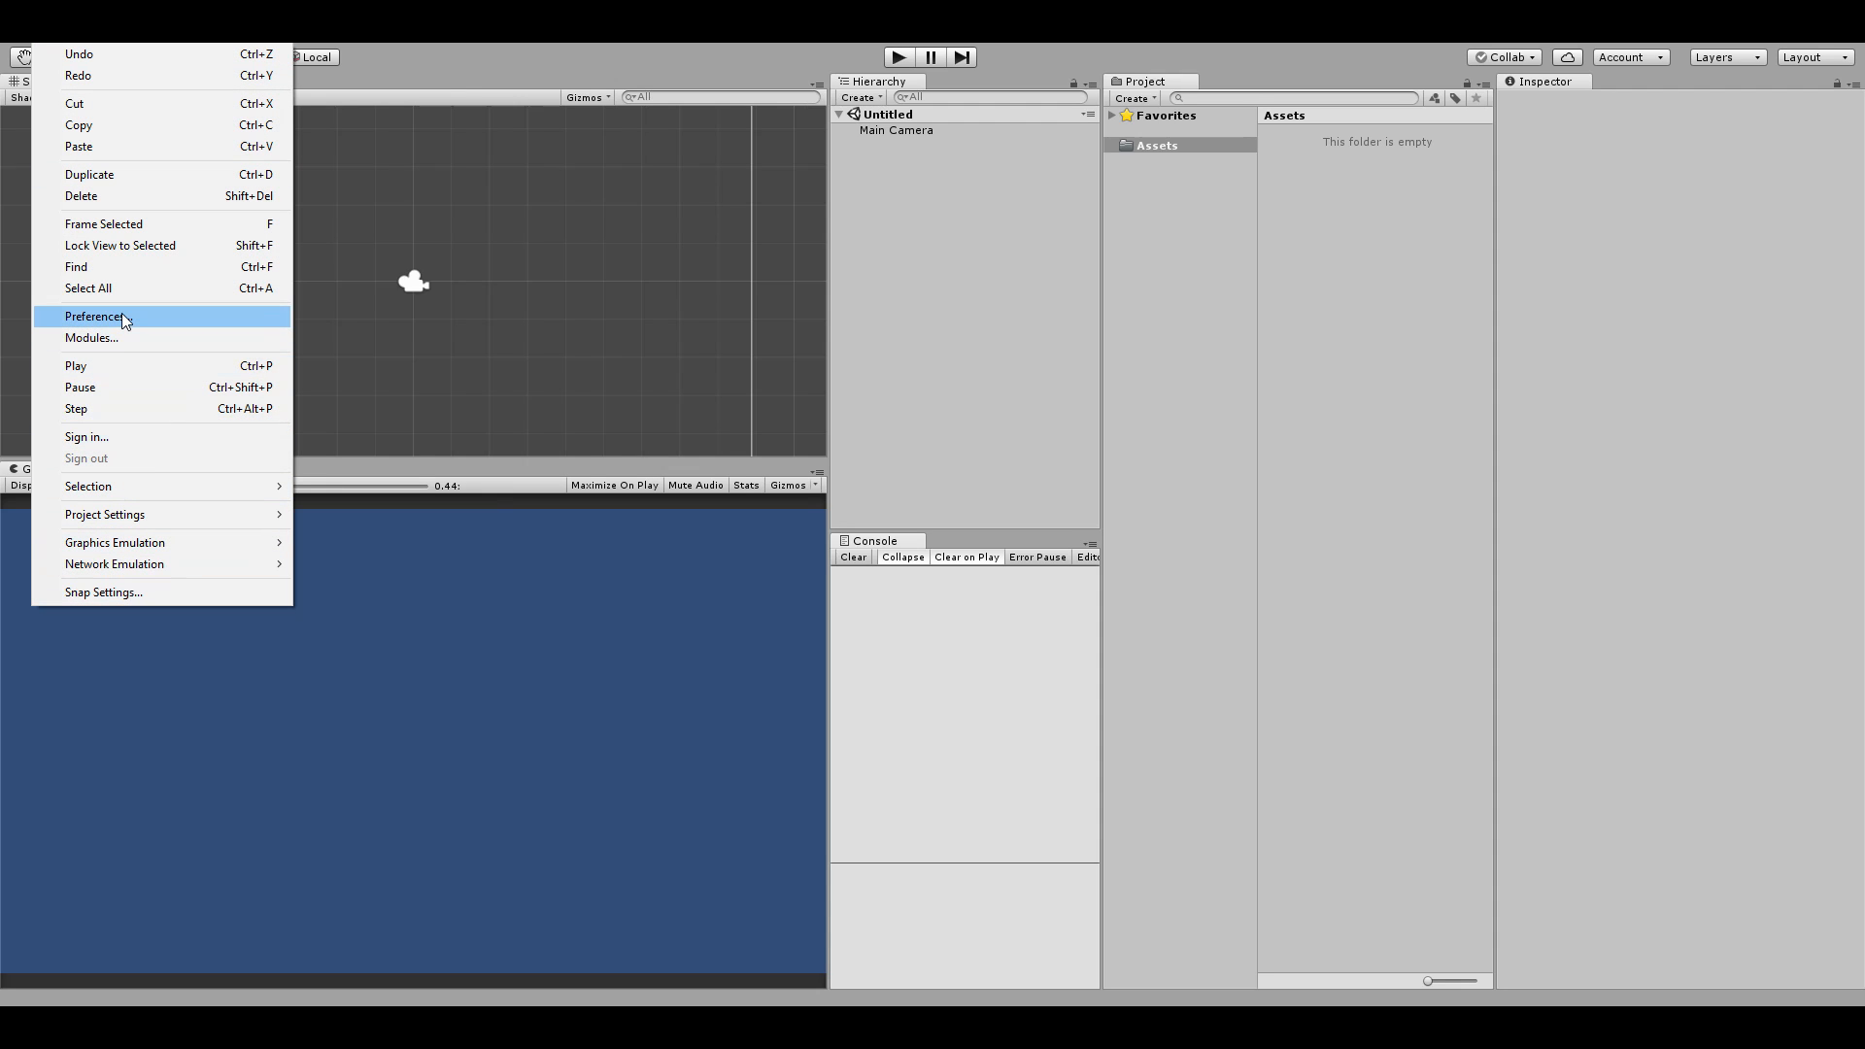
Step: Reopen External Tools, browse for the Android SDK root folder and cancel without changes
{"action": "left_click", "coordinate": [93, 317]}
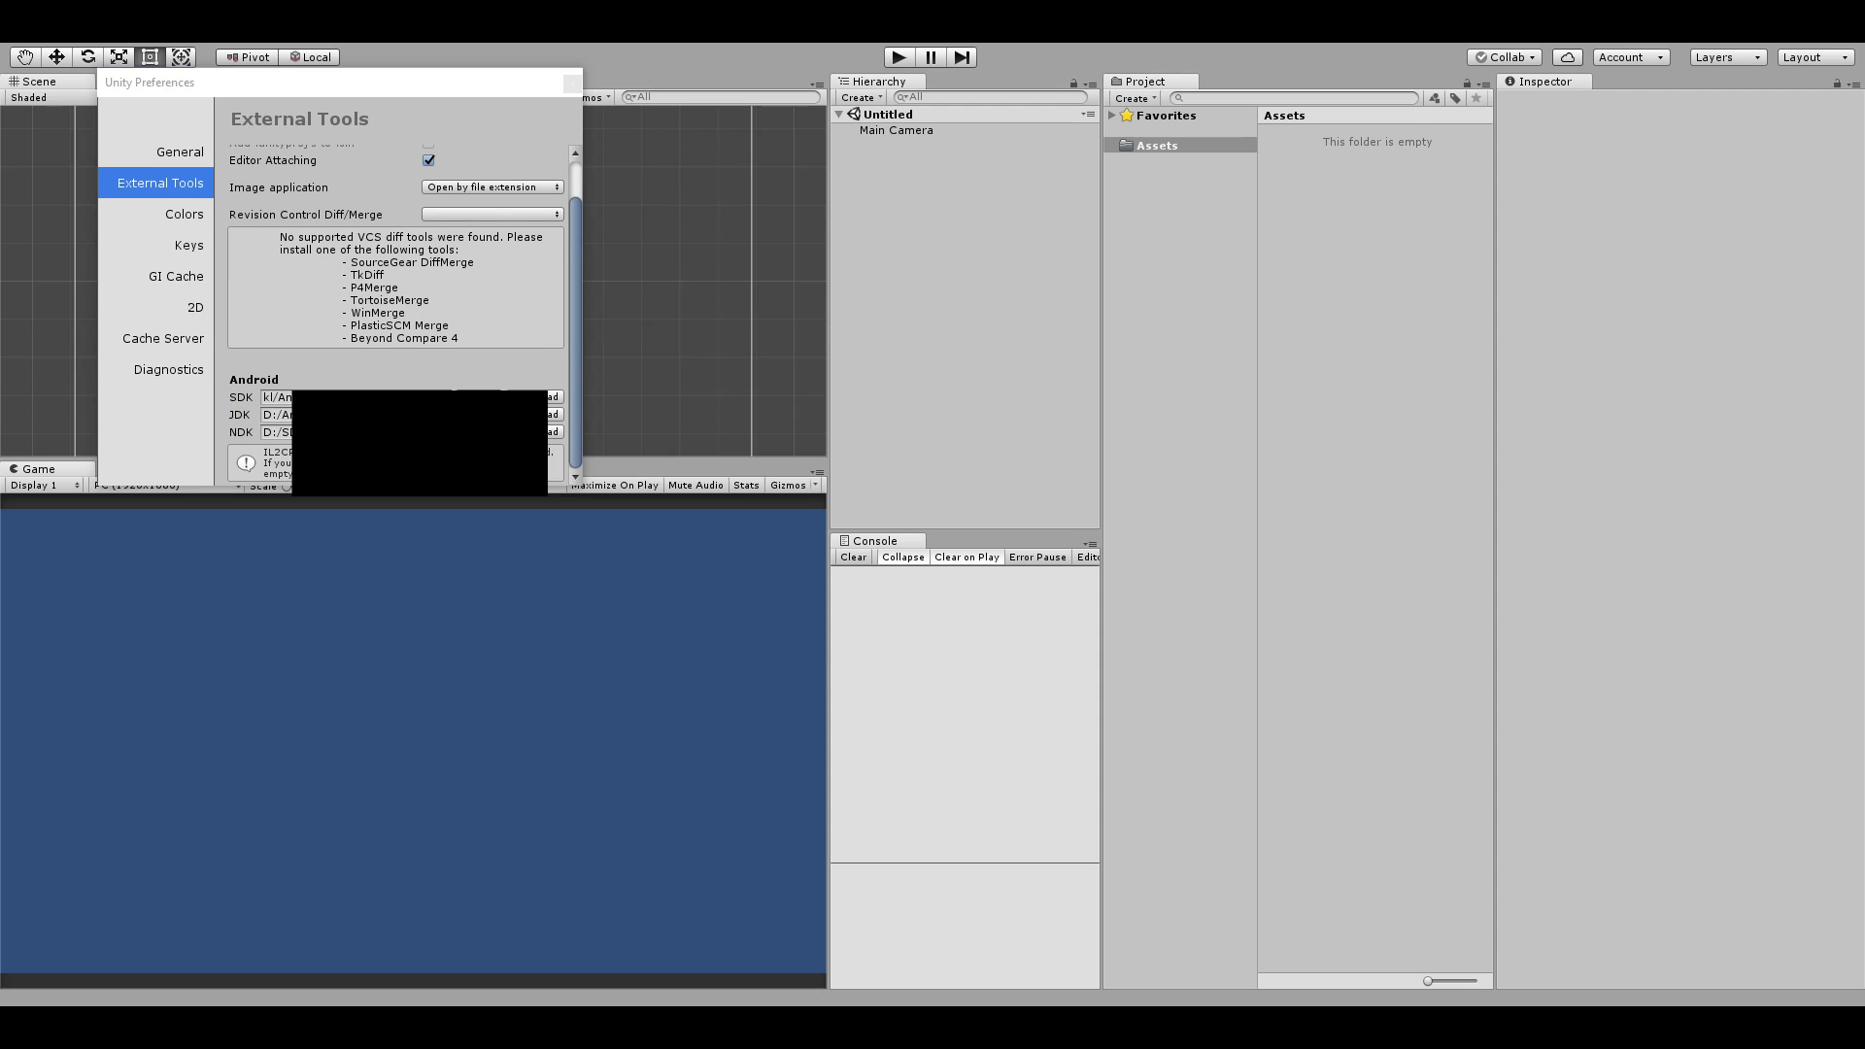
{"action": "left_click", "coordinate": [549, 396]}
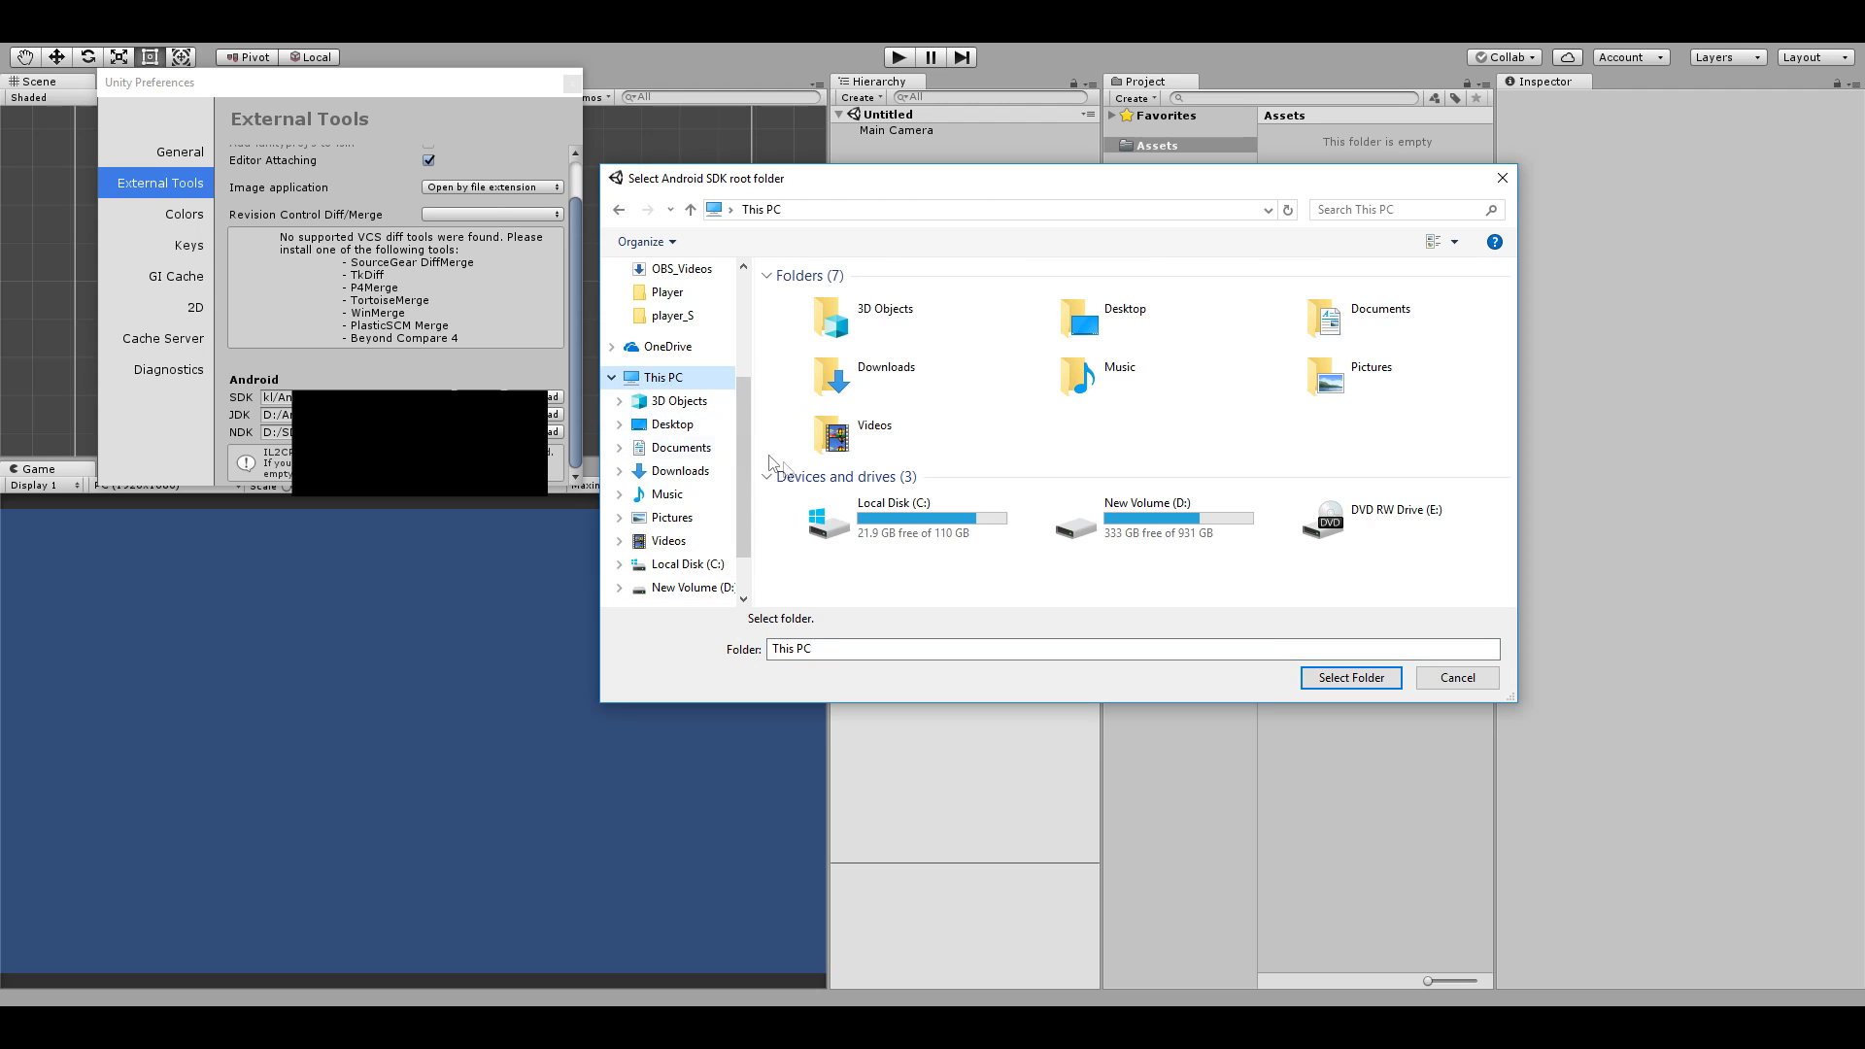
{"action": "mouse_move", "coordinate": [1222, 610]}
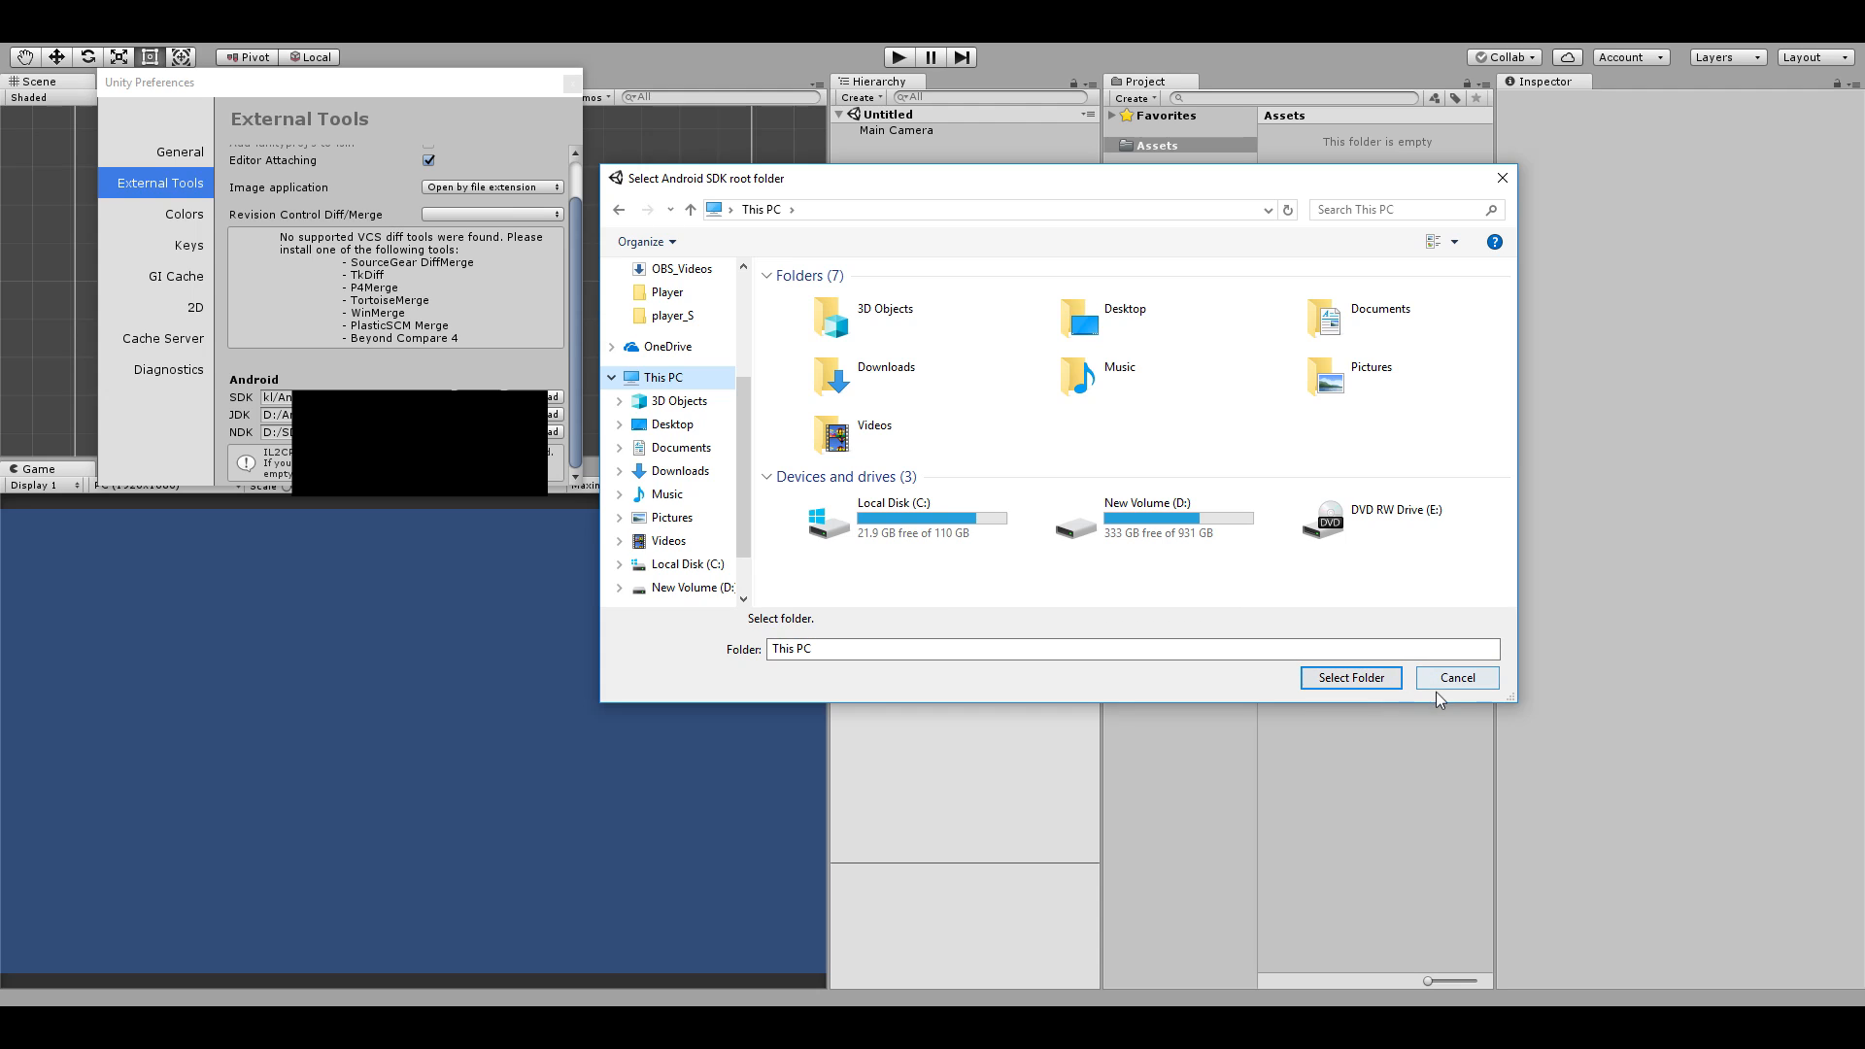
{"action": "left_click", "coordinate": [1455, 678]}
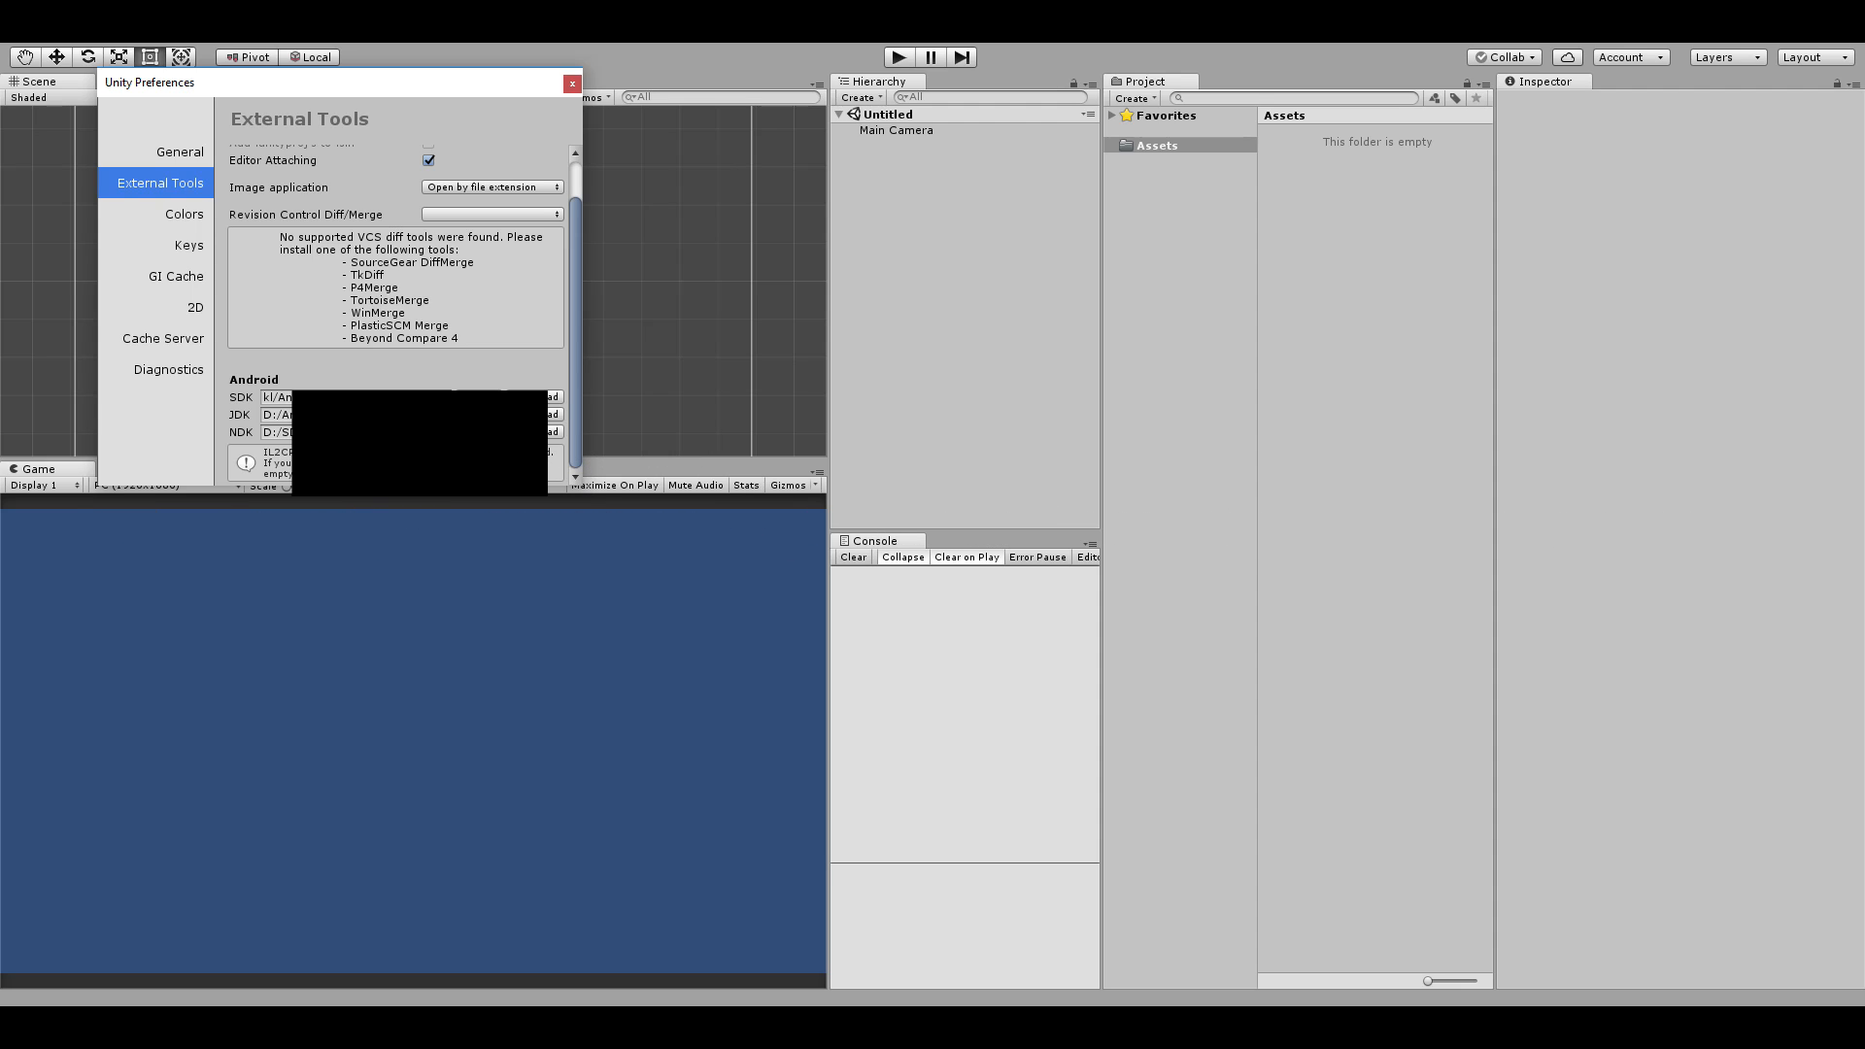
{"action": "mouse_move", "coordinate": [528, 338]}
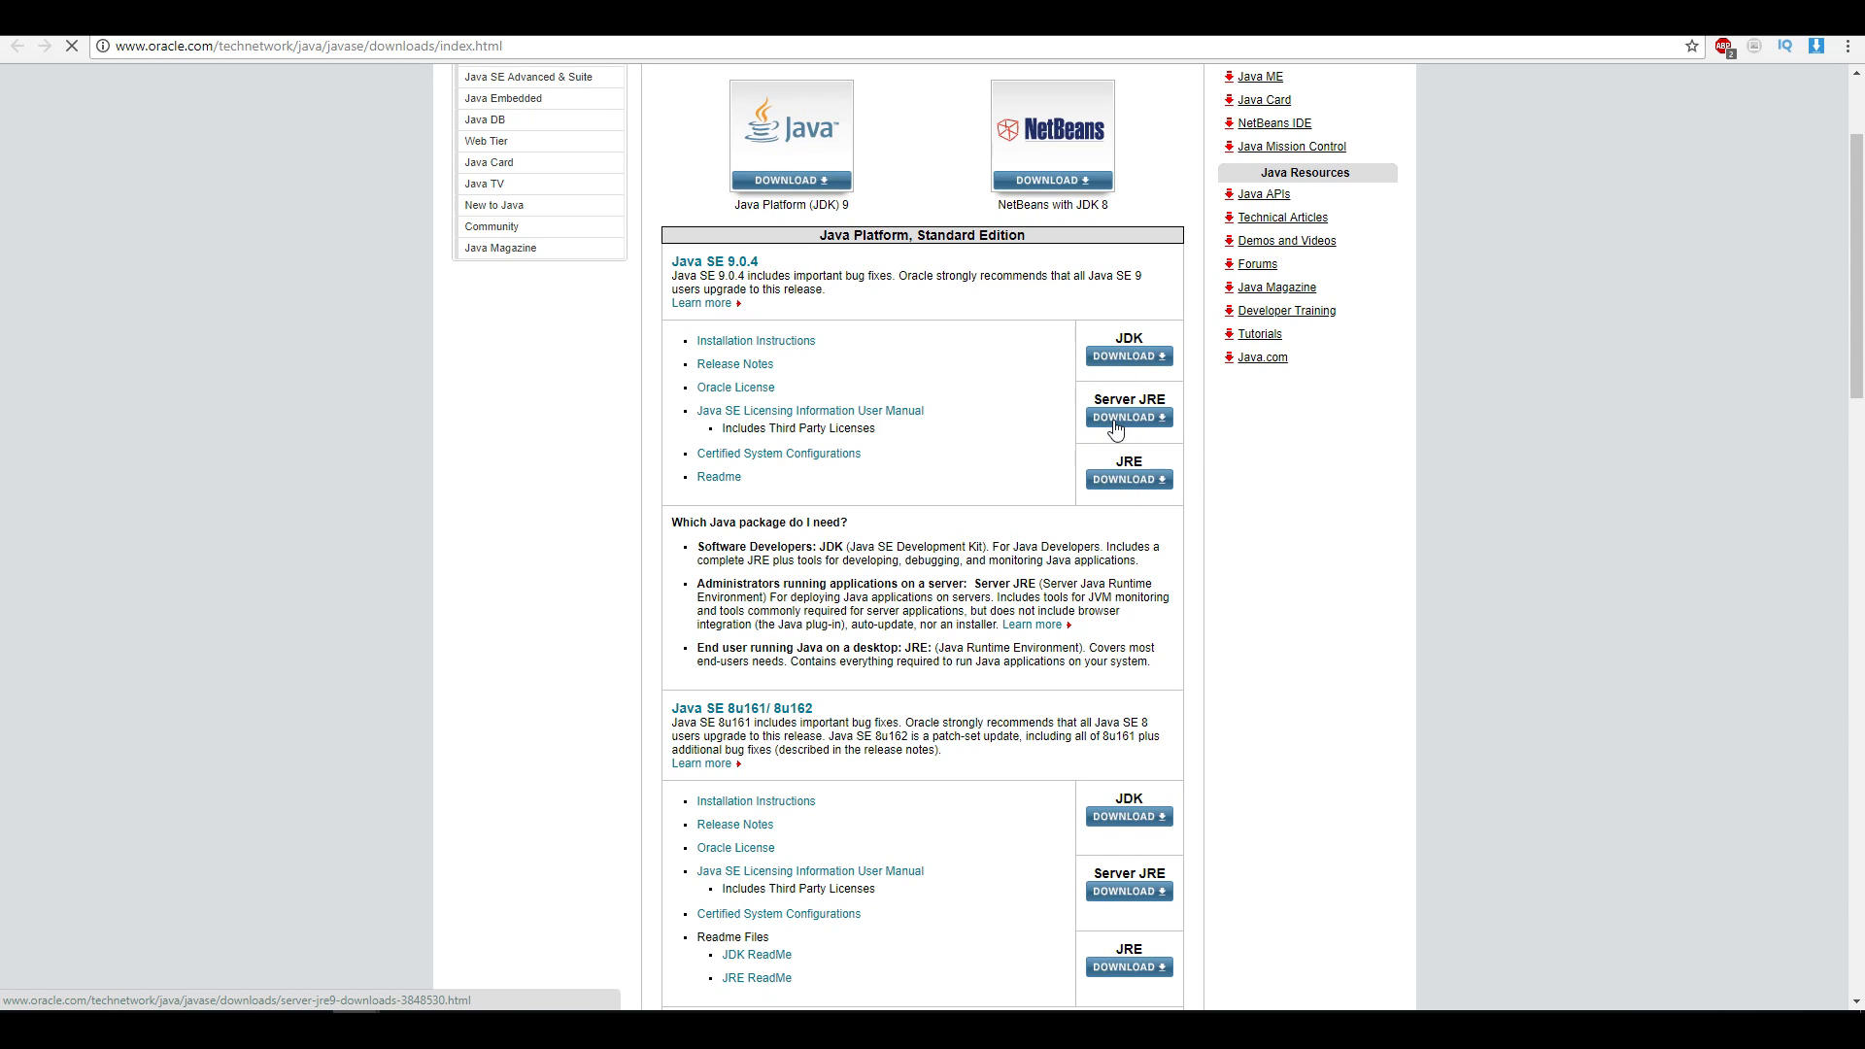
Step: Download the JDK under Java SE 9.0.4 from Oracle's Java SE downloads page
{"action": "left_click", "coordinate": [1126, 355]}
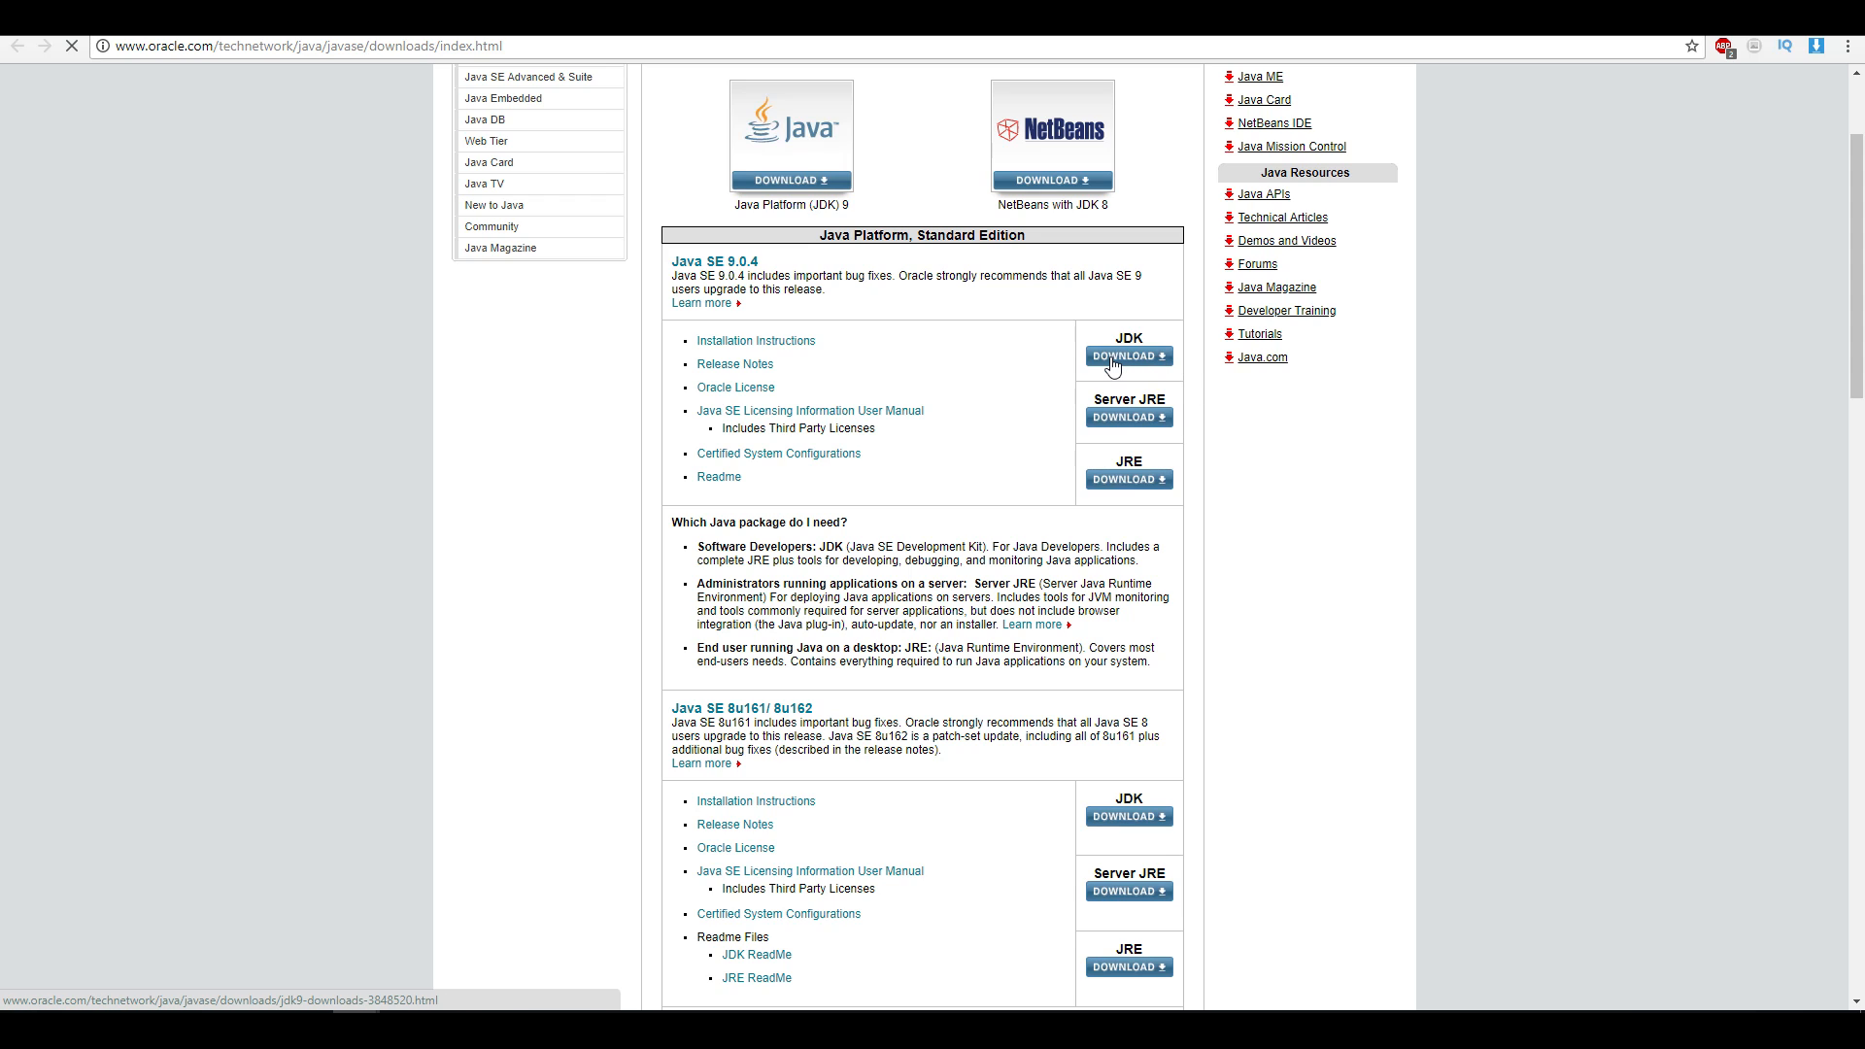
{"action": "left_click", "coordinate": [1127, 355]}
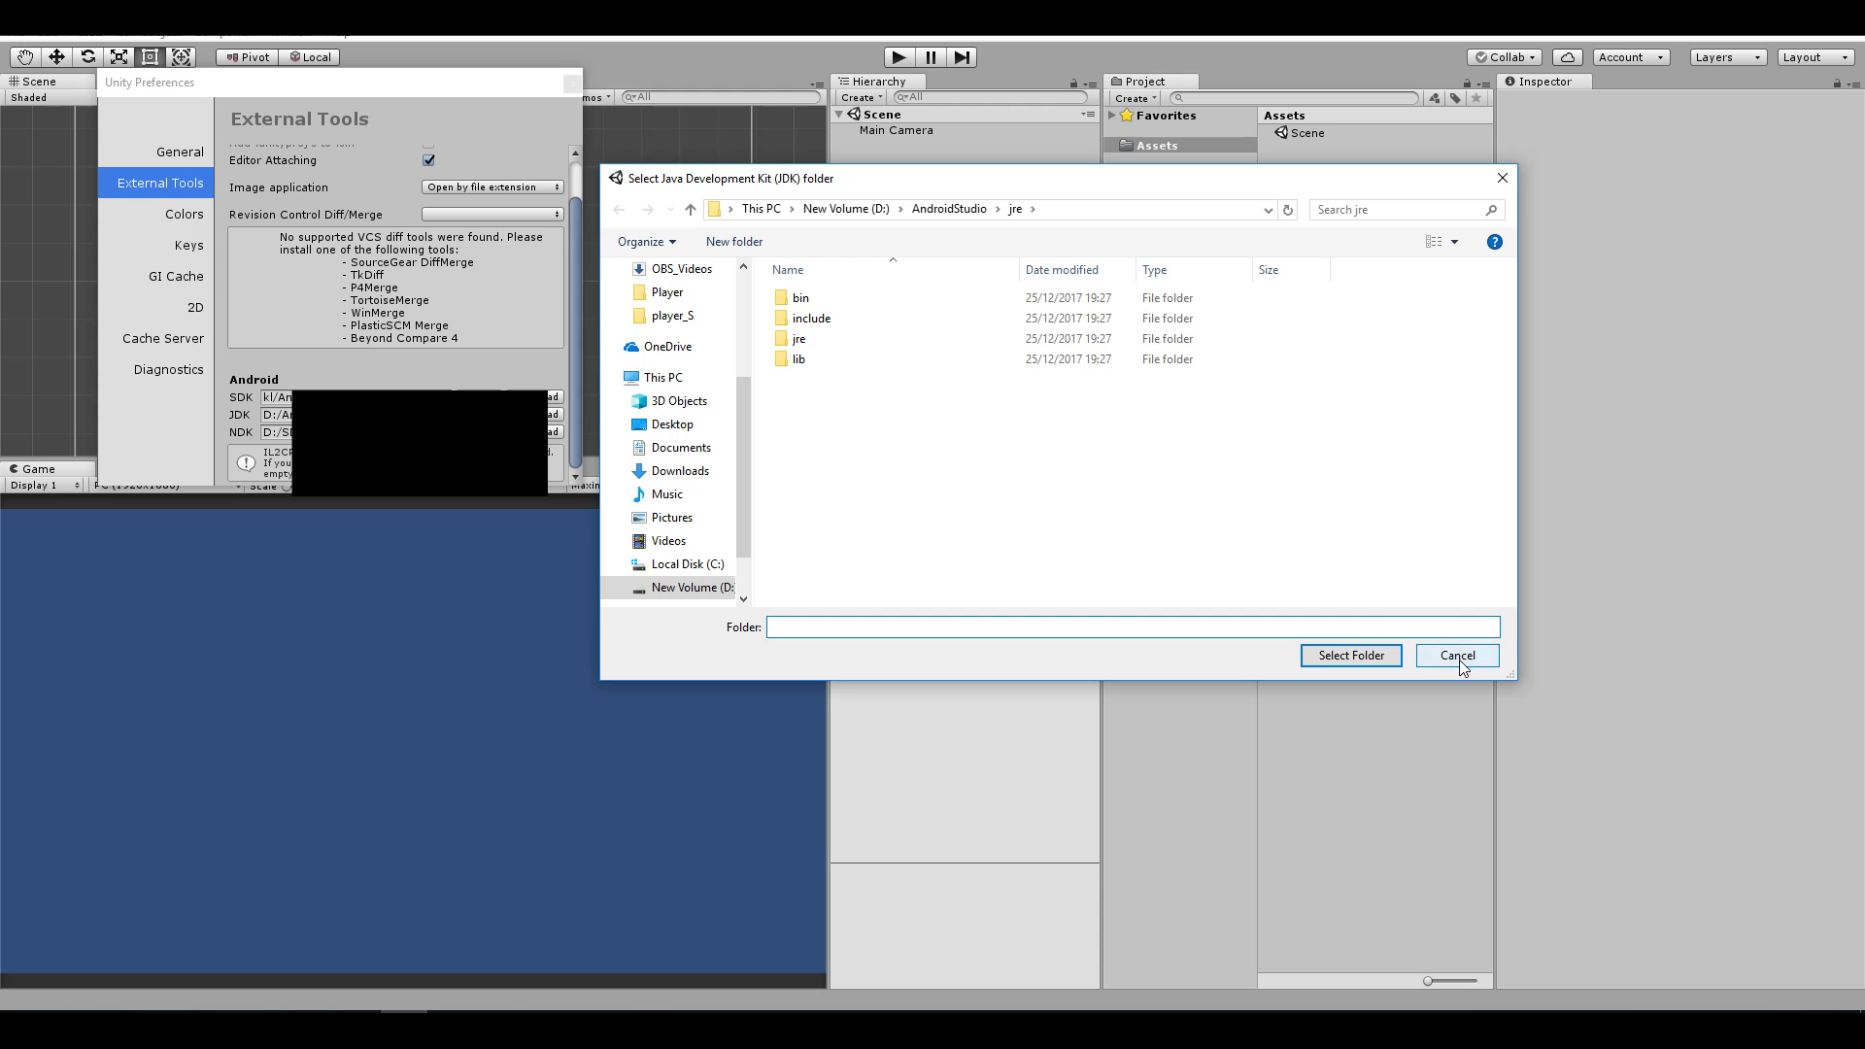
Step: Cancel the JDK folder picker at D:\AndroidStudio\jre, keeping the JDK path unchanged
{"action": "left_click", "coordinate": [1455, 654]}
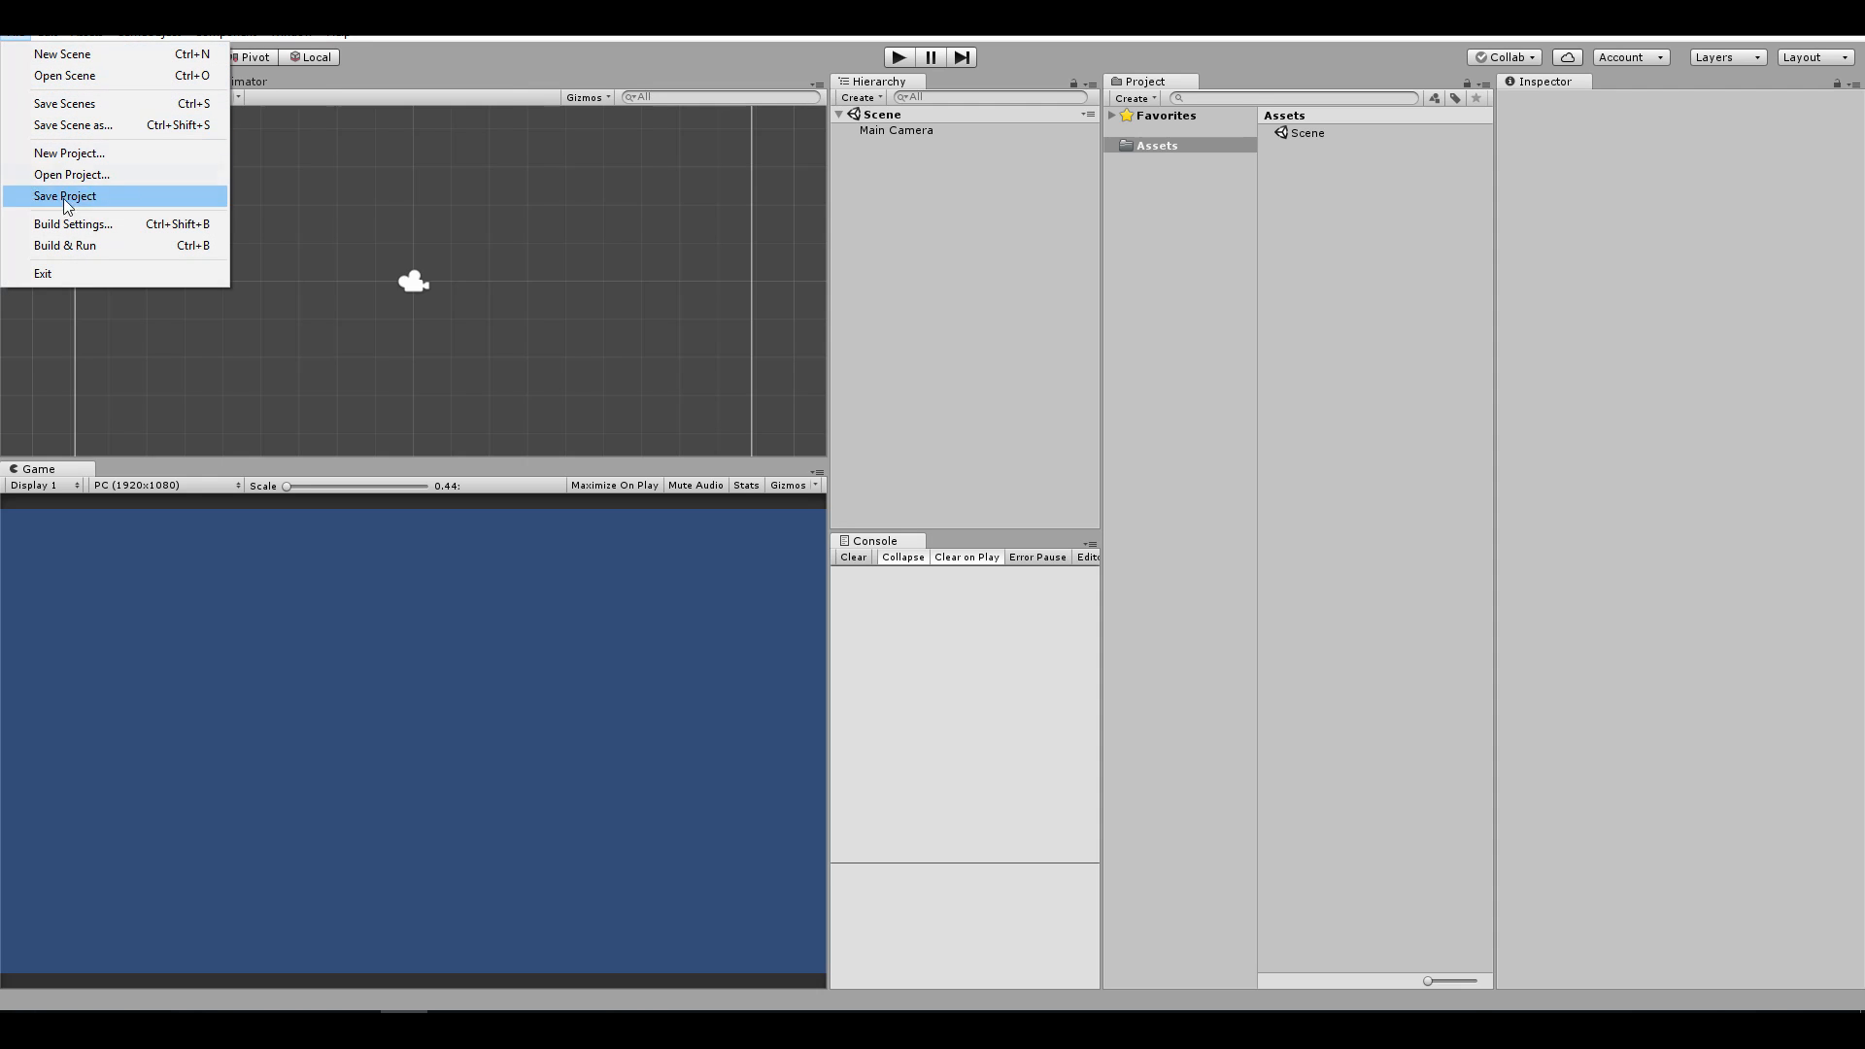
Step: Select Android in Build Settings and switch the project to the Android platform
{"action": "left_click", "coordinate": [72, 223]}
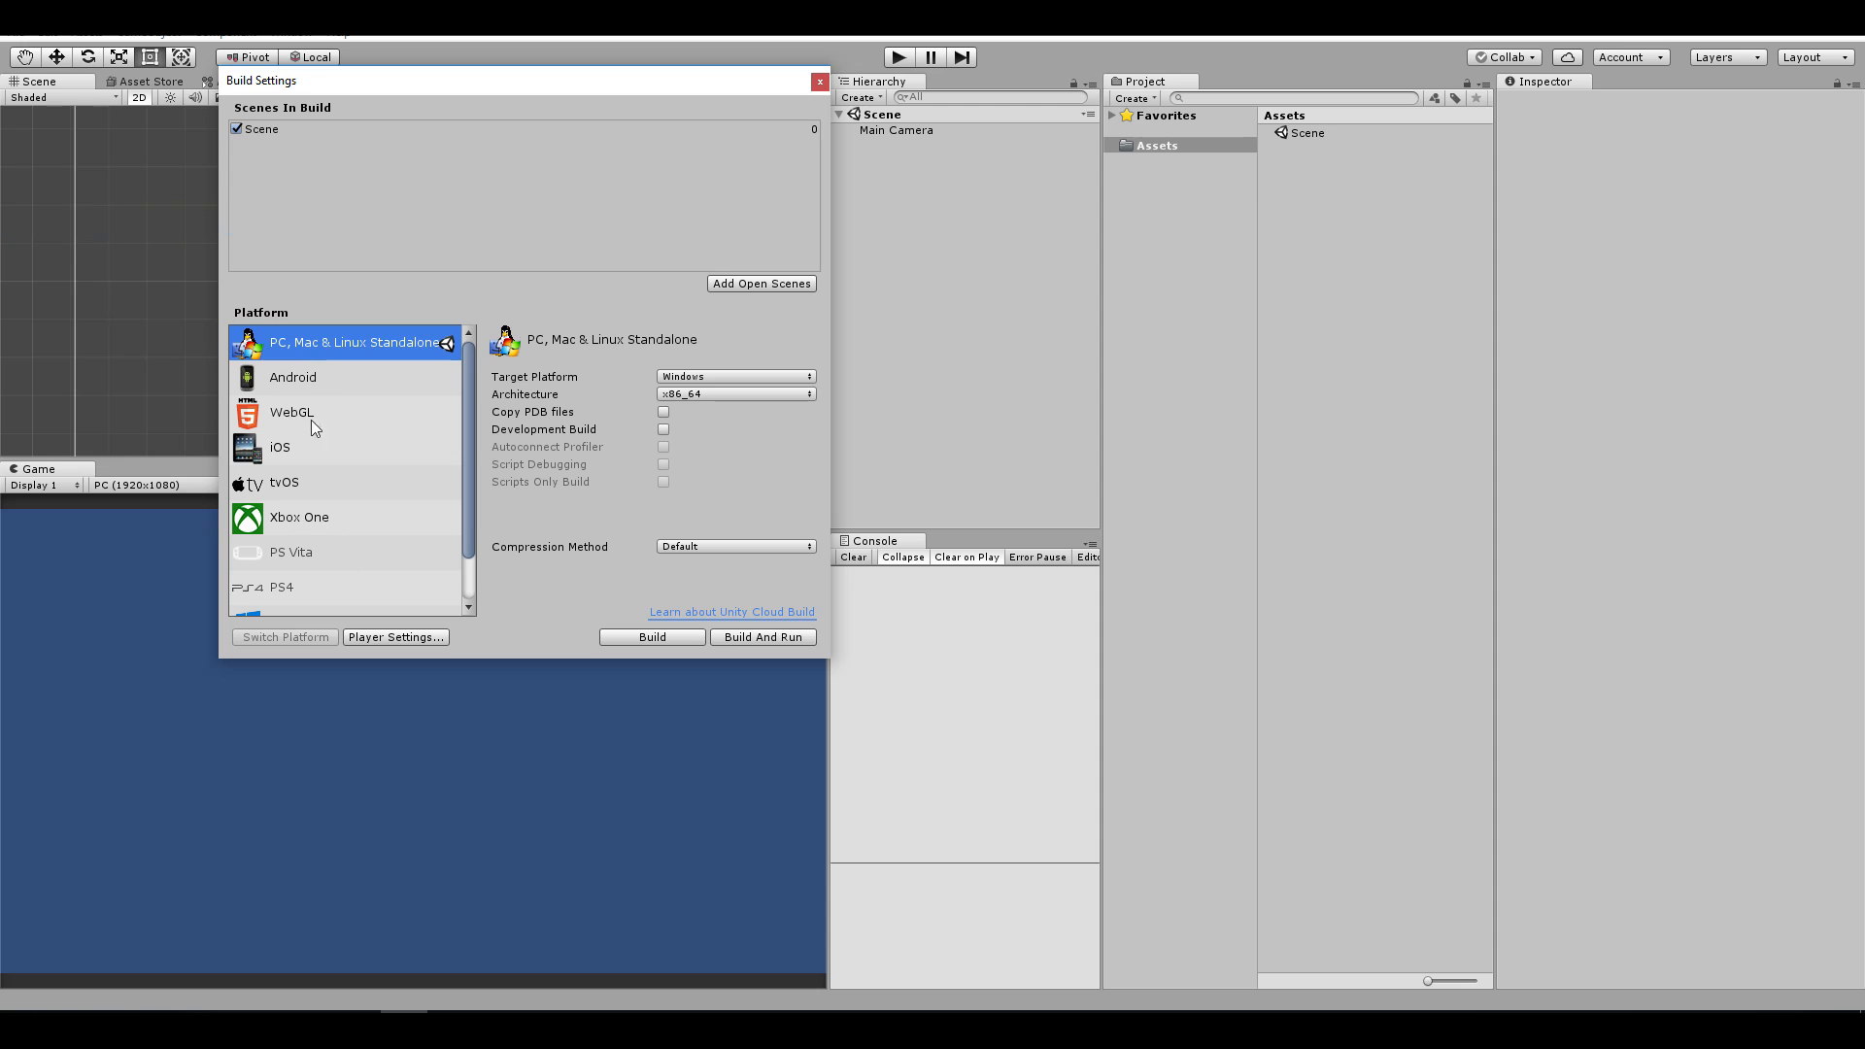
{"action": "left_click", "coordinate": [294, 377]}
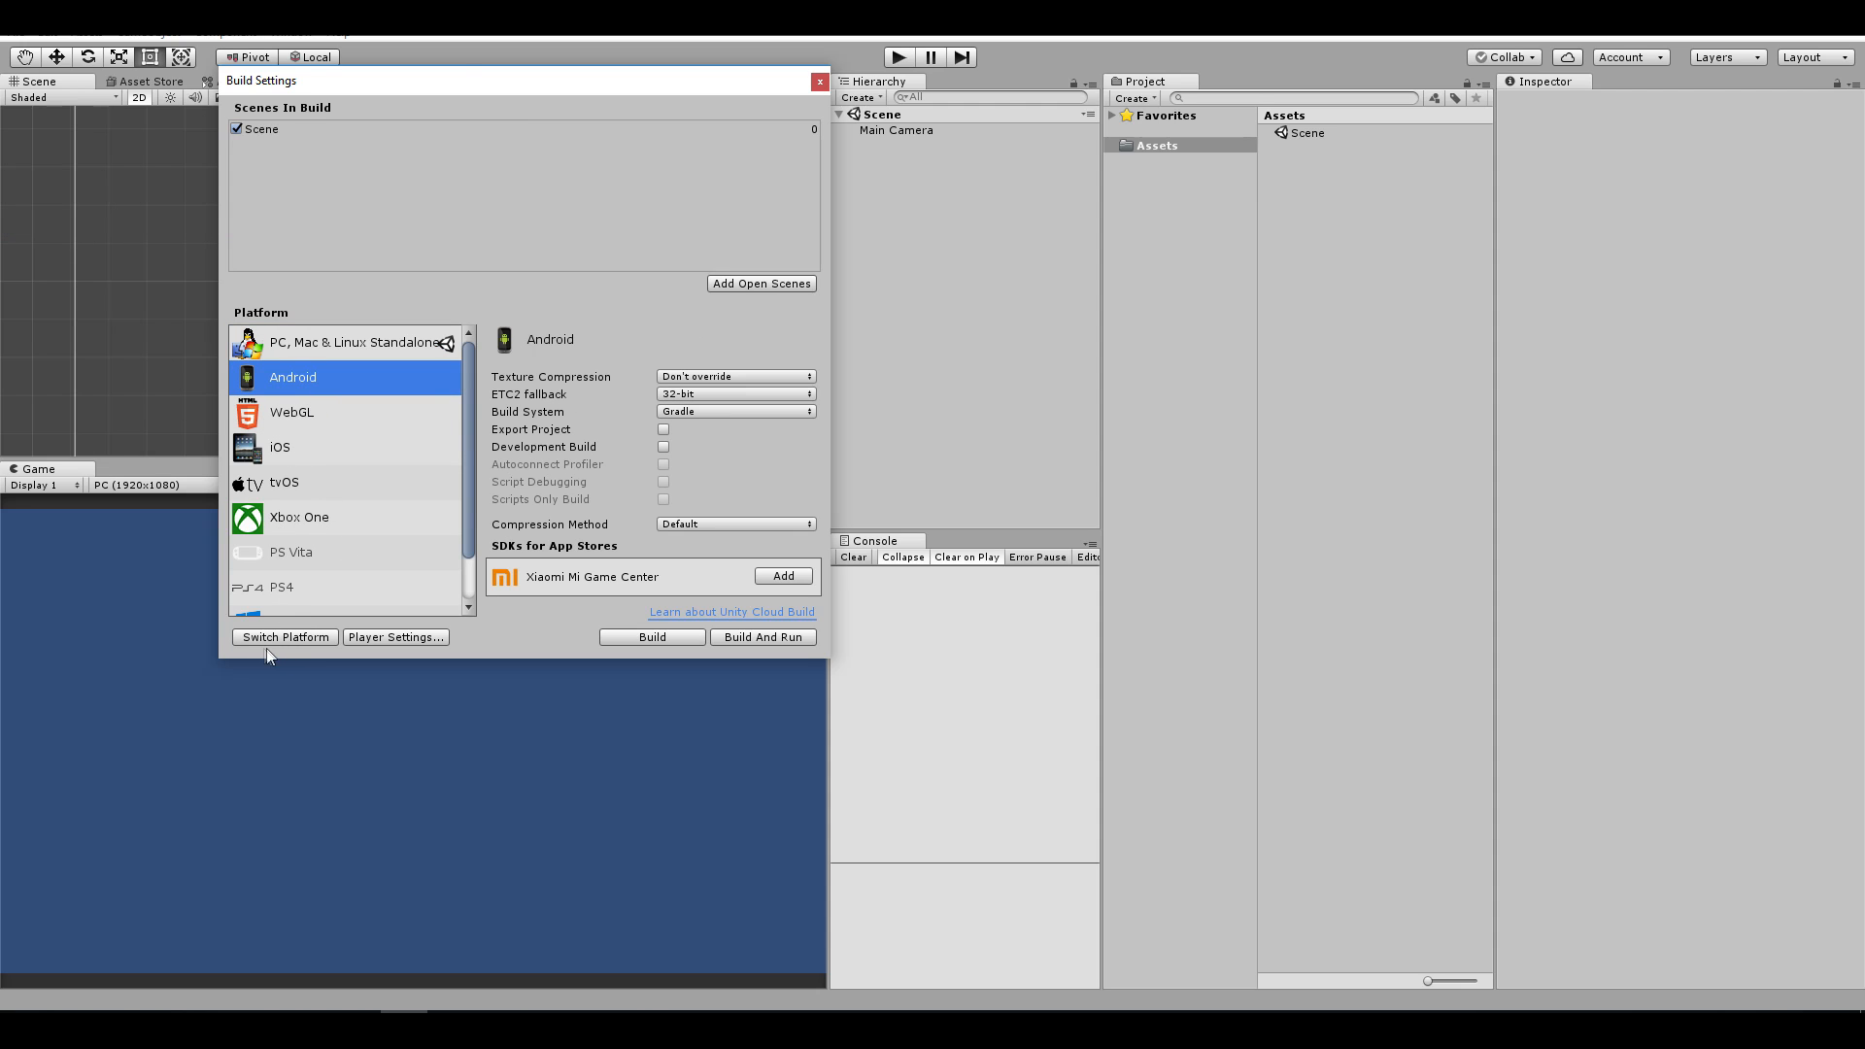
{"action": "left_click", "coordinate": [284, 637]}
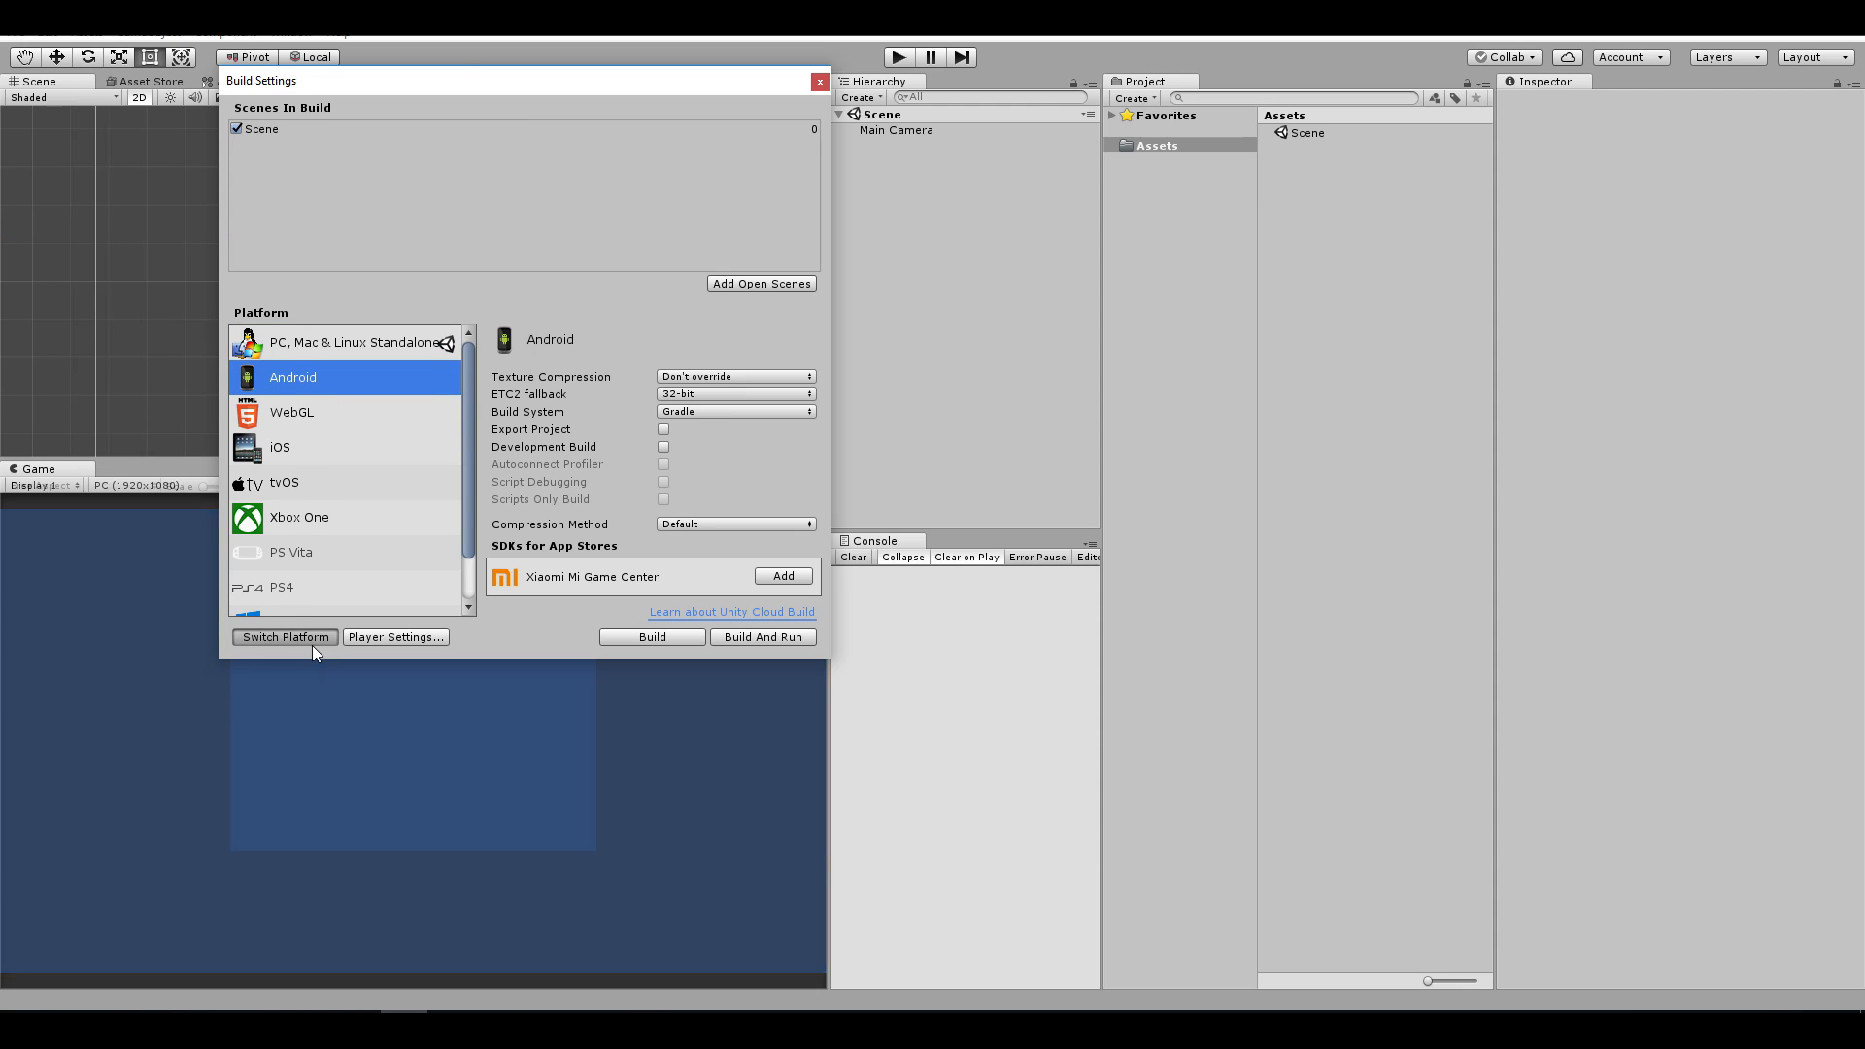
{"action": "left_click", "coordinate": [283, 637]}
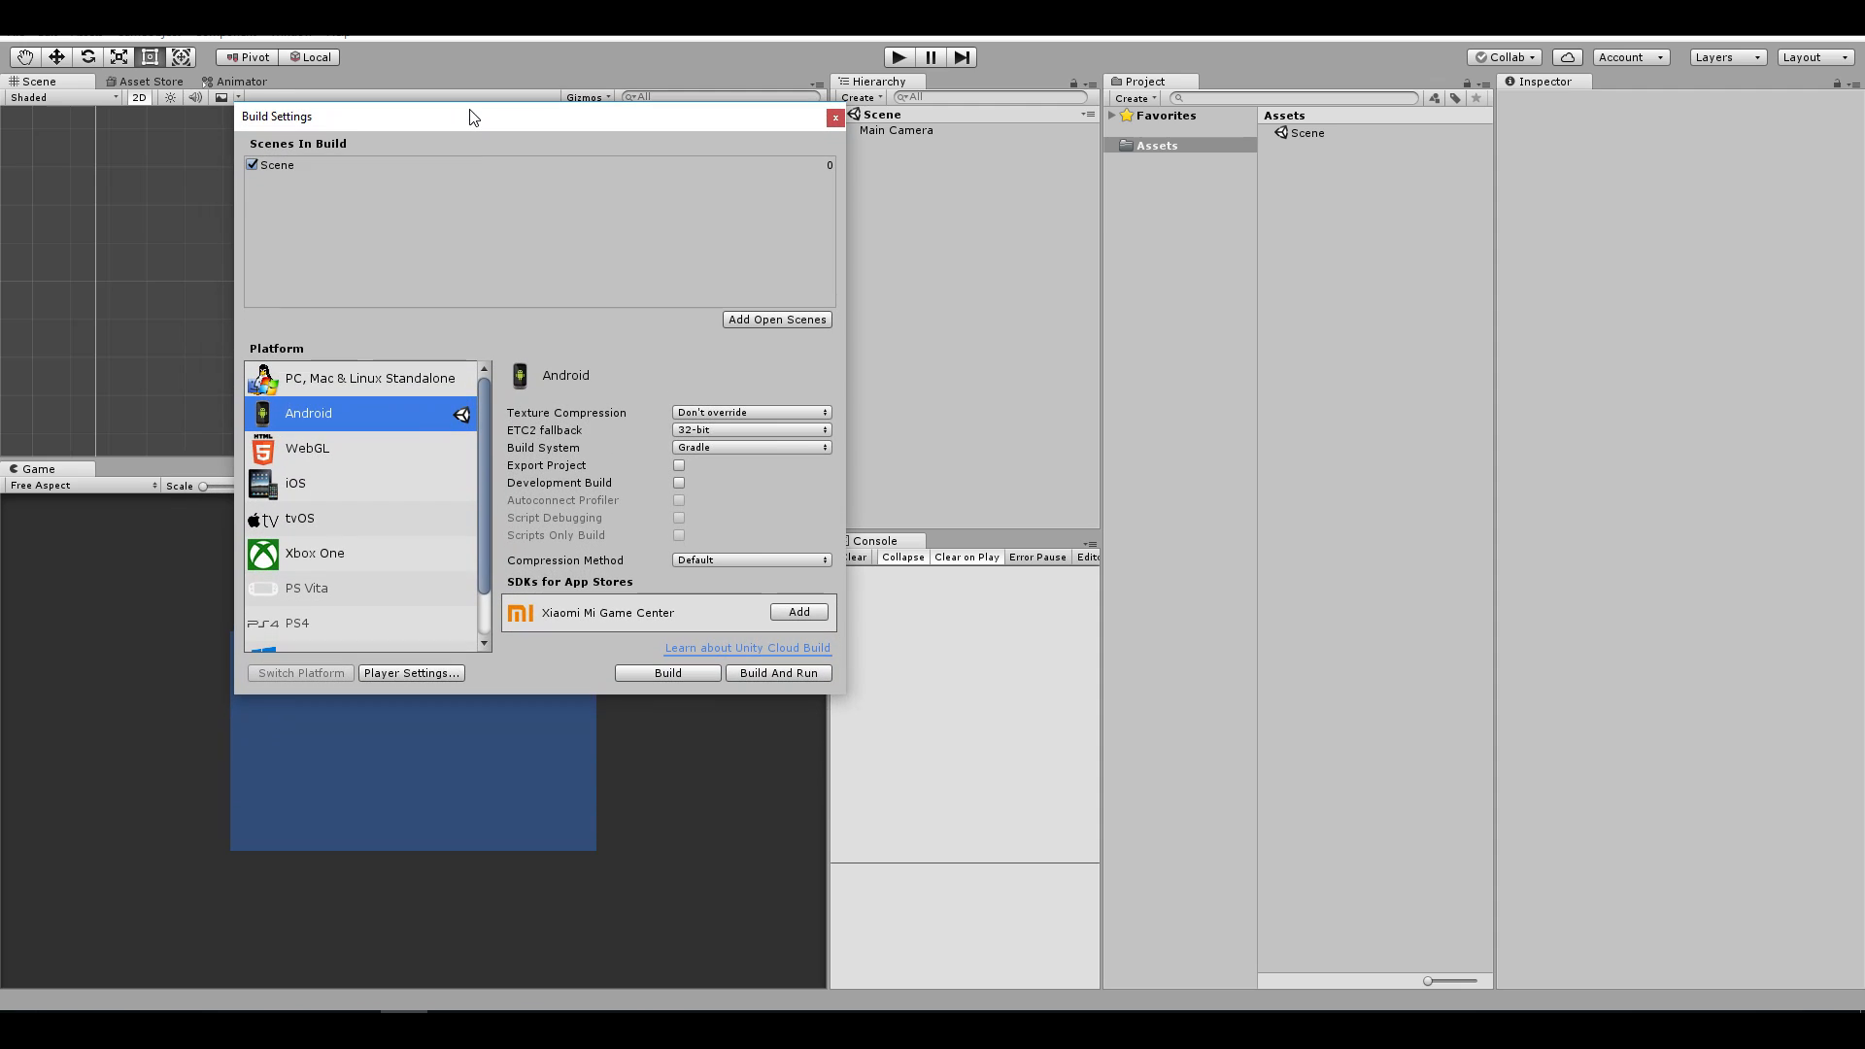
Step: Set the Player Settings package name to com.bto.subscribe and start the build
{"action": "left_click", "coordinate": [410, 672]}
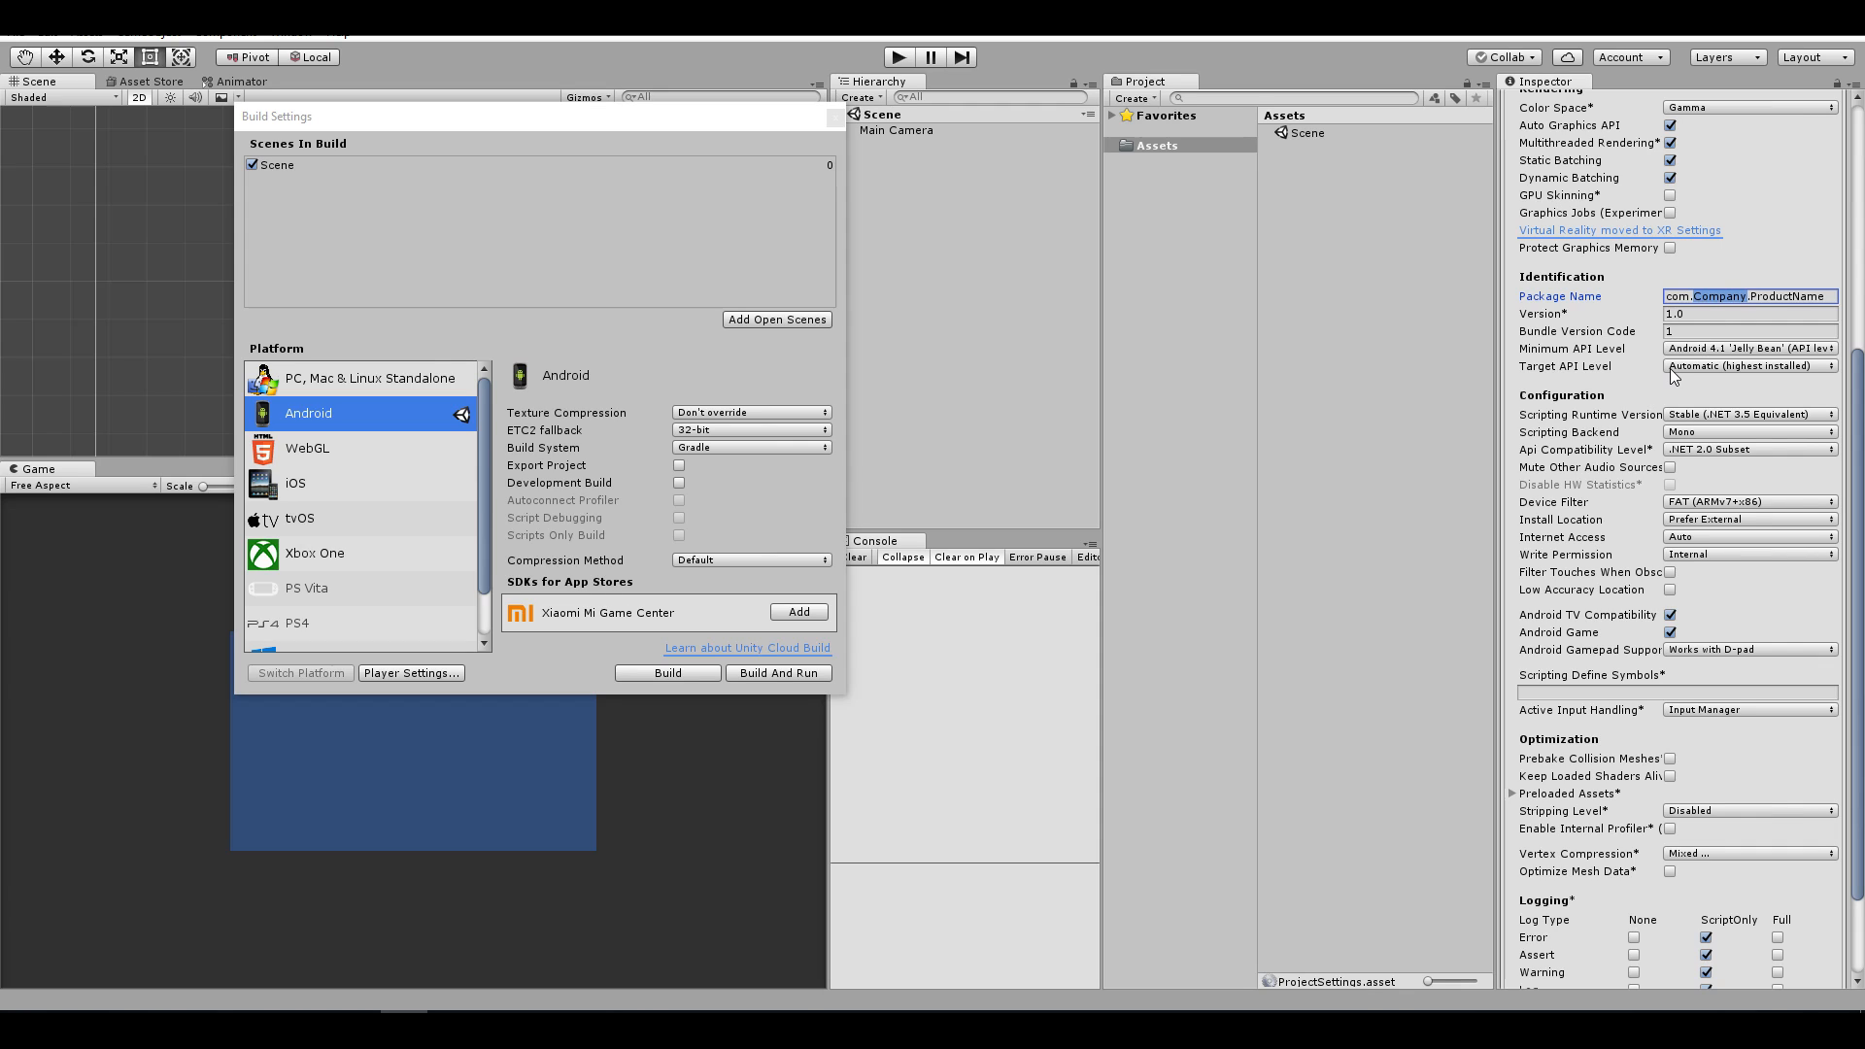
{"action": "type", "text": "com.bto.subscribe"}
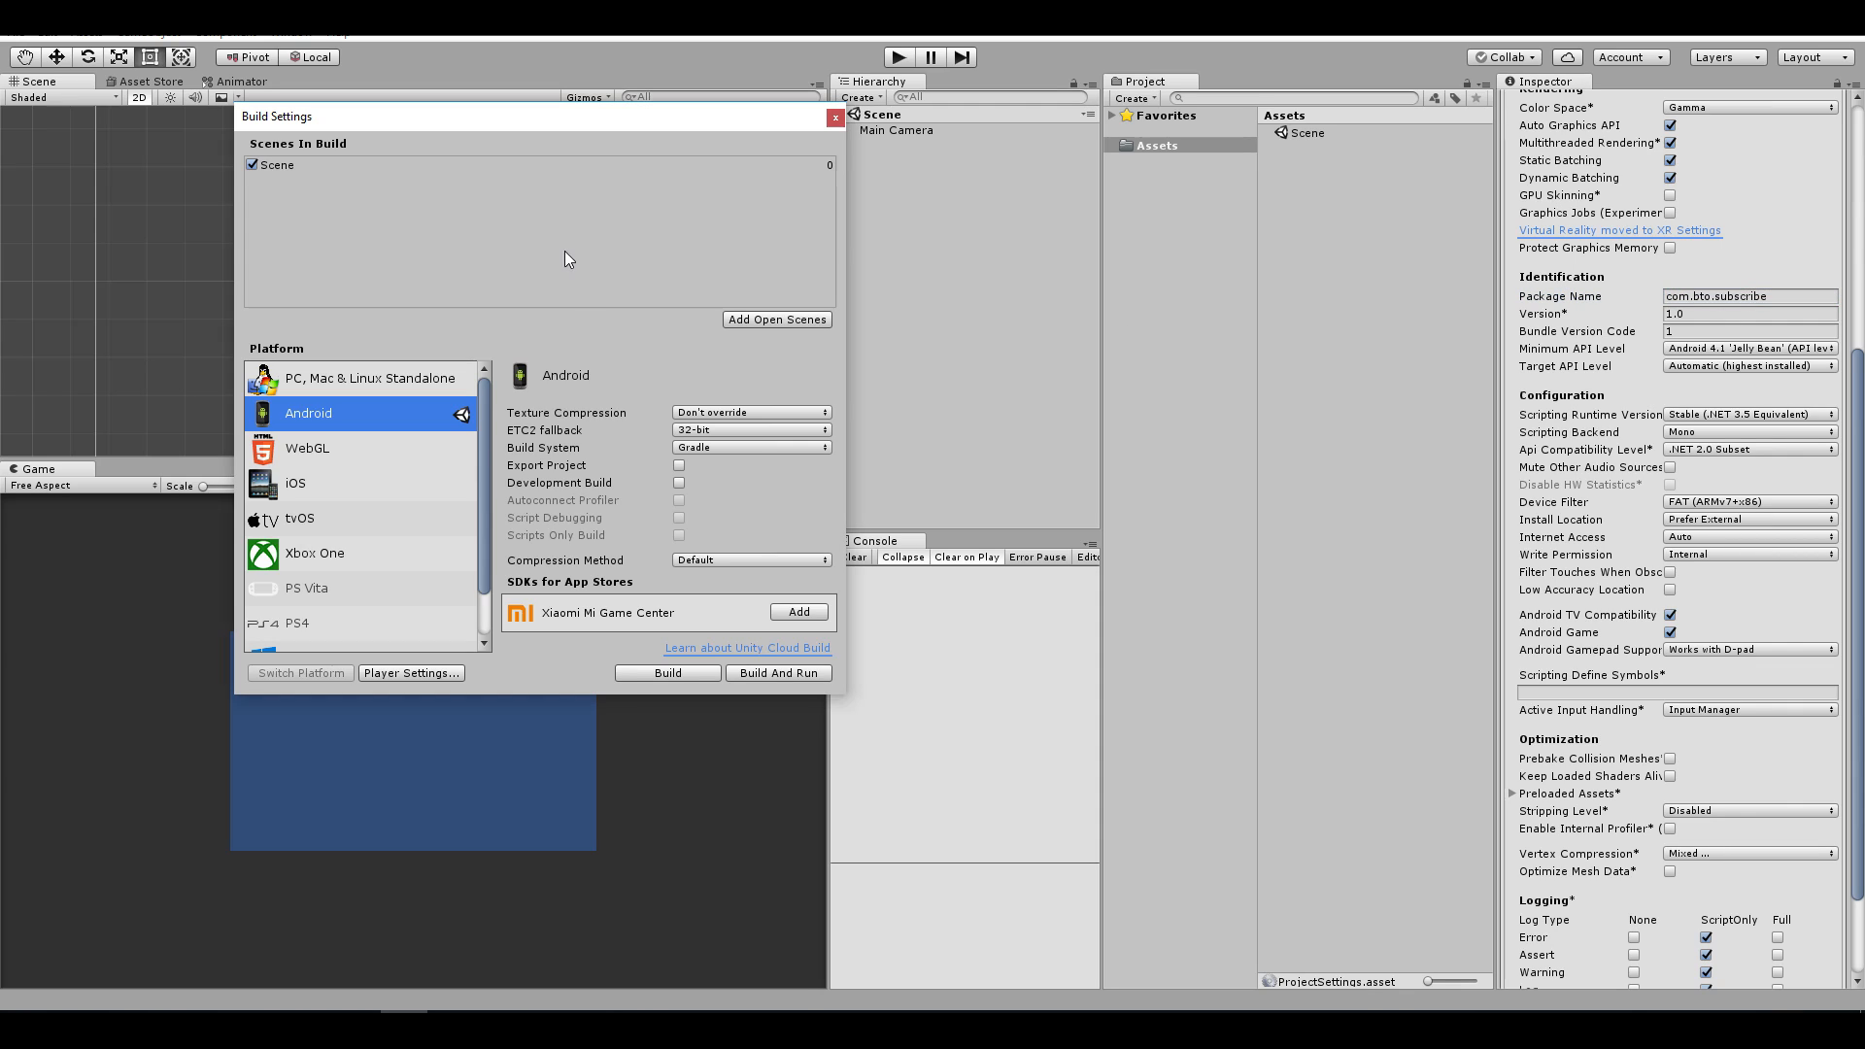
{"action": "mouse_move", "coordinate": [746, 332]}
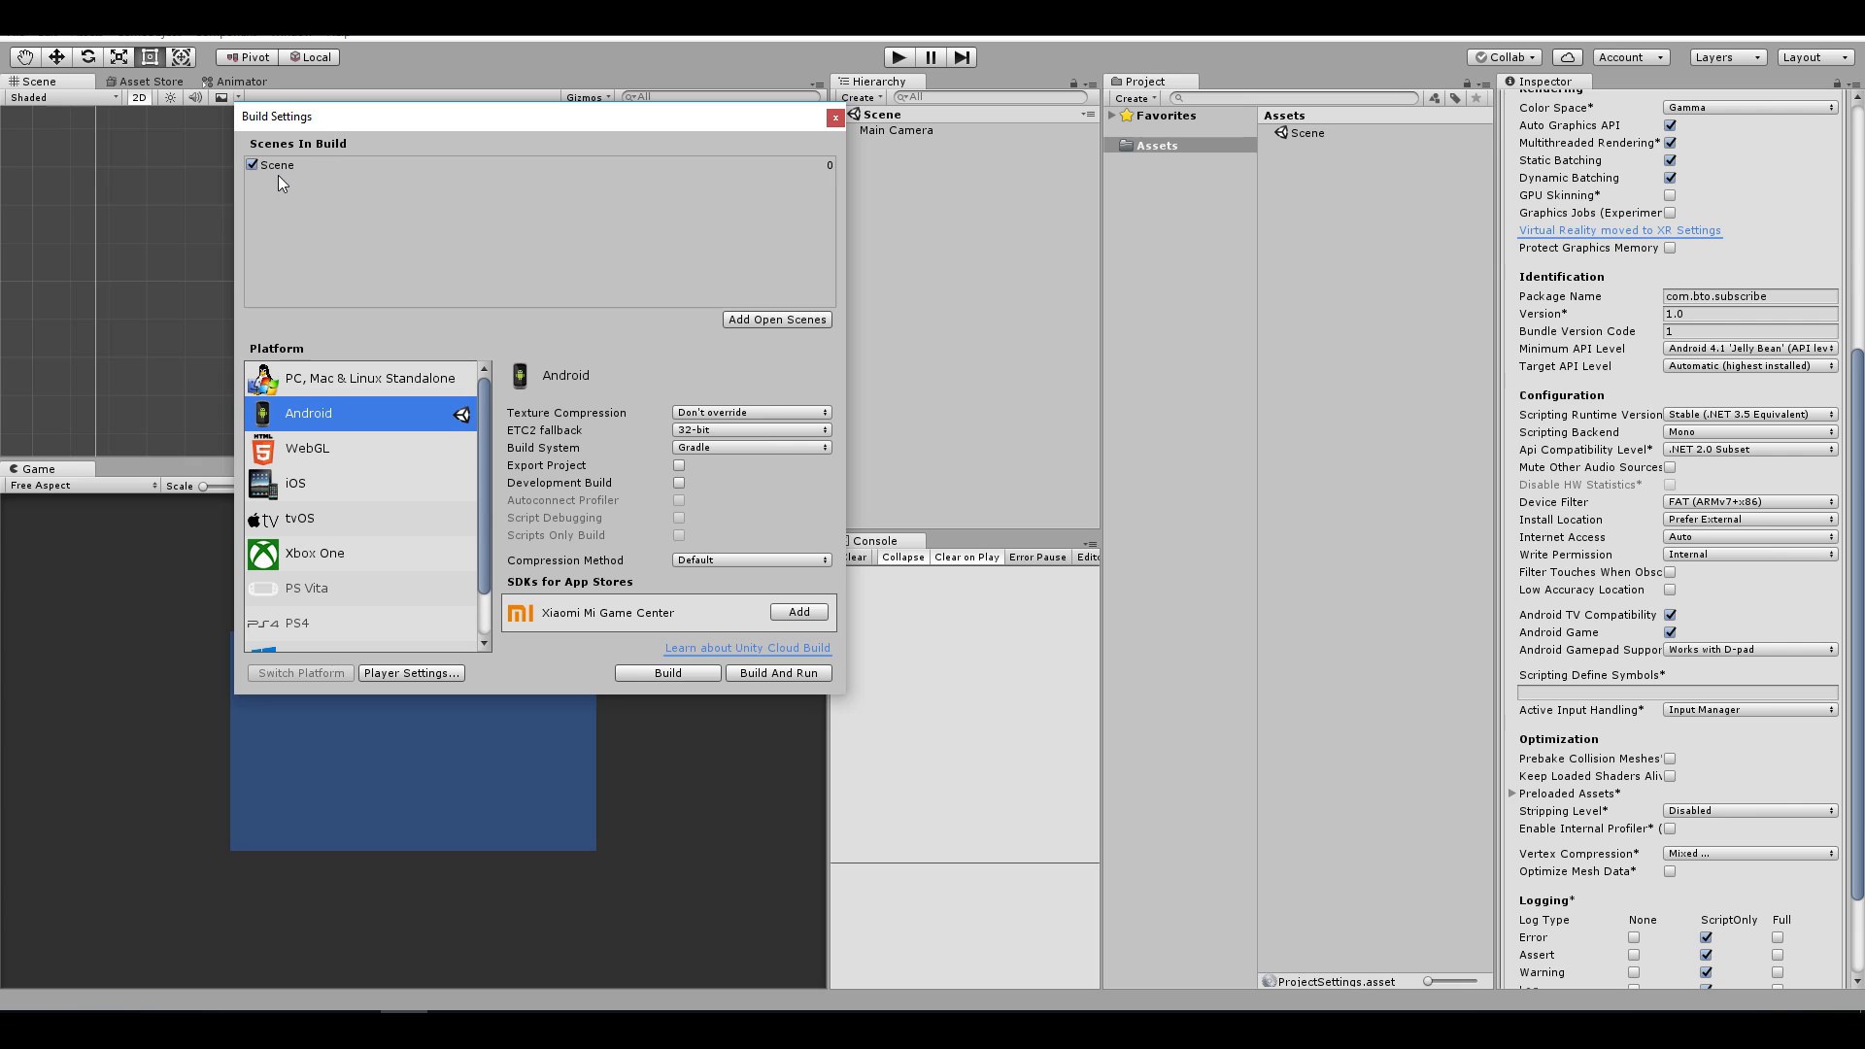
{"action": "left_click", "coordinate": [666, 672]}
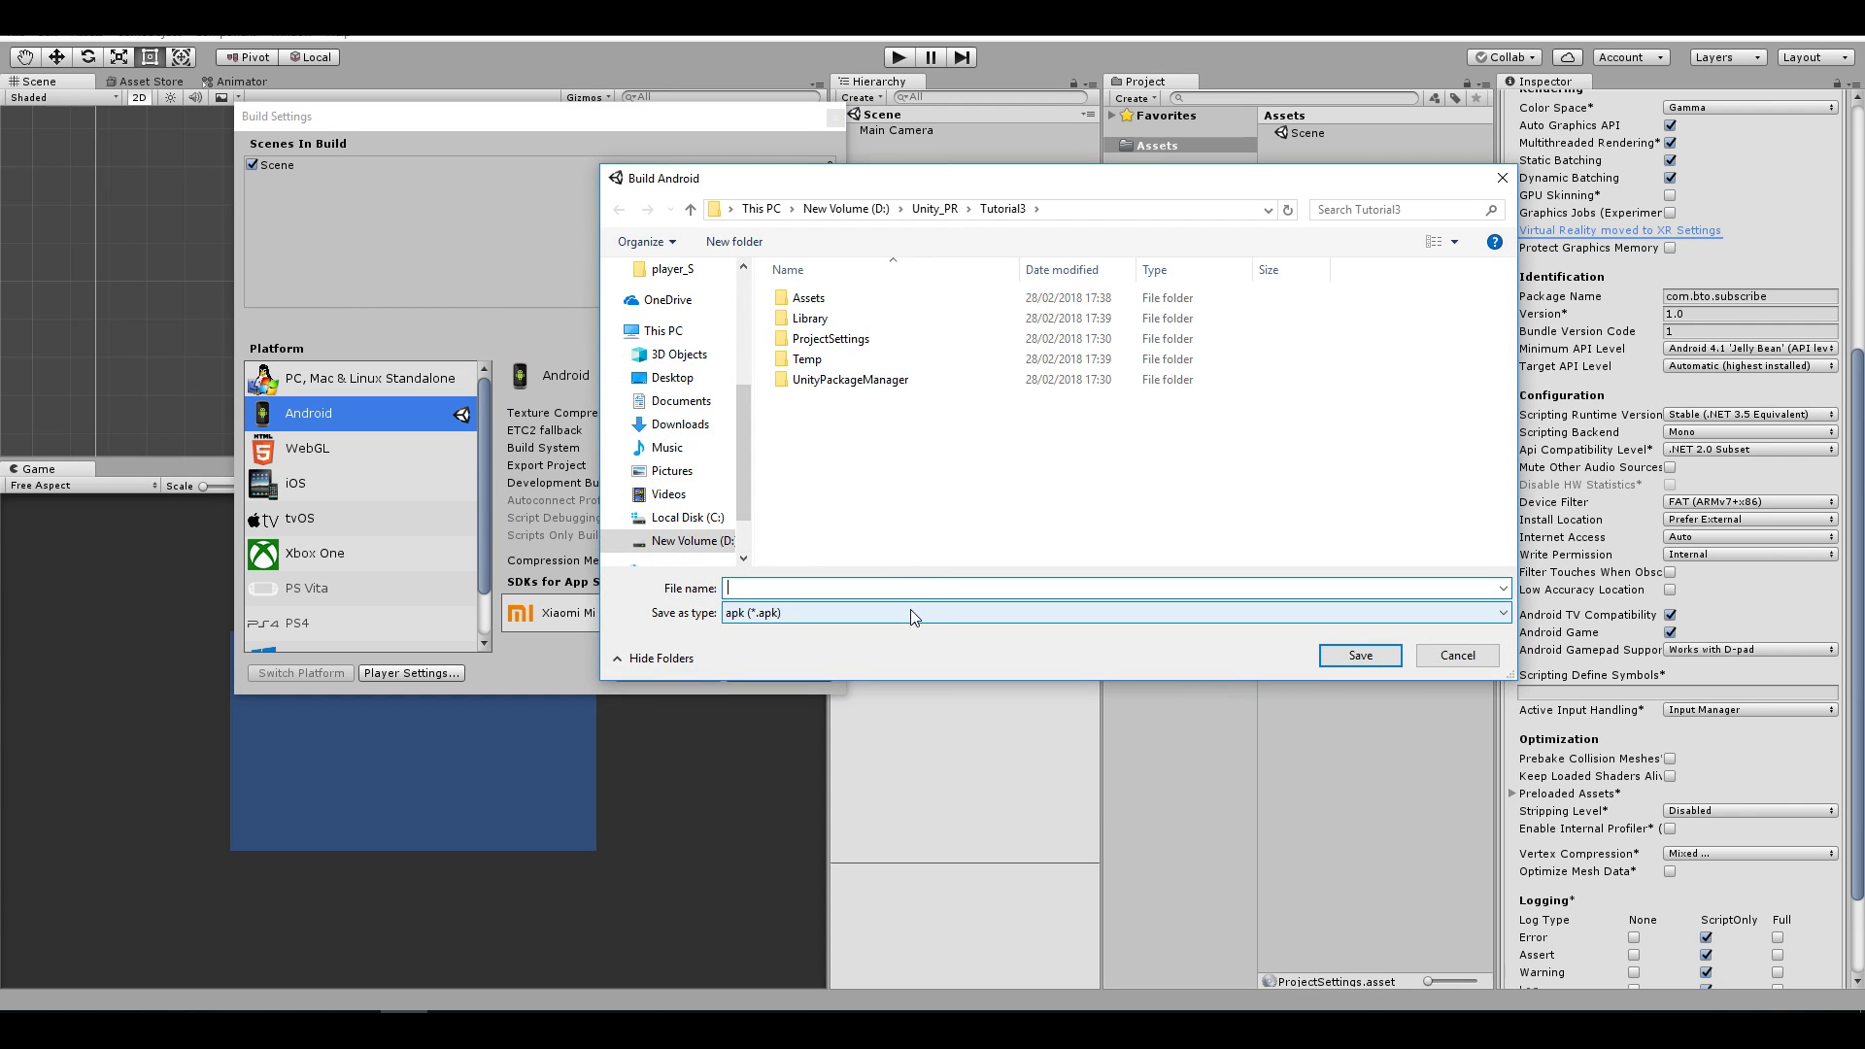
Step: Save the APK as 'build' in the Tutorial3 folder to run the Android build
{"action": "type", "text": "build"}
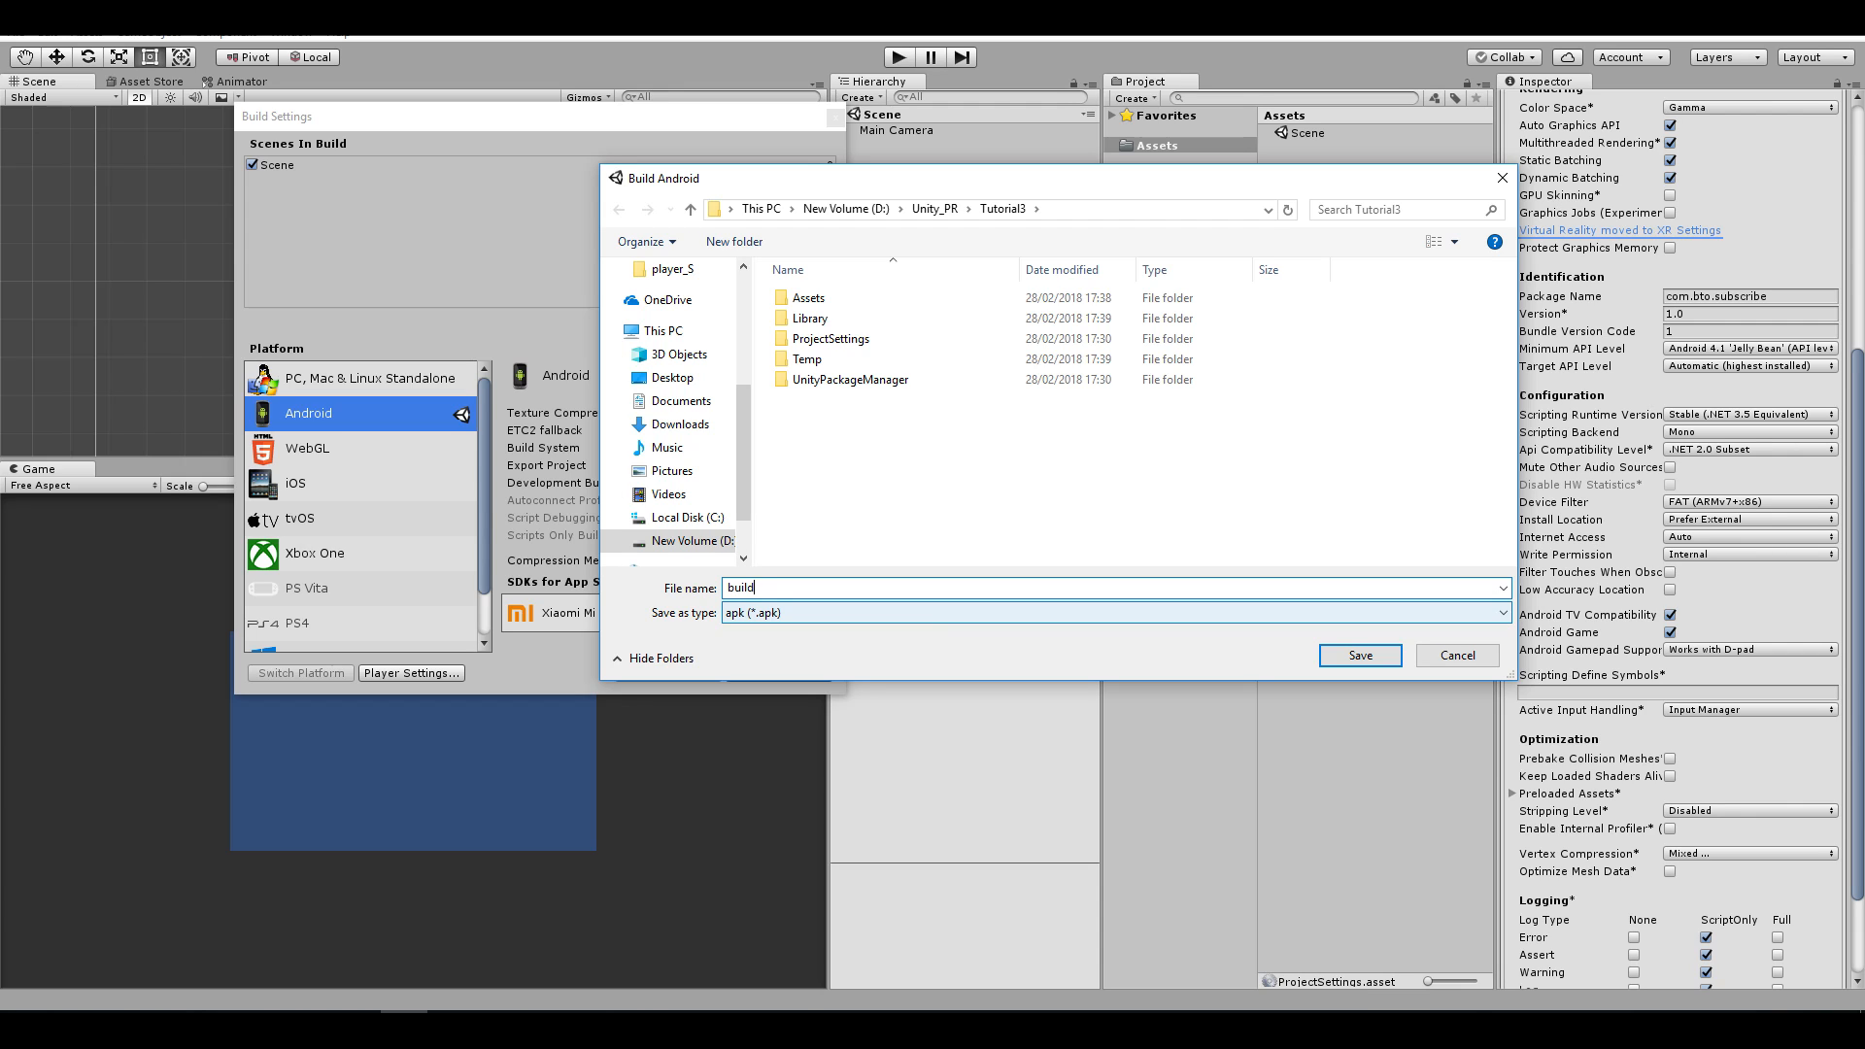
{"action": "left_click", "coordinate": [1357, 655]}
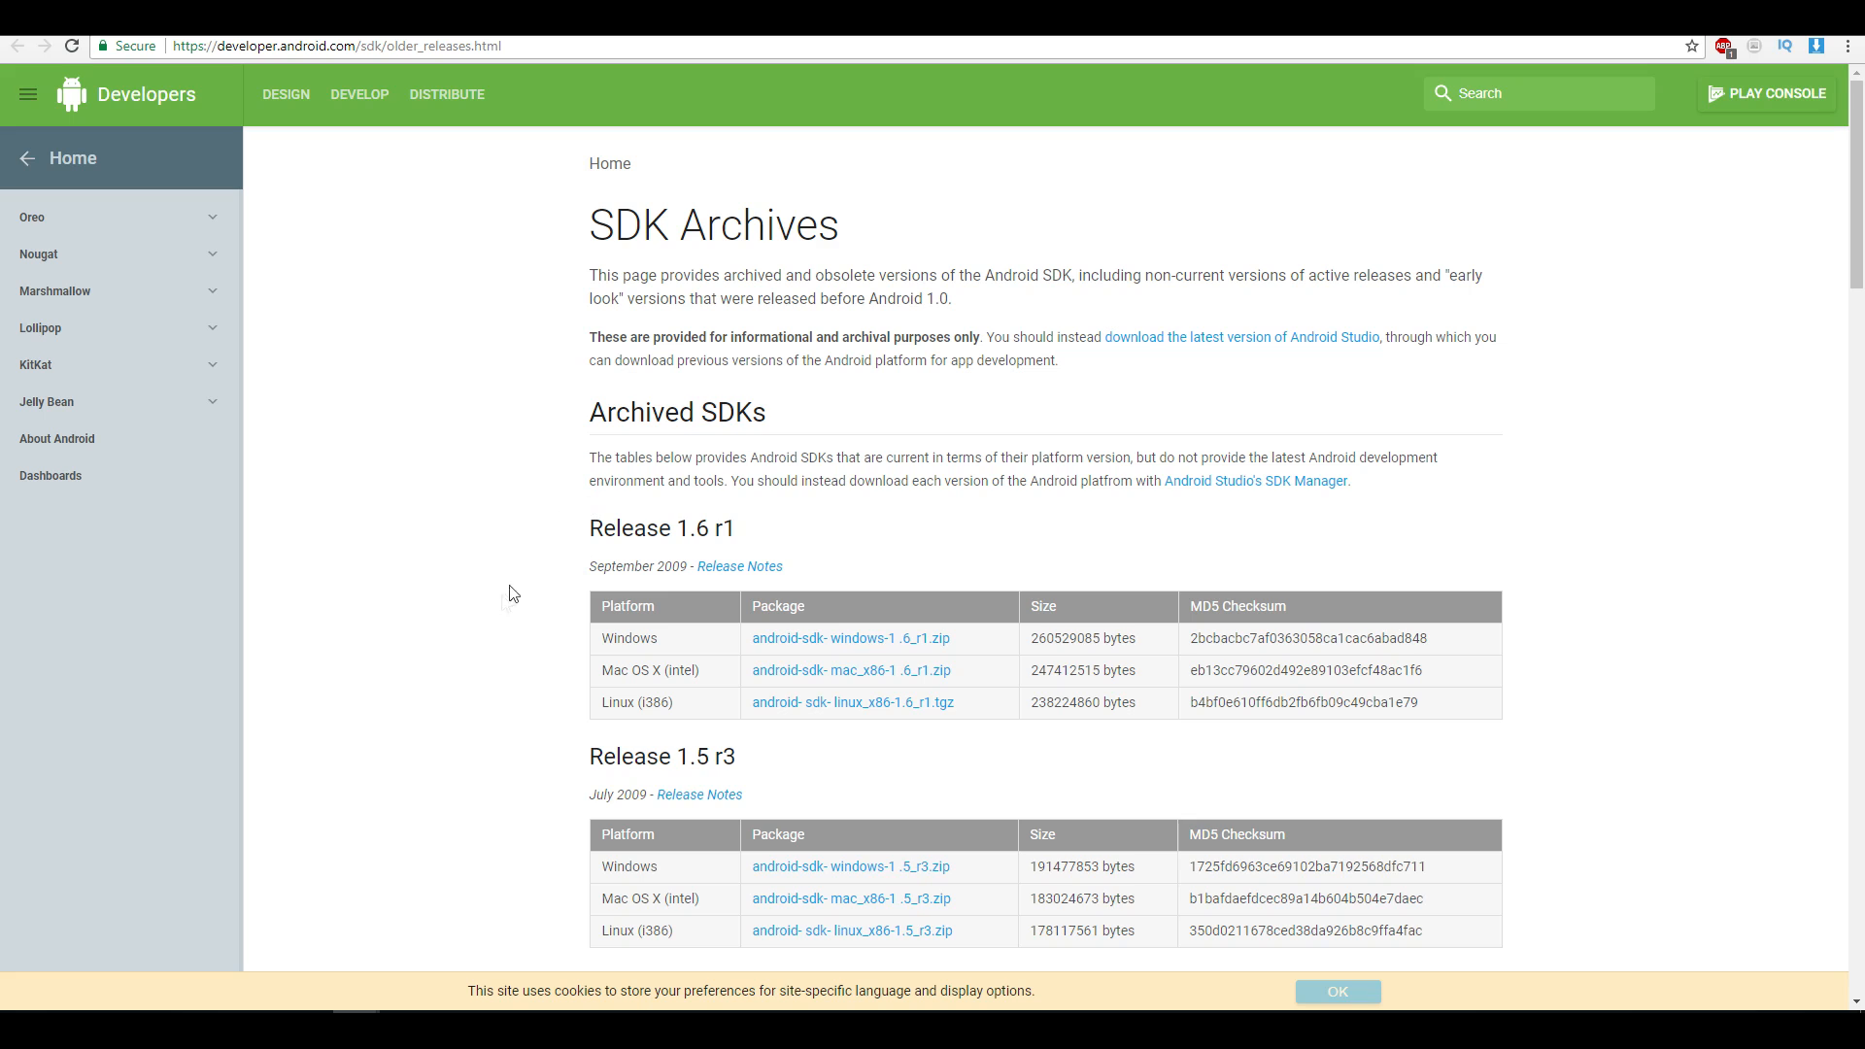
{"action": "mouse_move", "coordinate": [694, 501]}
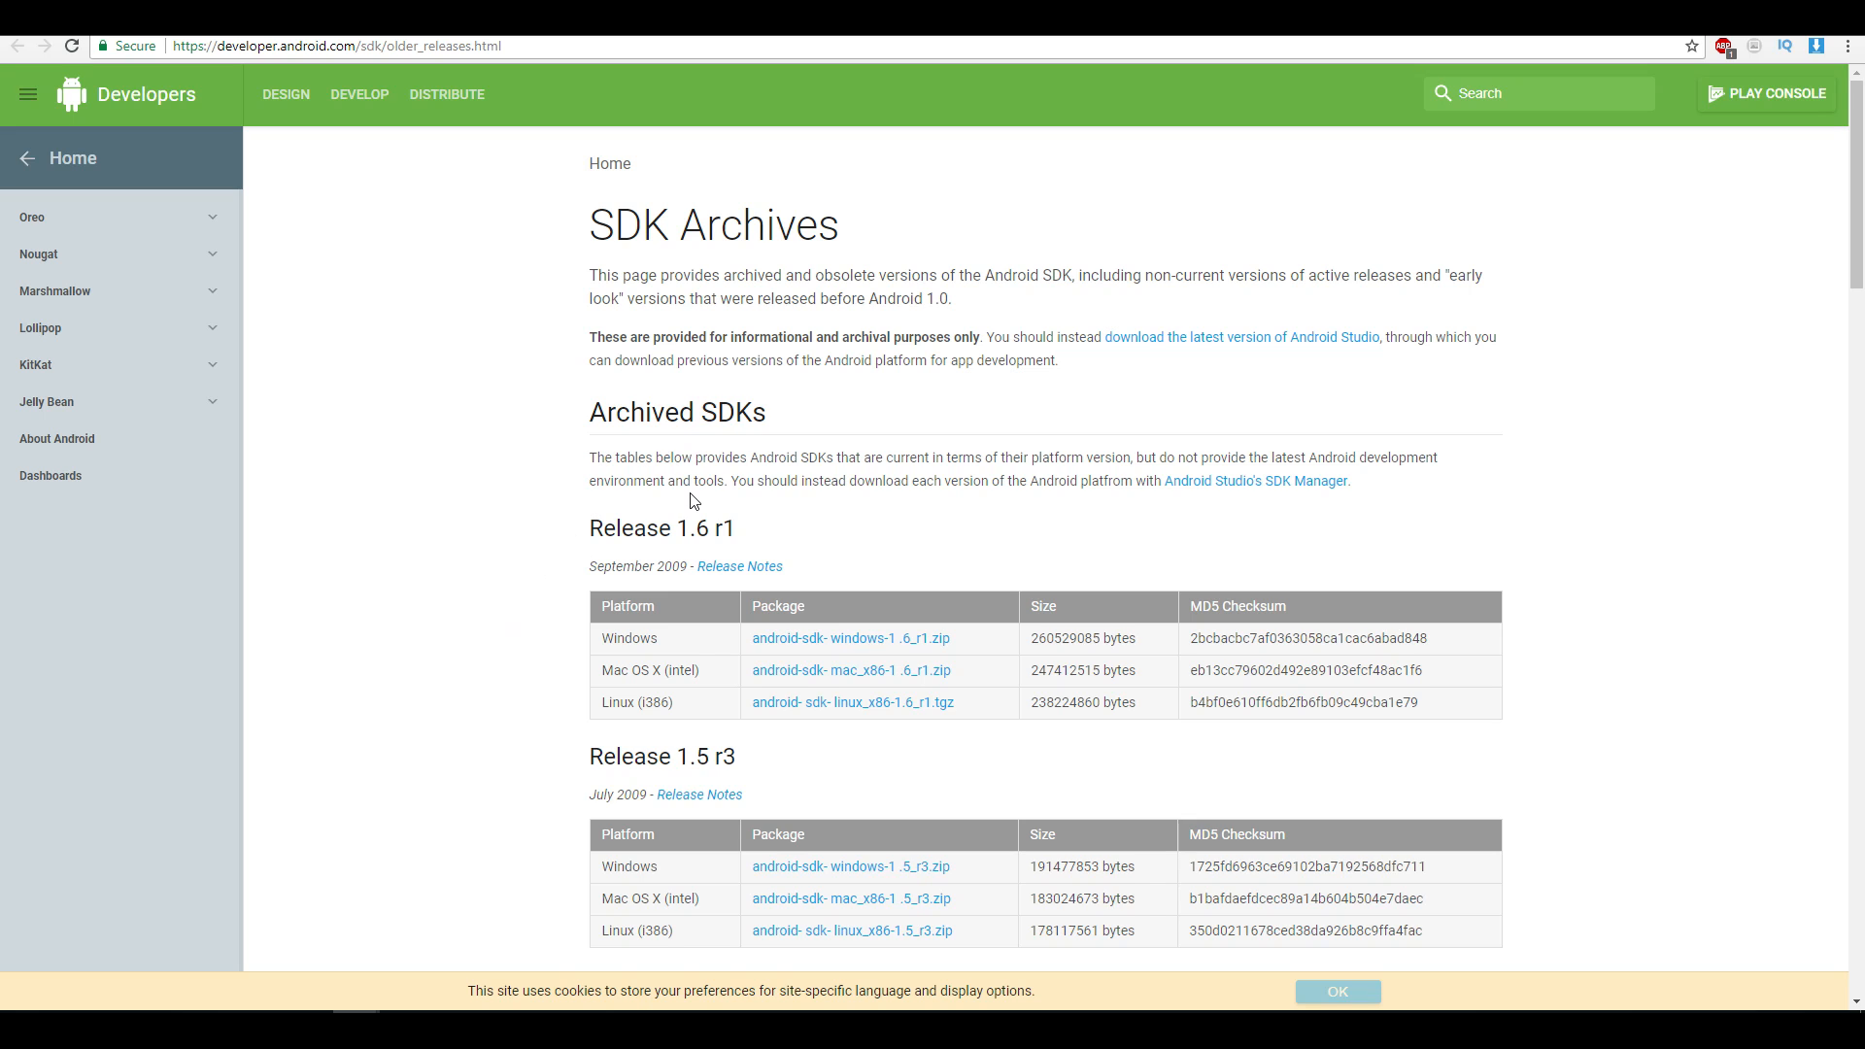
{"action": "scroll", "scroll_direction": "down", "scroll_amount": 3}
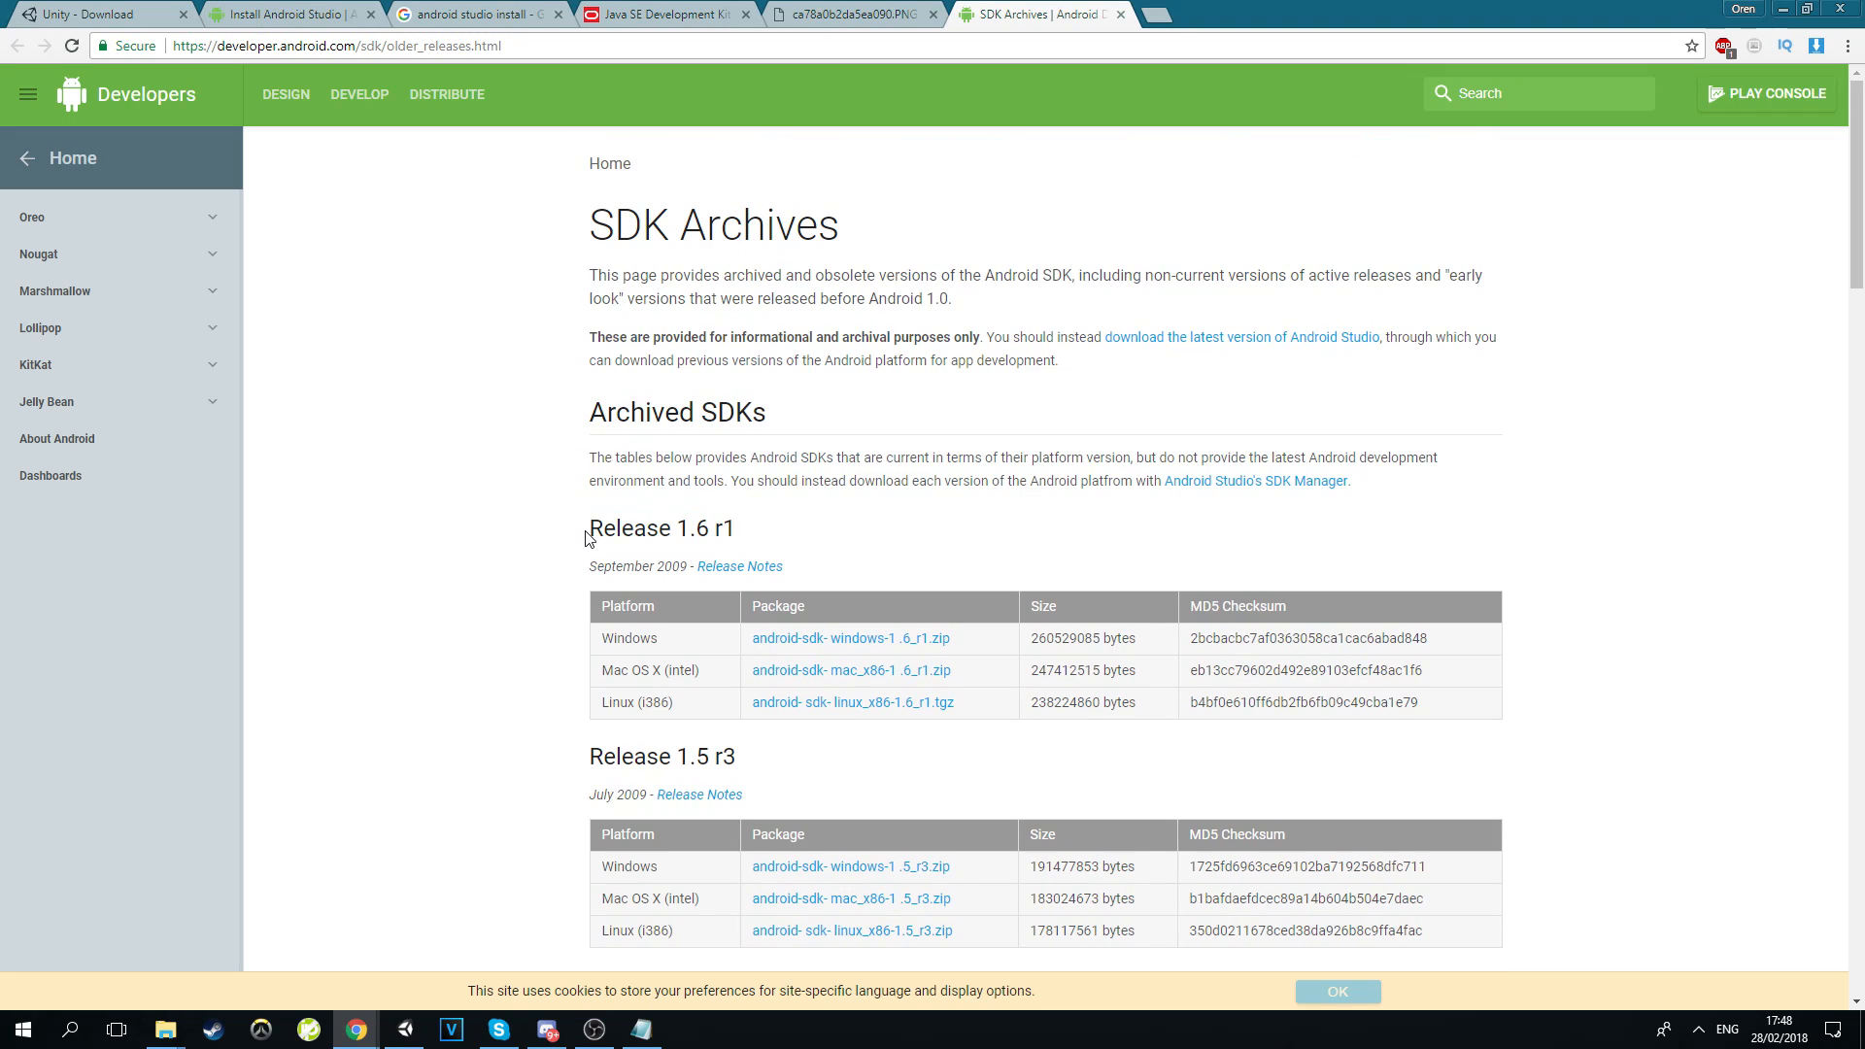
{"action": "double_click", "coordinate": [661, 529]}
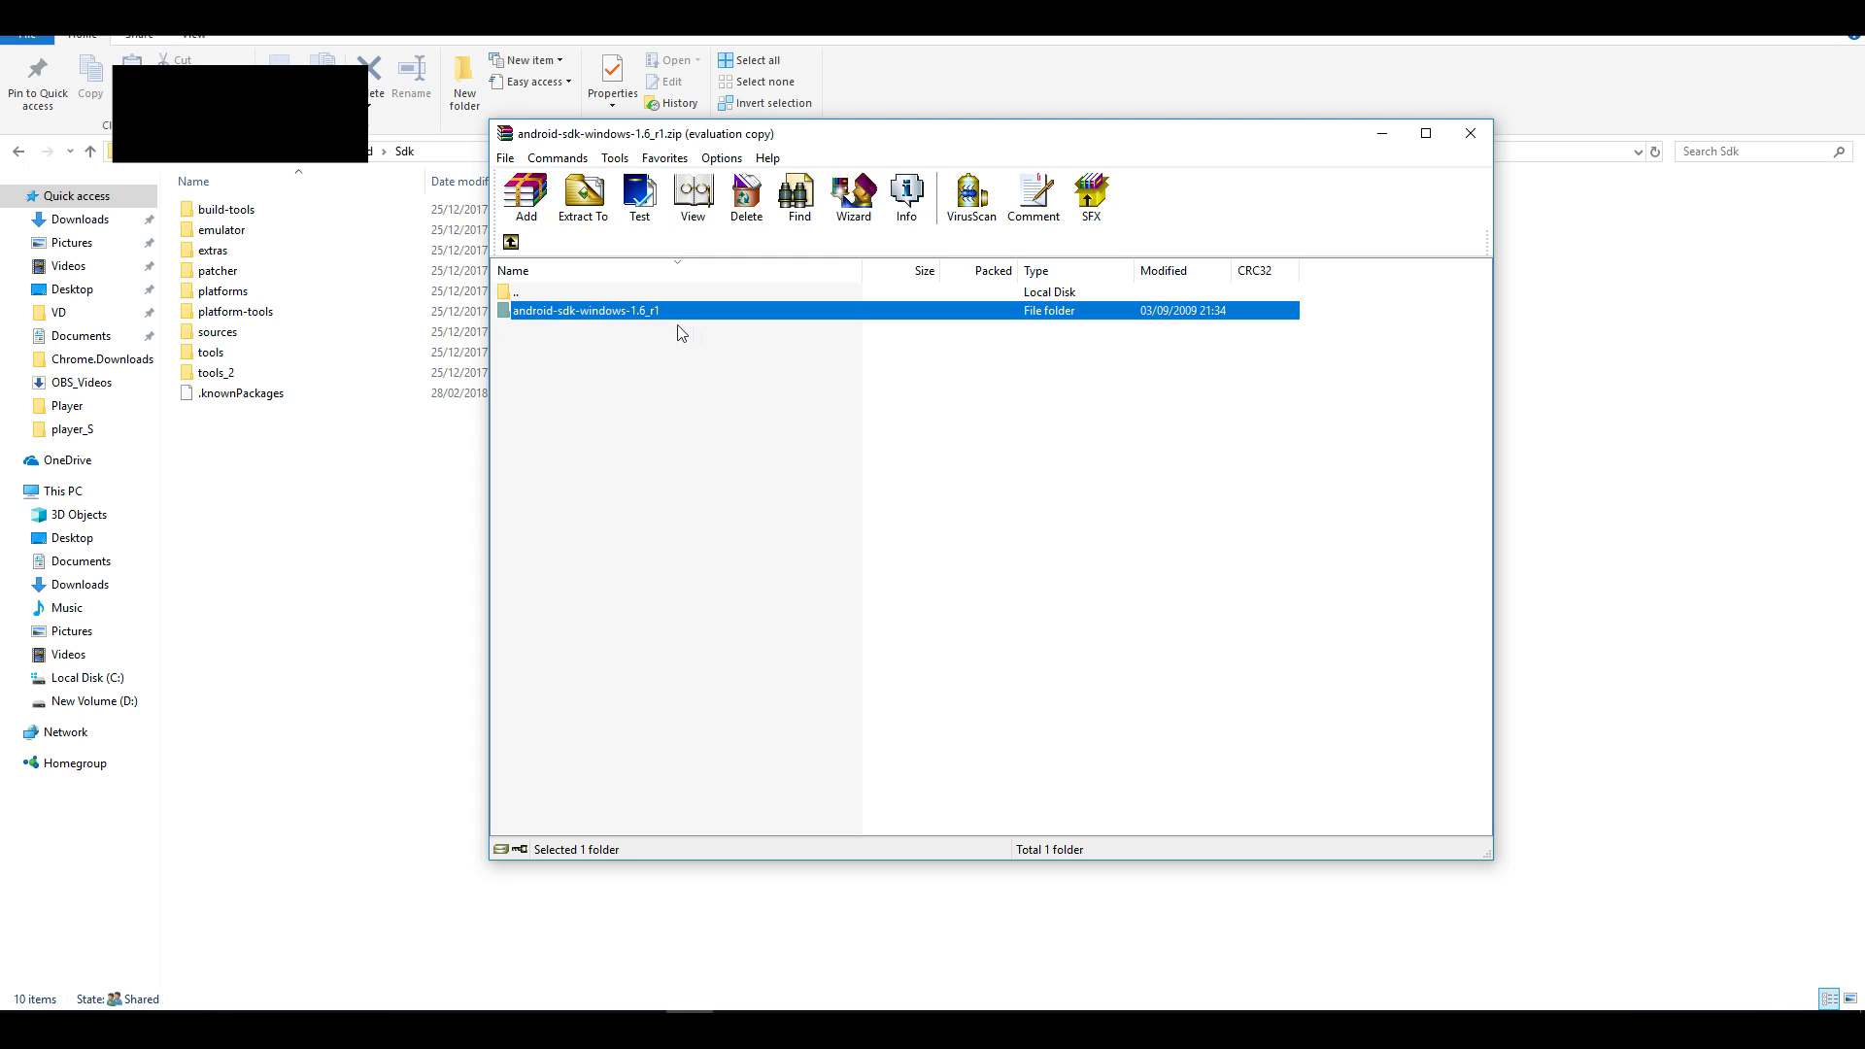
{"action": "mouse_move", "coordinate": [649, 324]}
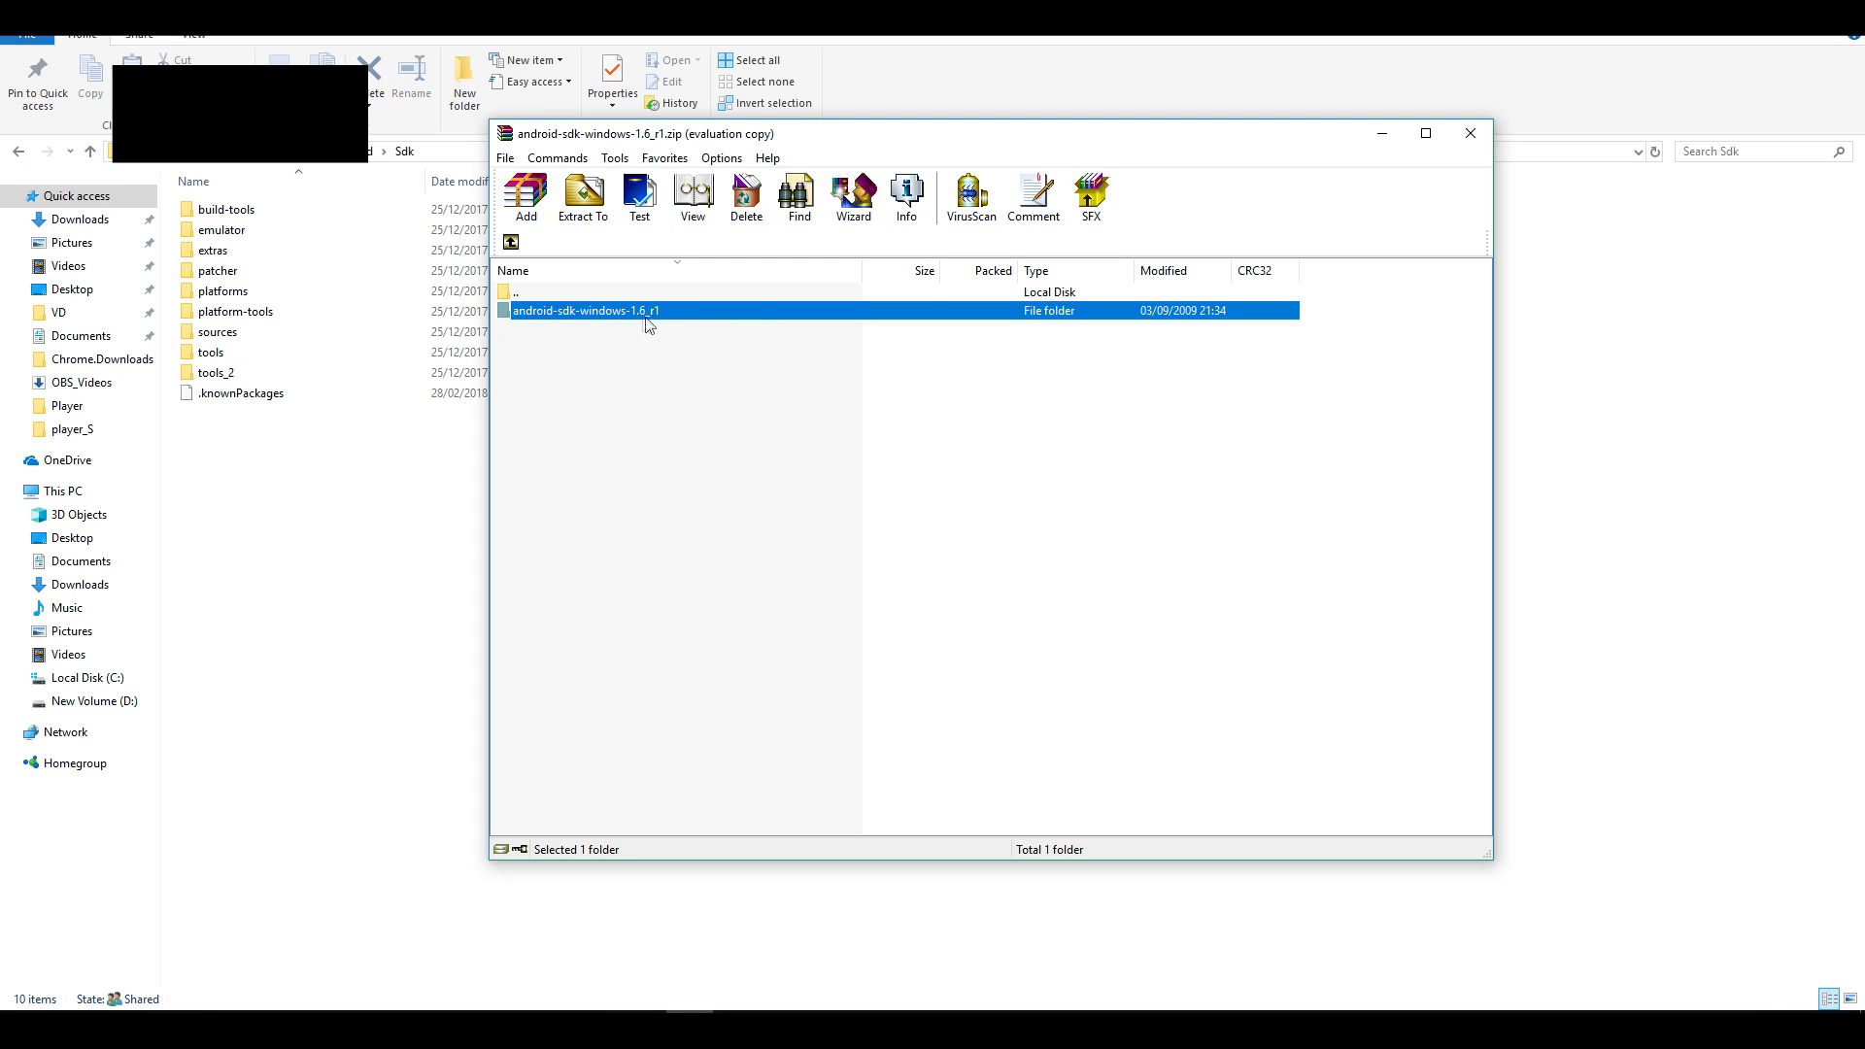
Step: Enter android-sdk-windows-1.6_r1 in WinRAR and select all its folders (tools, platforms, add-ons)
{"action": "double_click", "coordinate": [585, 311]}
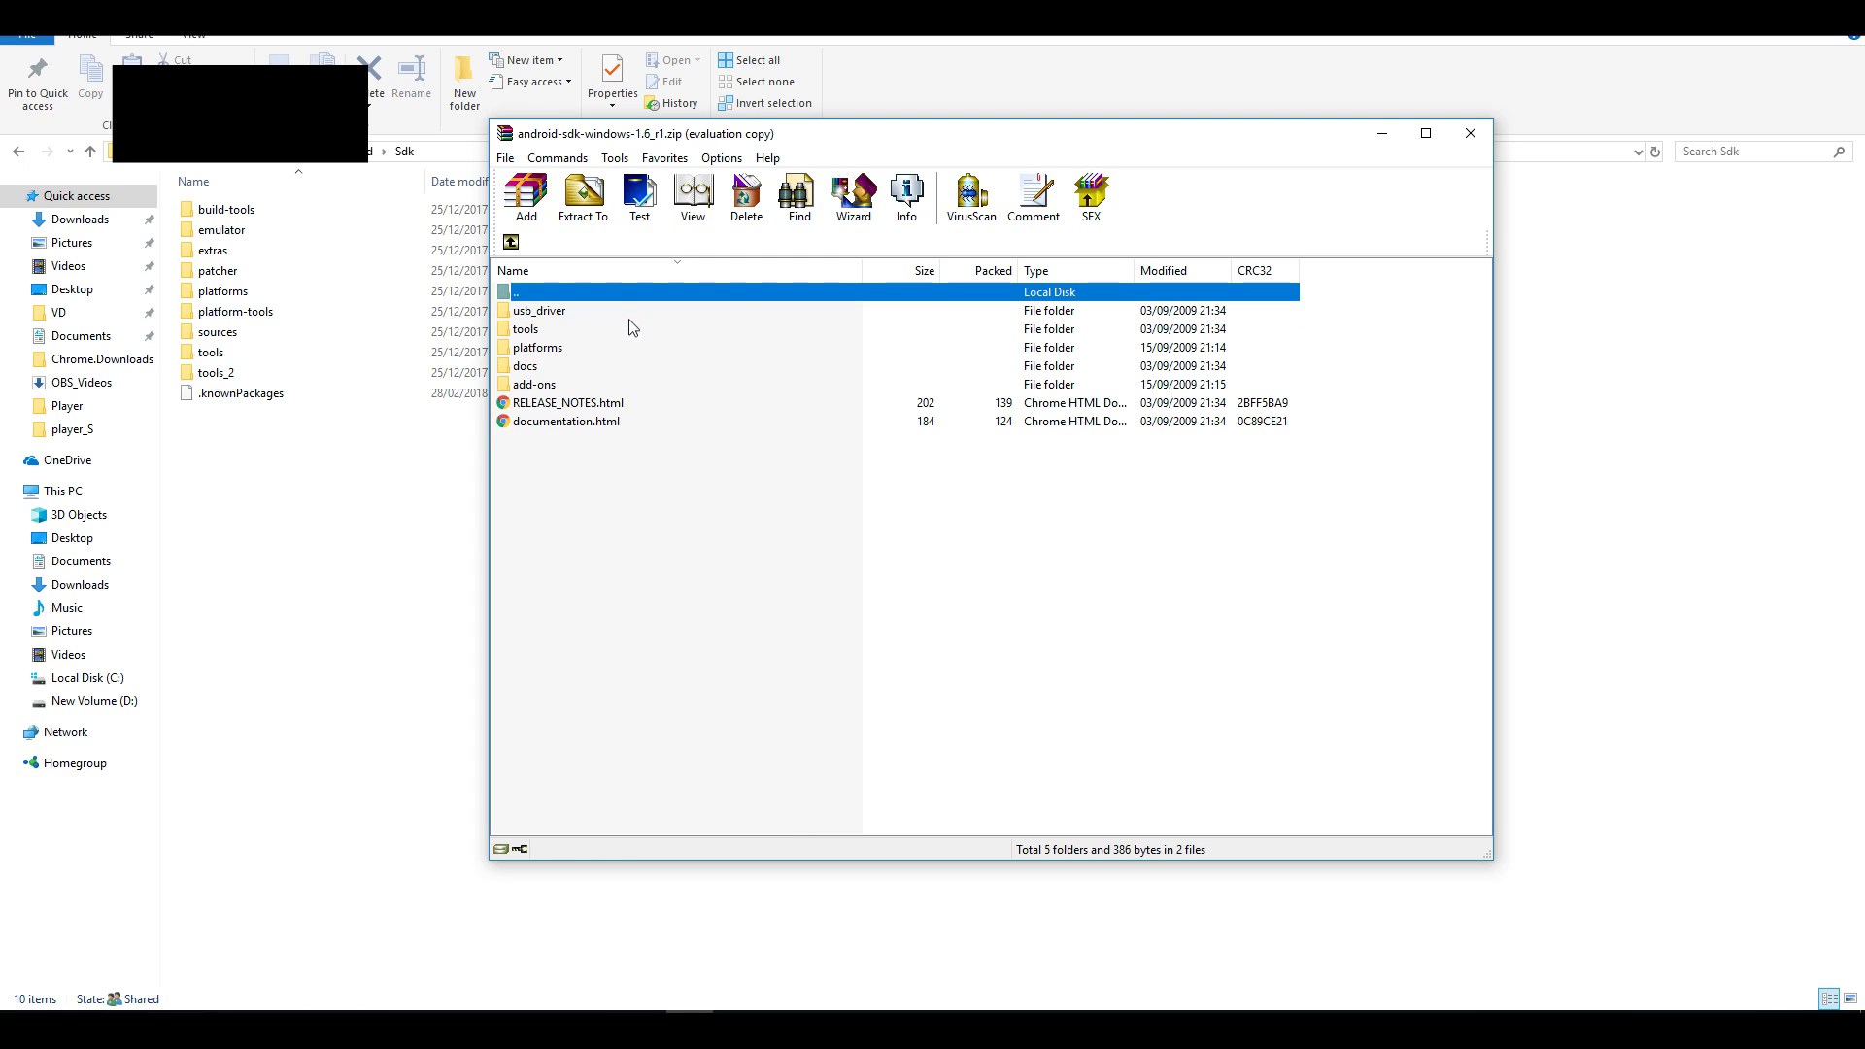
{"action": "left_click", "coordinate": [523, 328]}
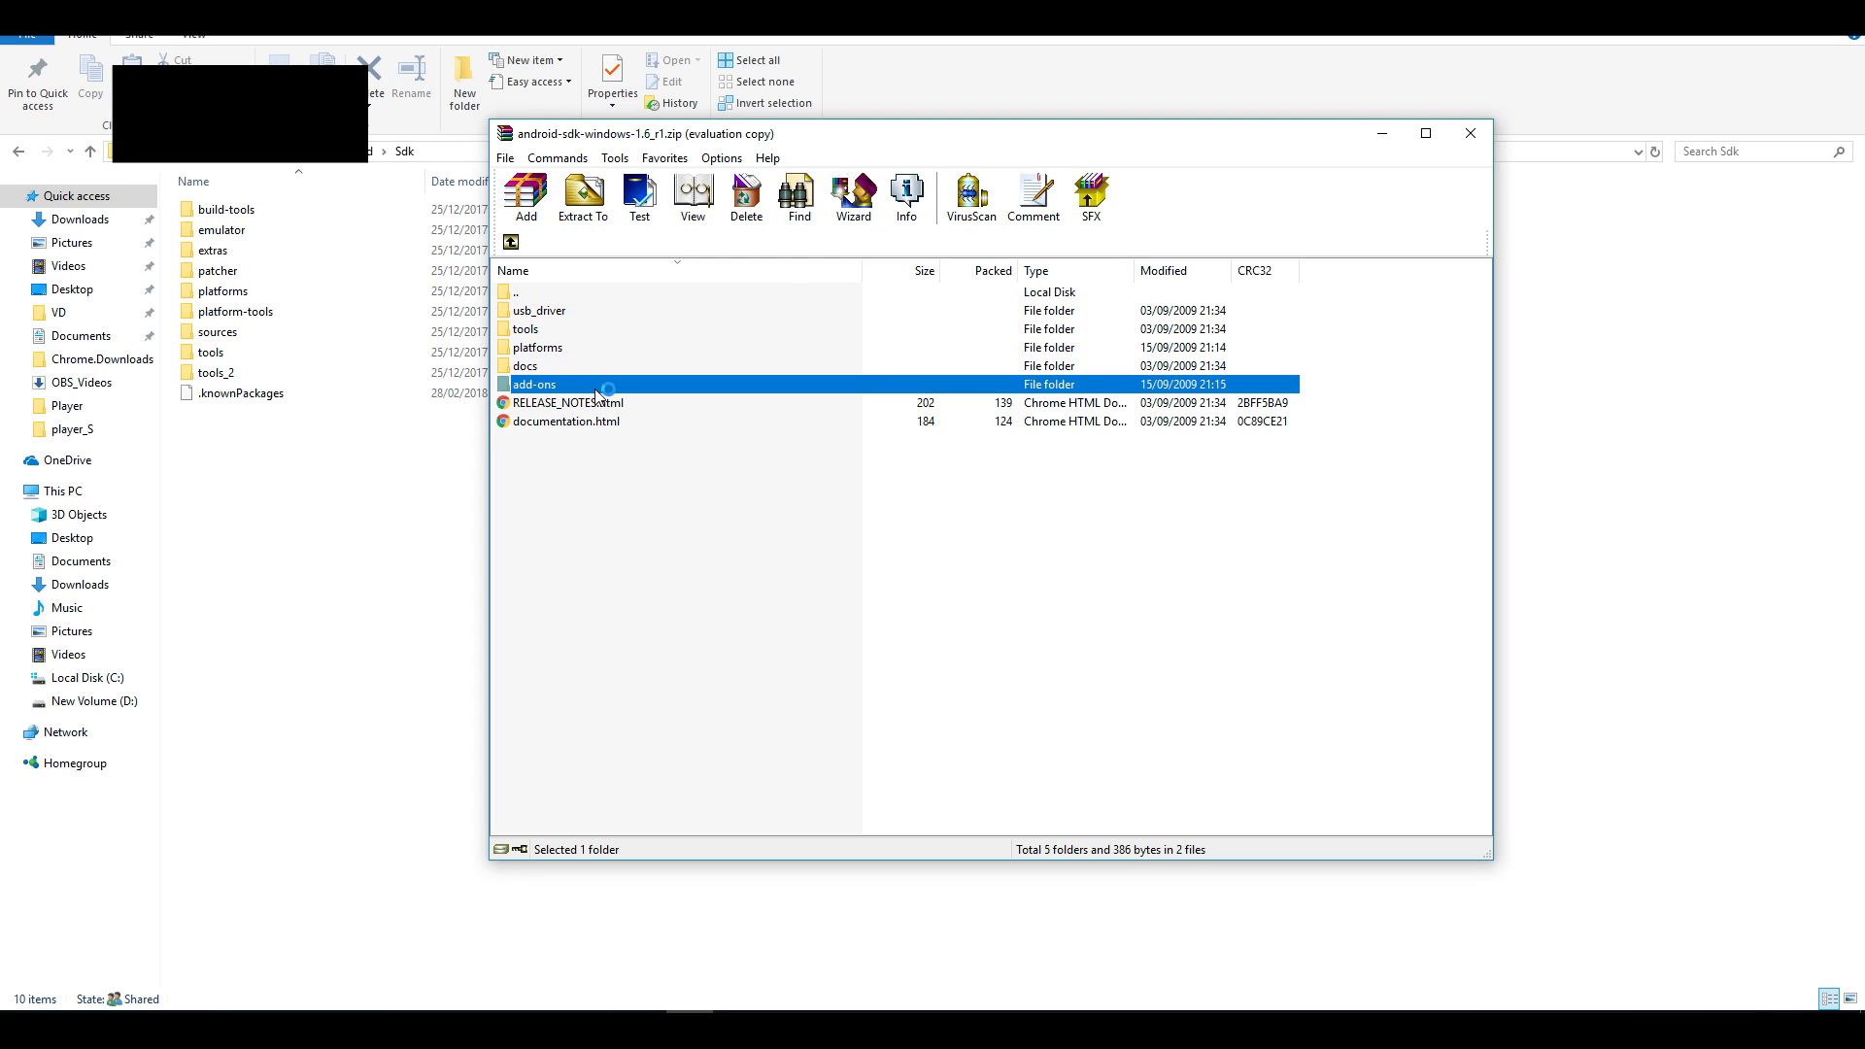
{"action": "left_click", "coordinate": [567, 421]}
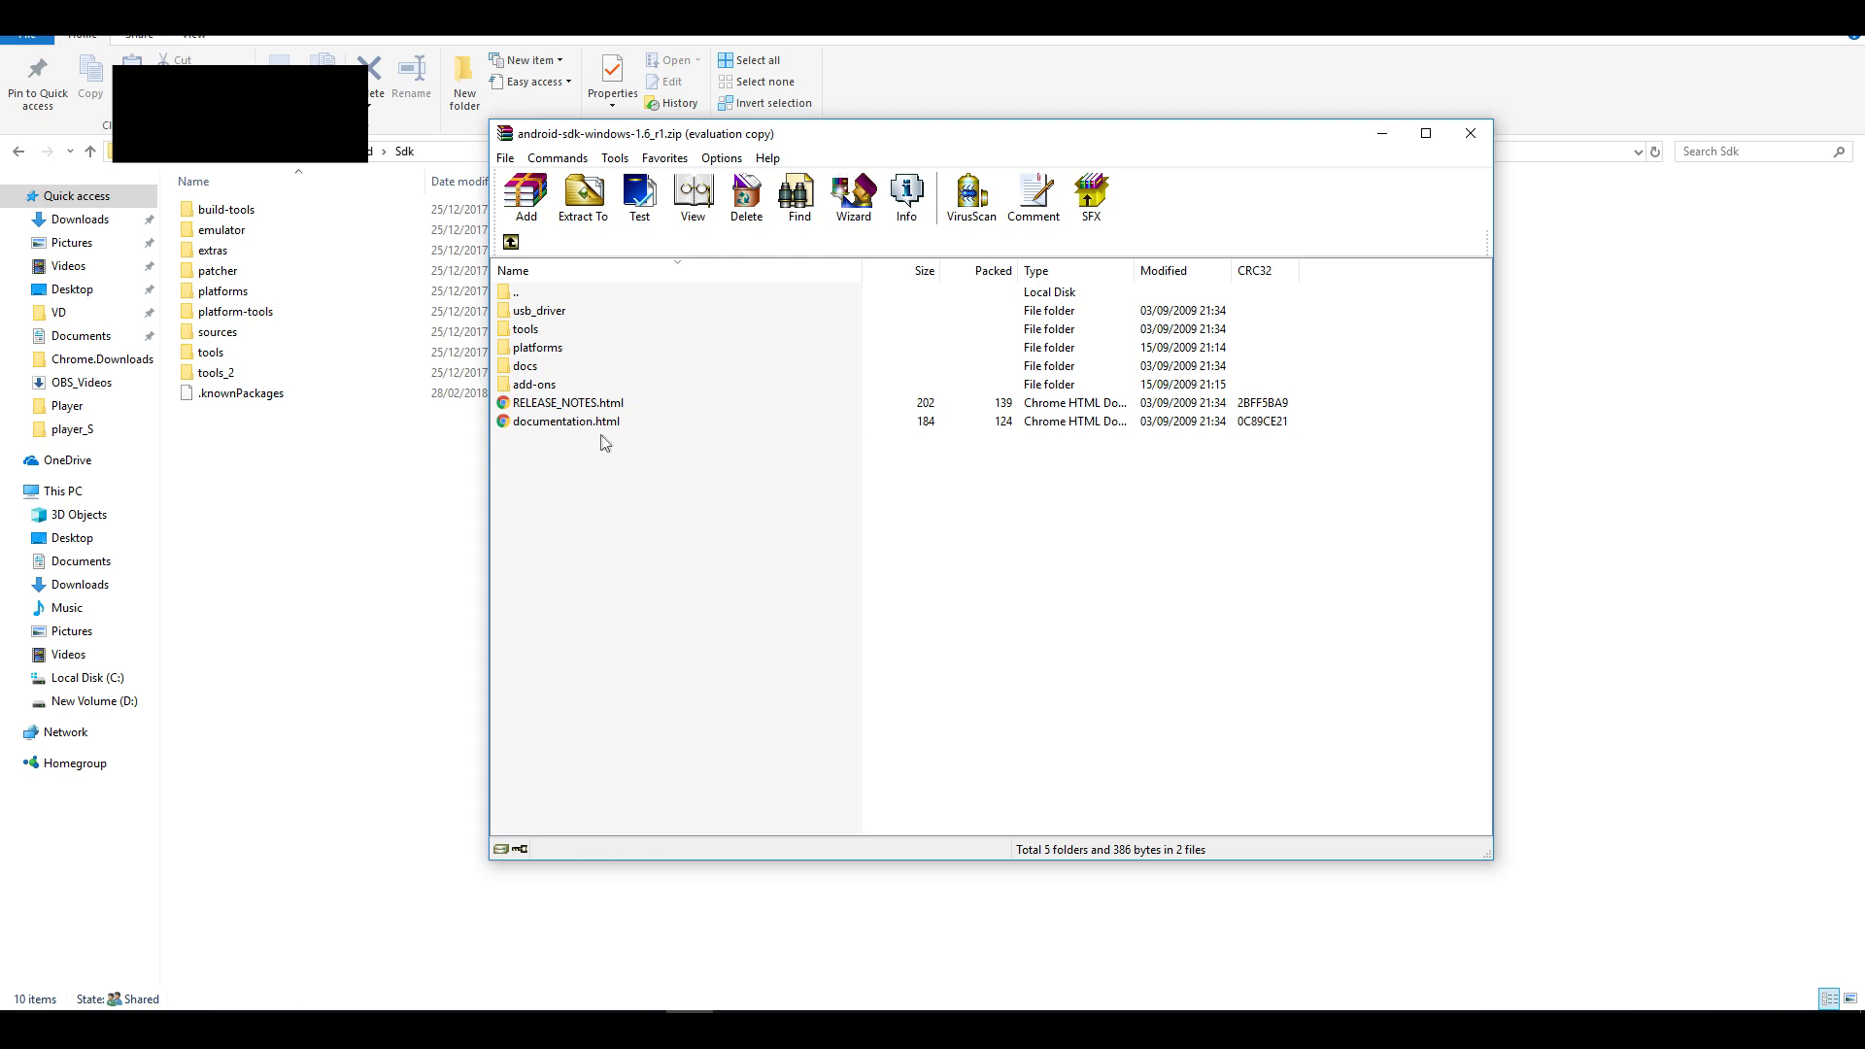
{"action": "left_click_drag", "start_coordinate": [643, 134], "coordinate": [880, 169]}
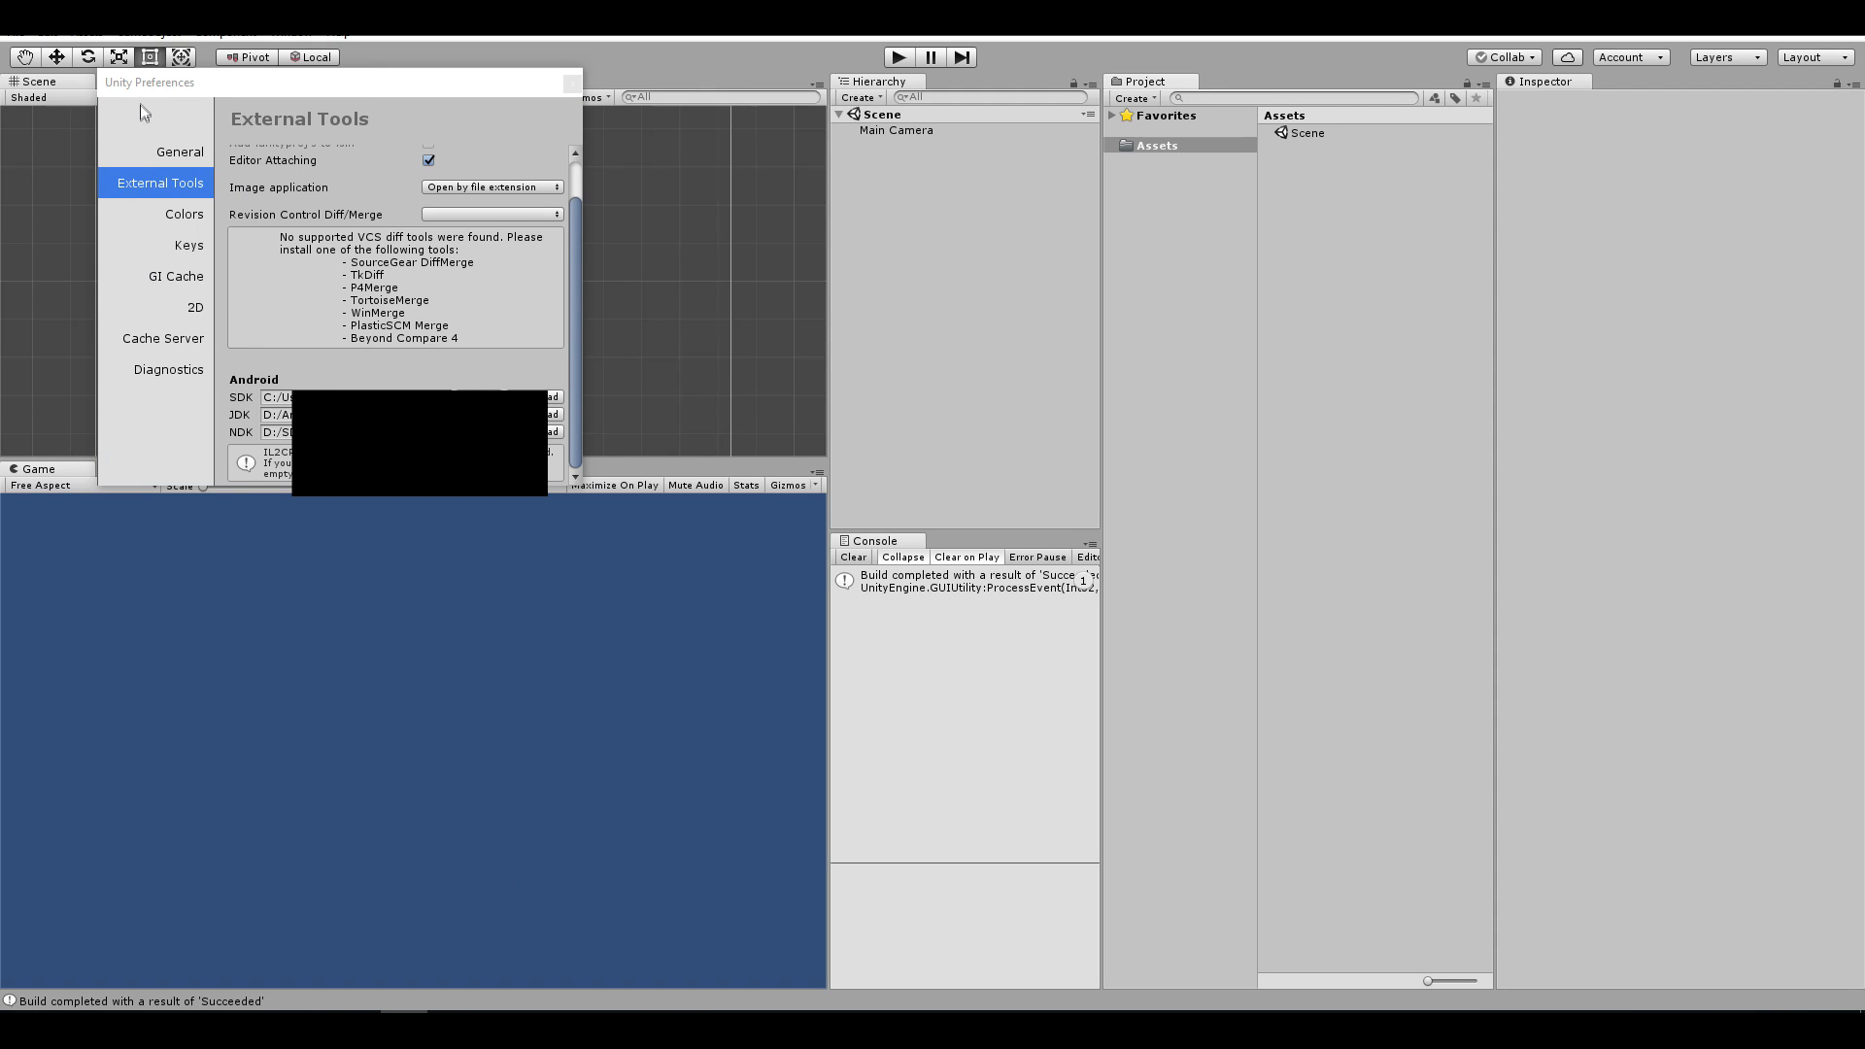
{"action": "mouse_move", "coordinate": [142, 110]}
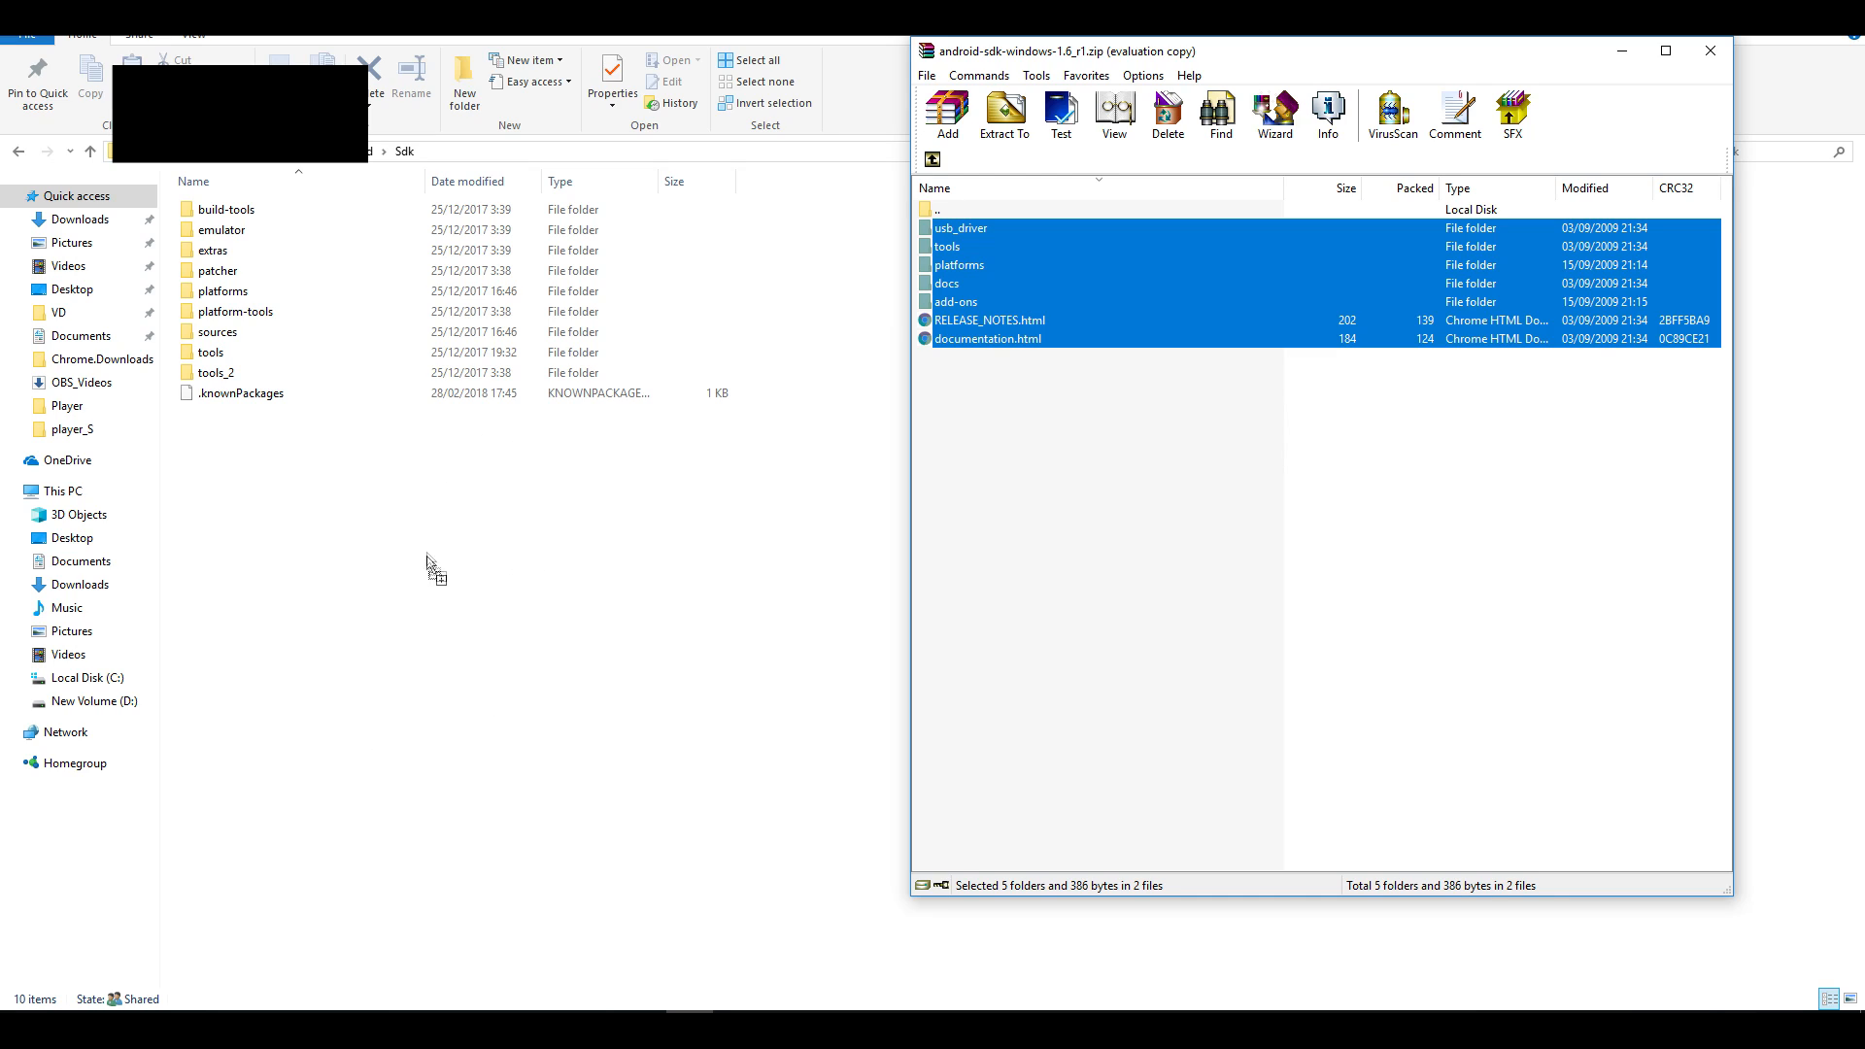
{"action": "mouse_move", "coordinate": [668, 653]}
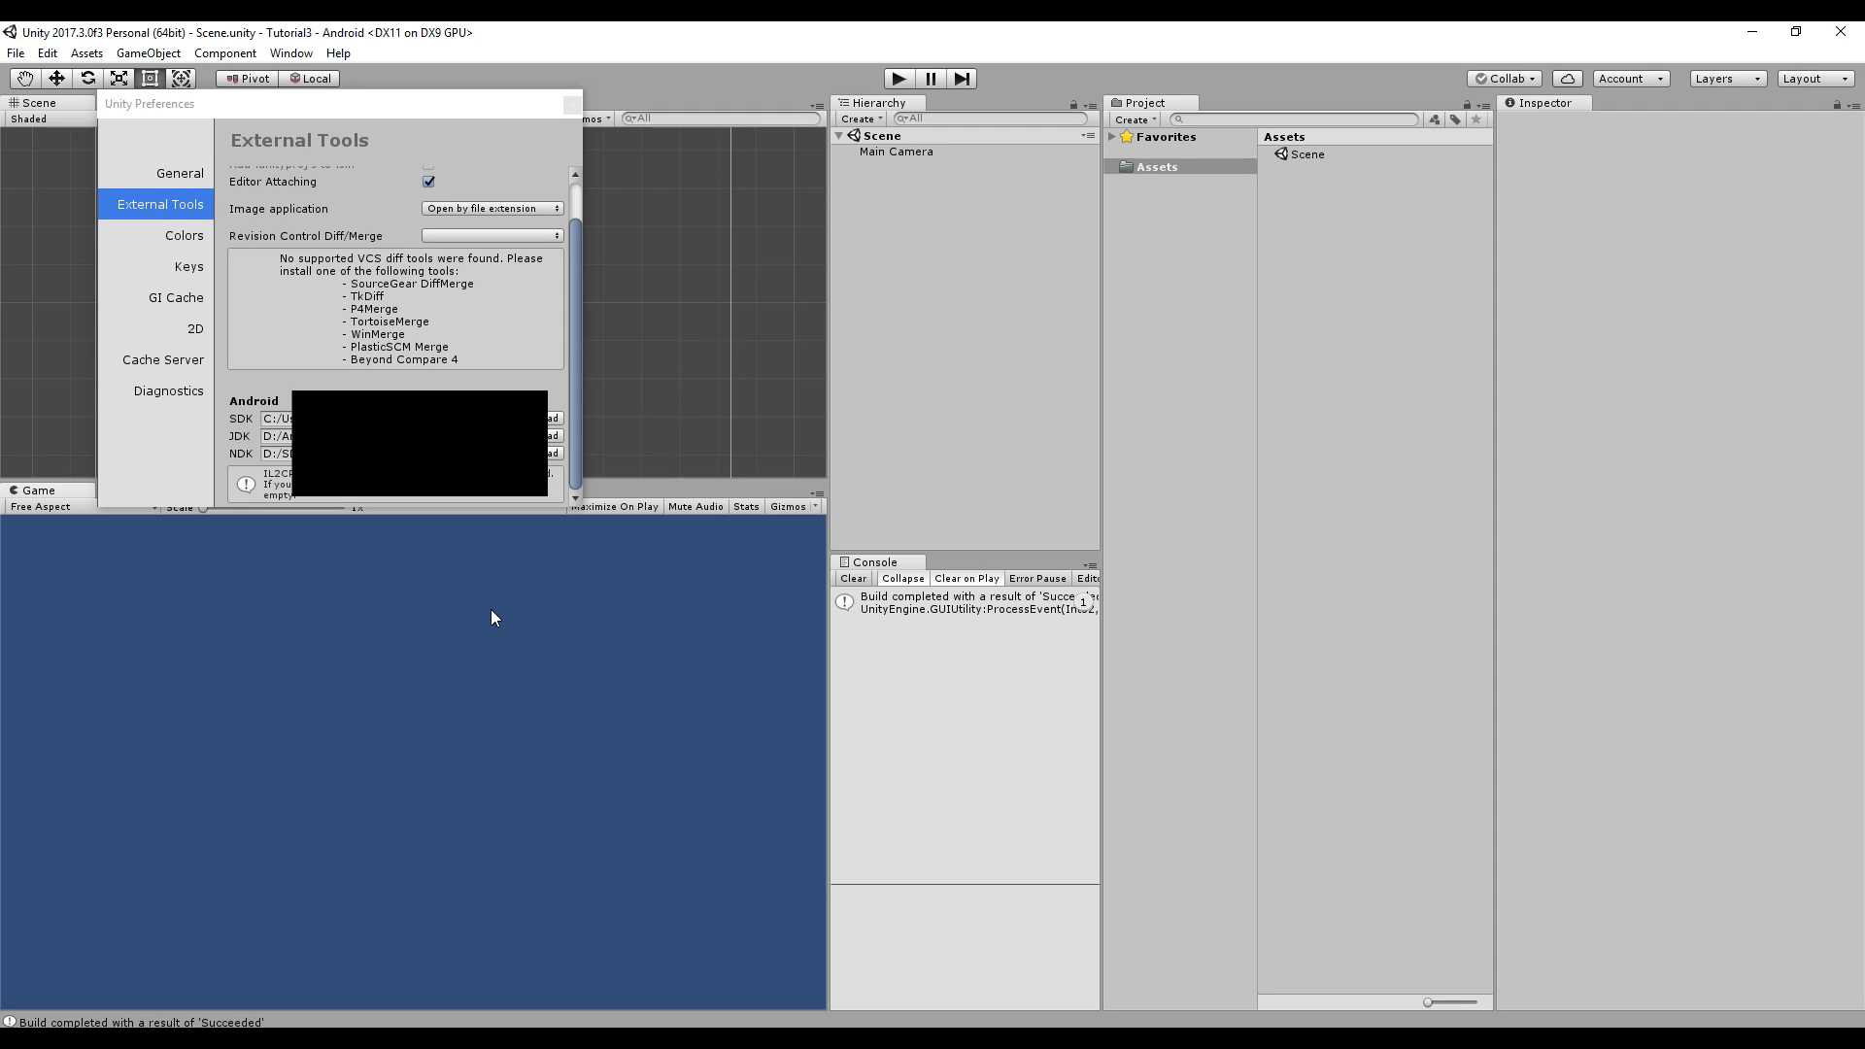
{"action": "mouse_move", "coordinate": [1527, 878]}
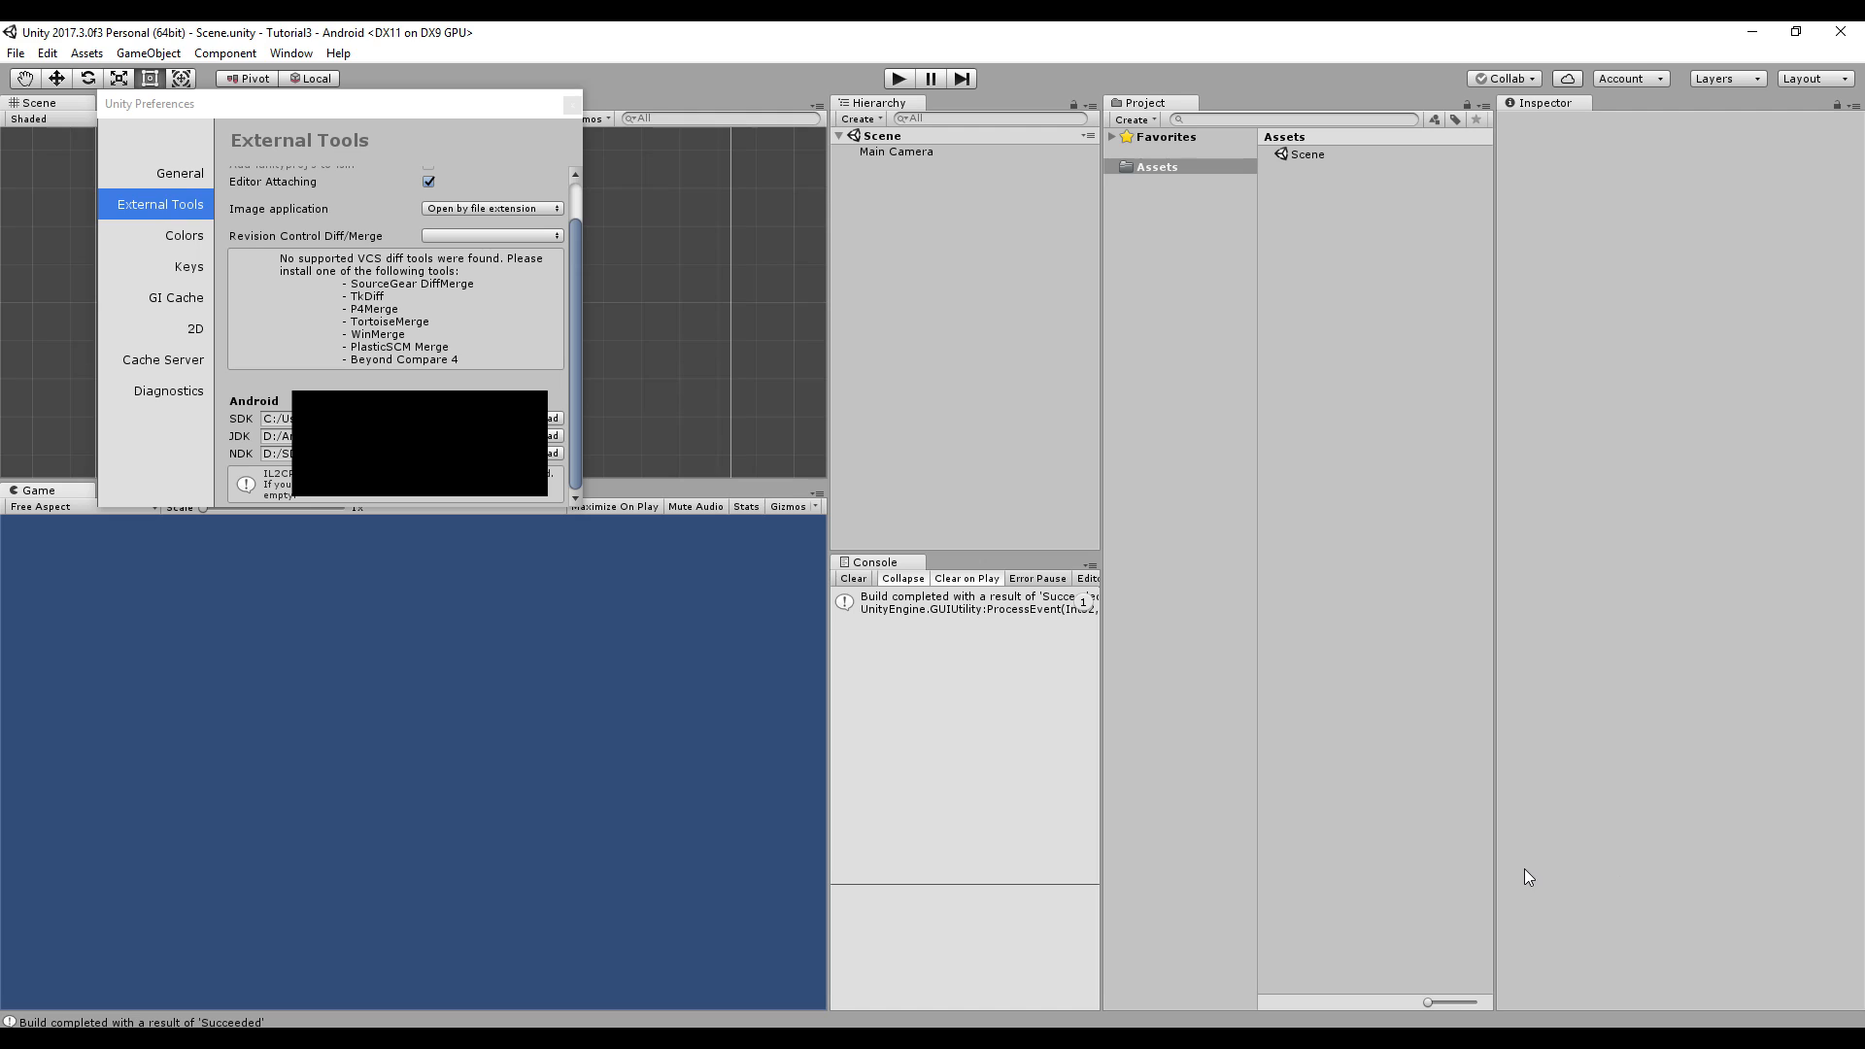